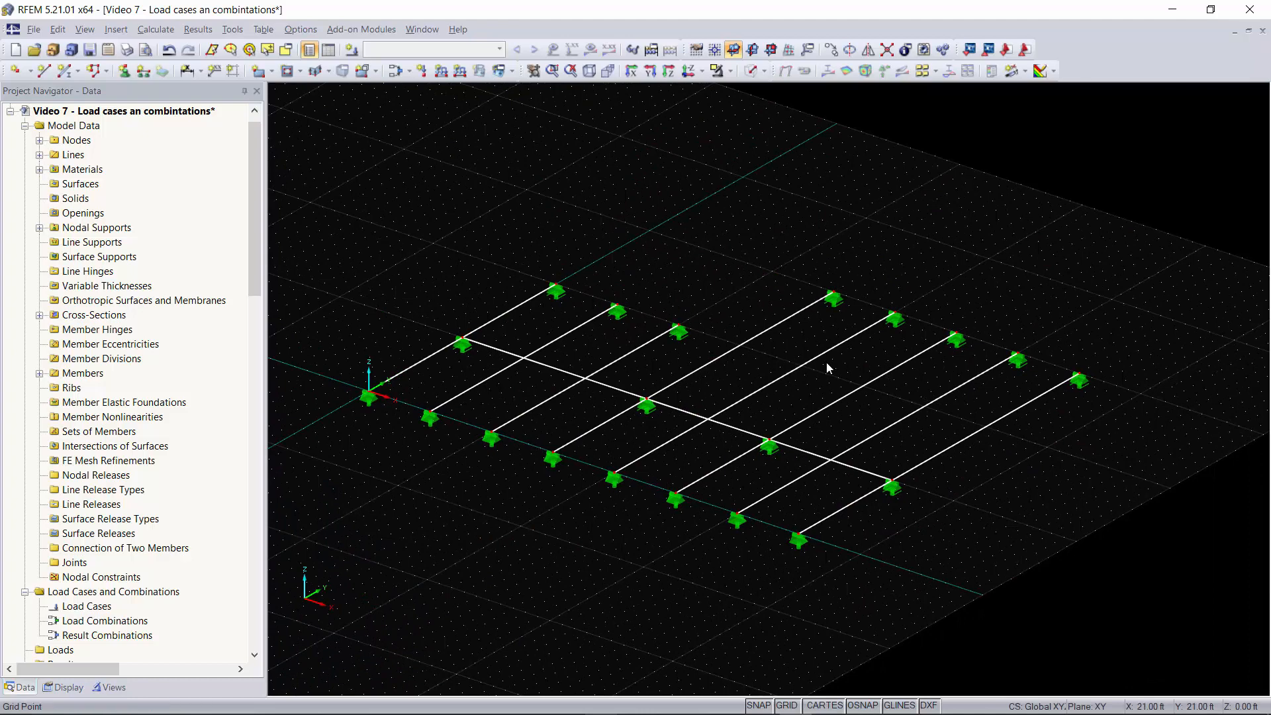
mouse_move(835, 372)
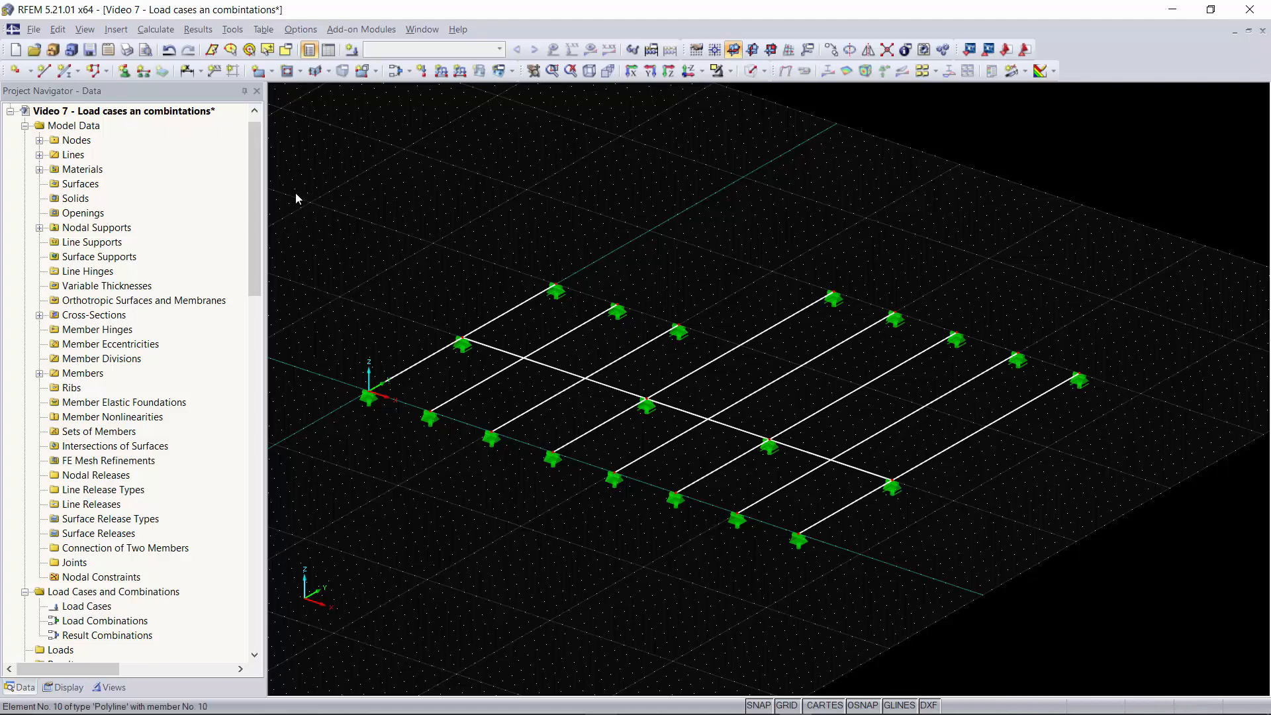
- Bring up the model's context menu from the Project Navigator
right_click(125, 111)
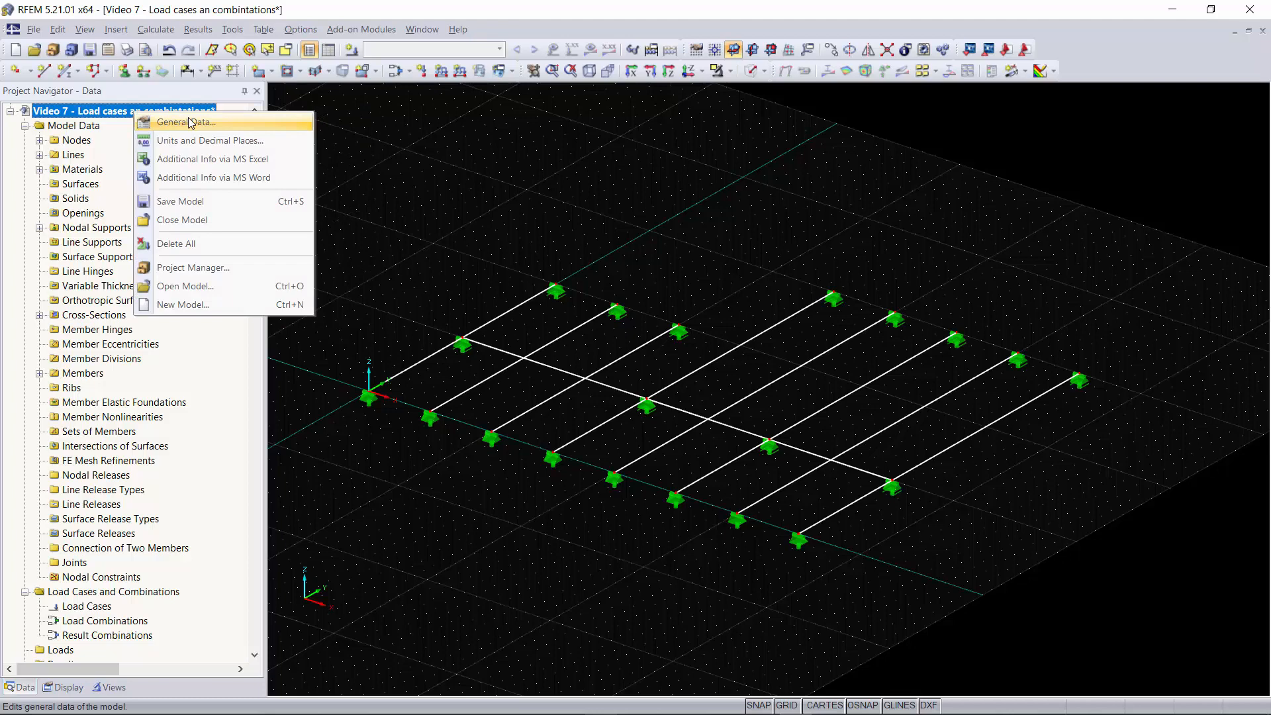
- Keep ASCE 7-16 as the standard and enable automatic creation of load combinations
left_click(186, 122)
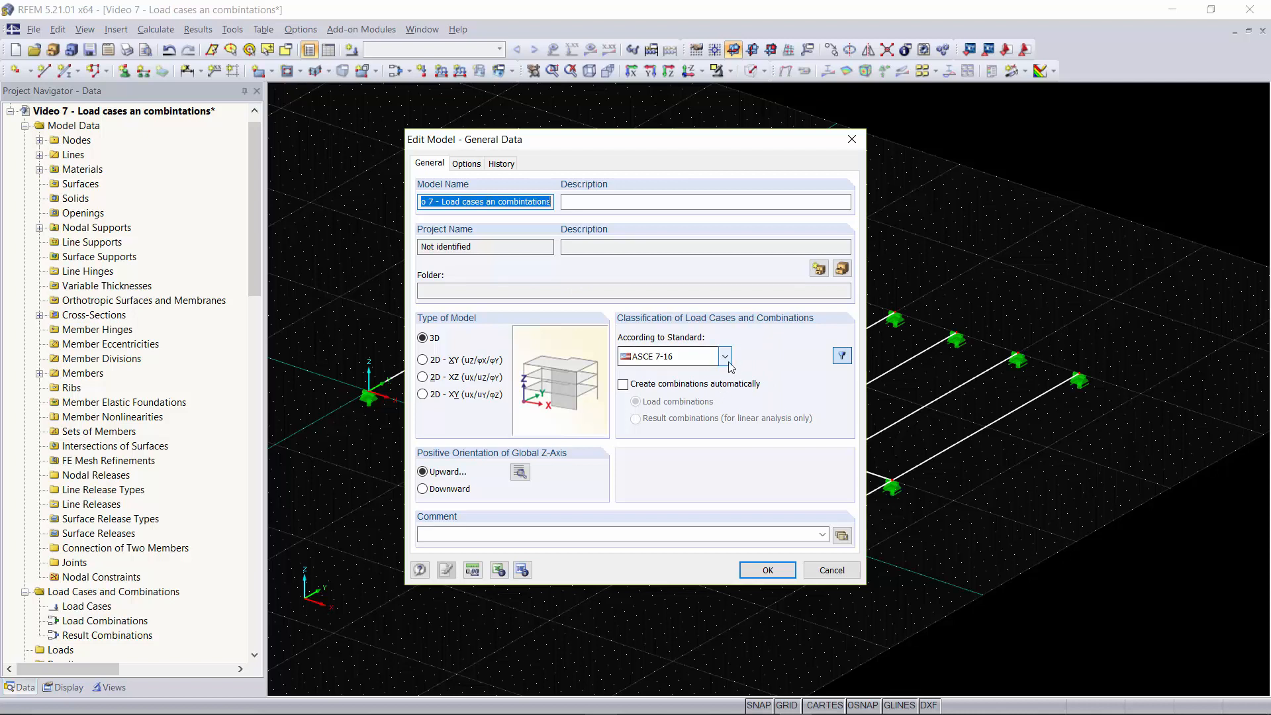
left_click(724, 356)
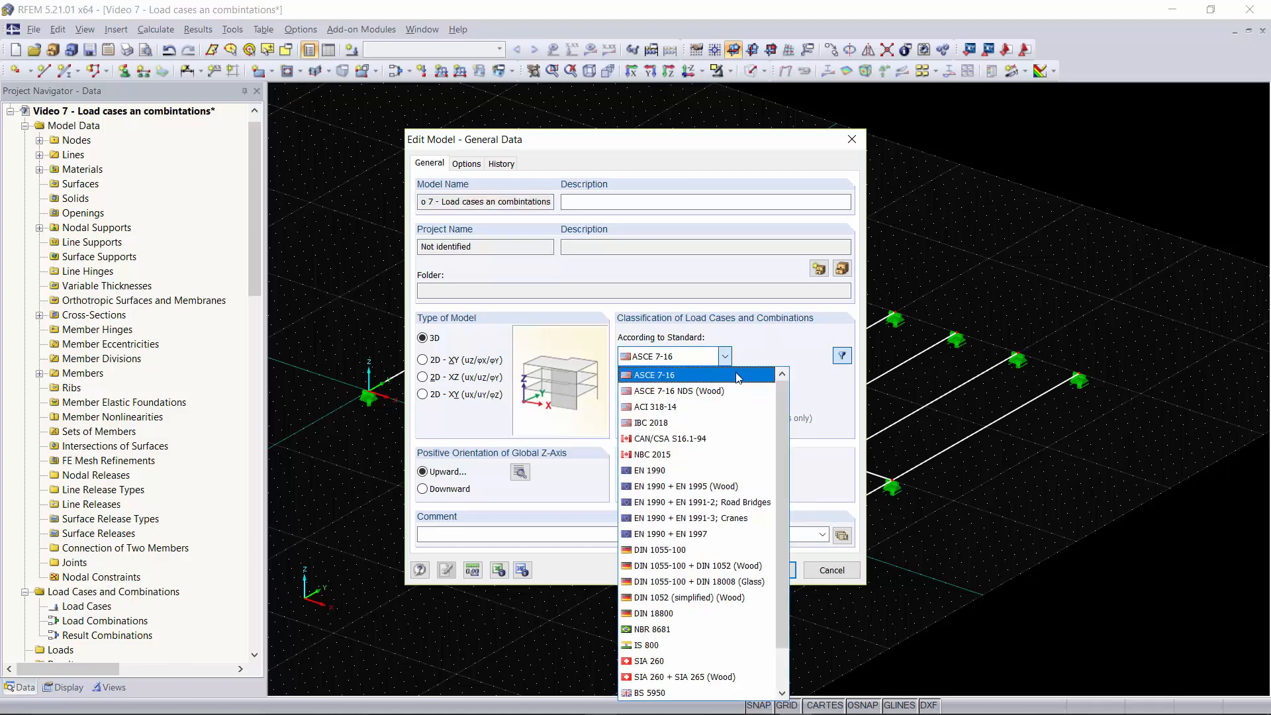
scroll("down", 3)
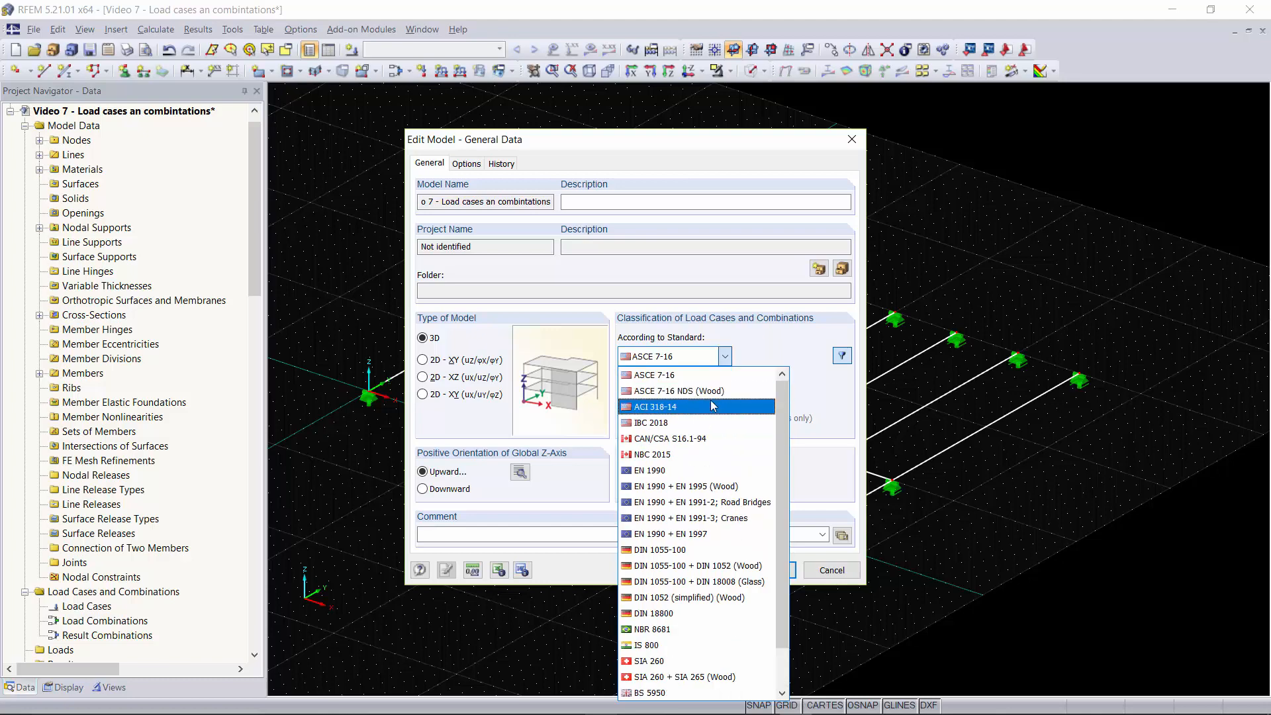
mouse_move(714, 421)
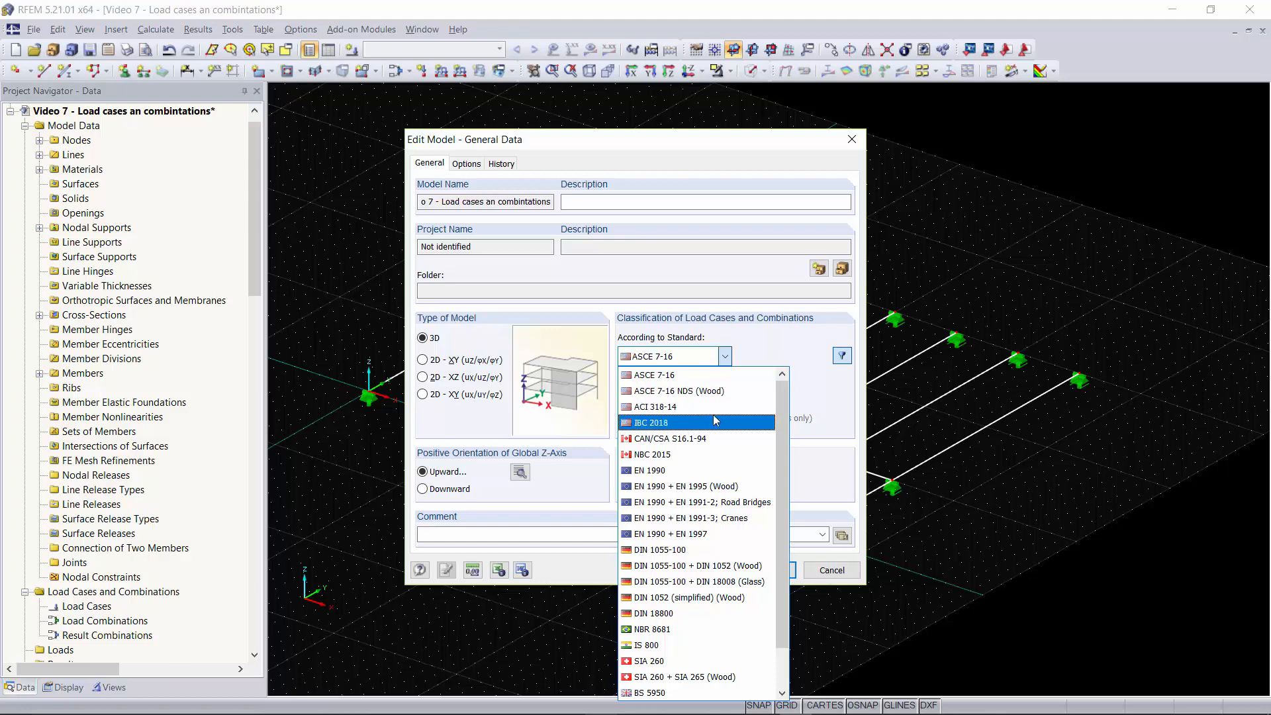
mouse_move(714, 390)
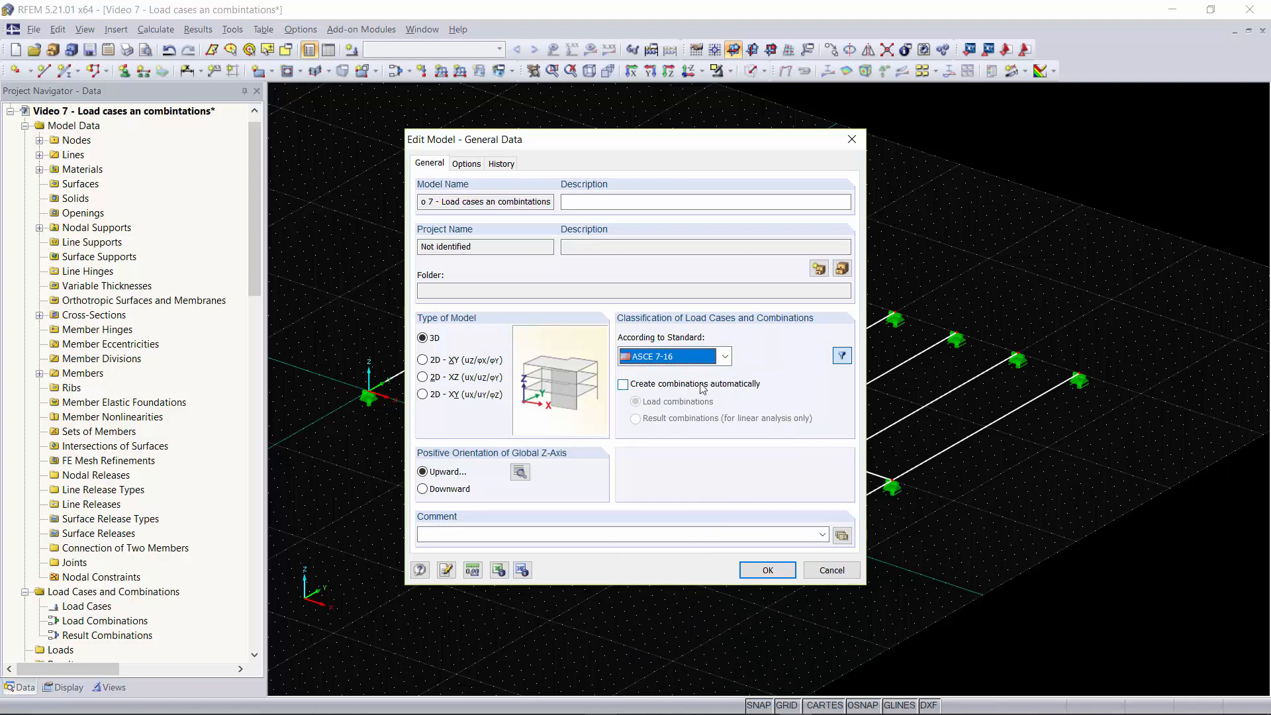
left_click(623, 383)
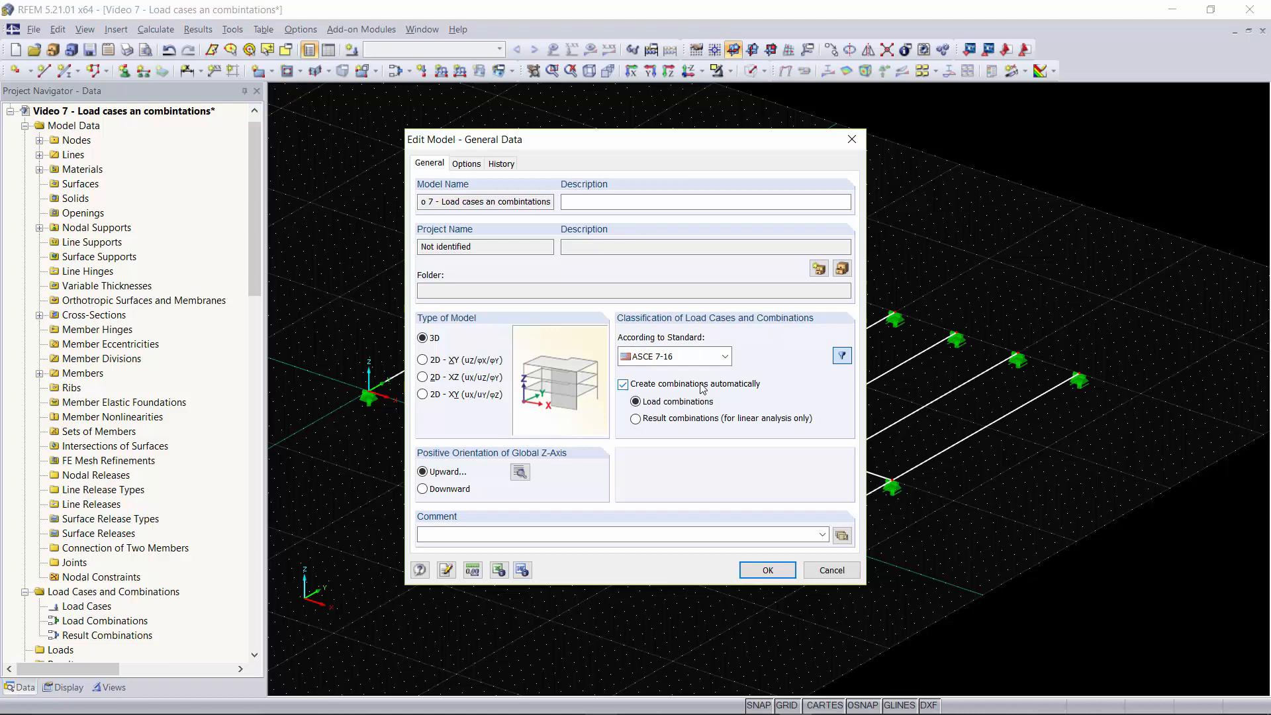
left_click(766, 569)
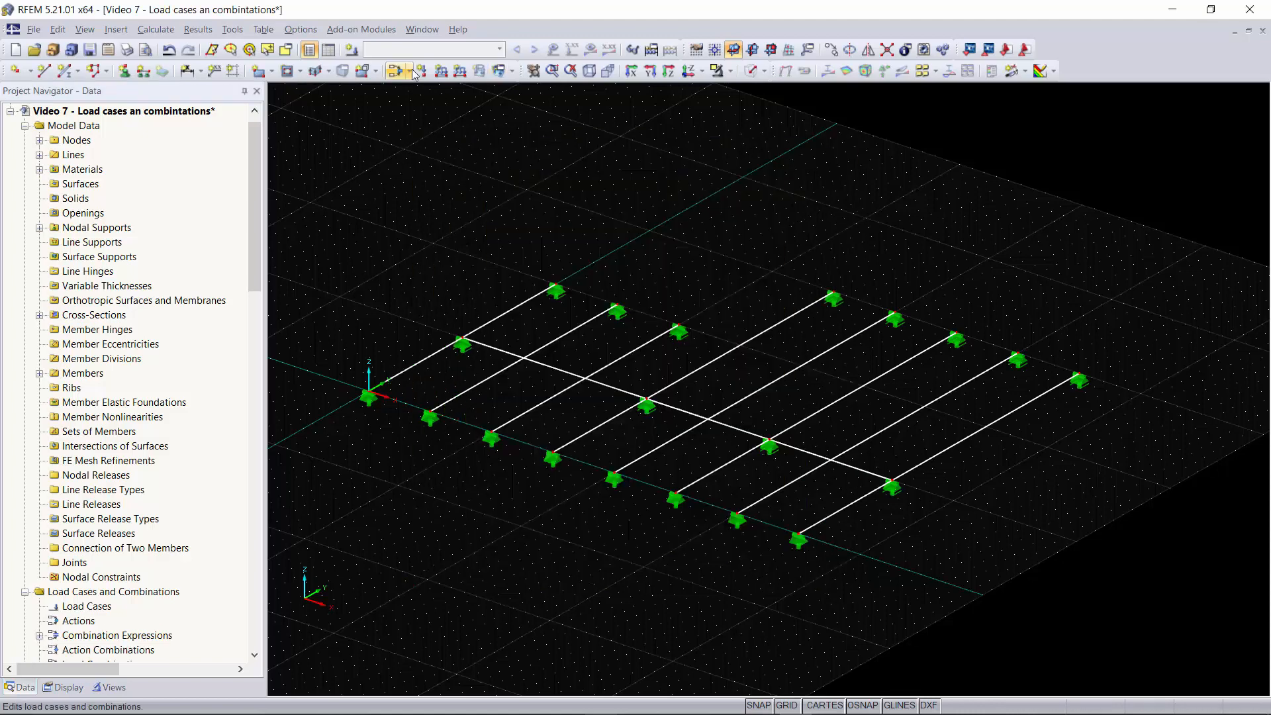
mouse_move(397, 72)
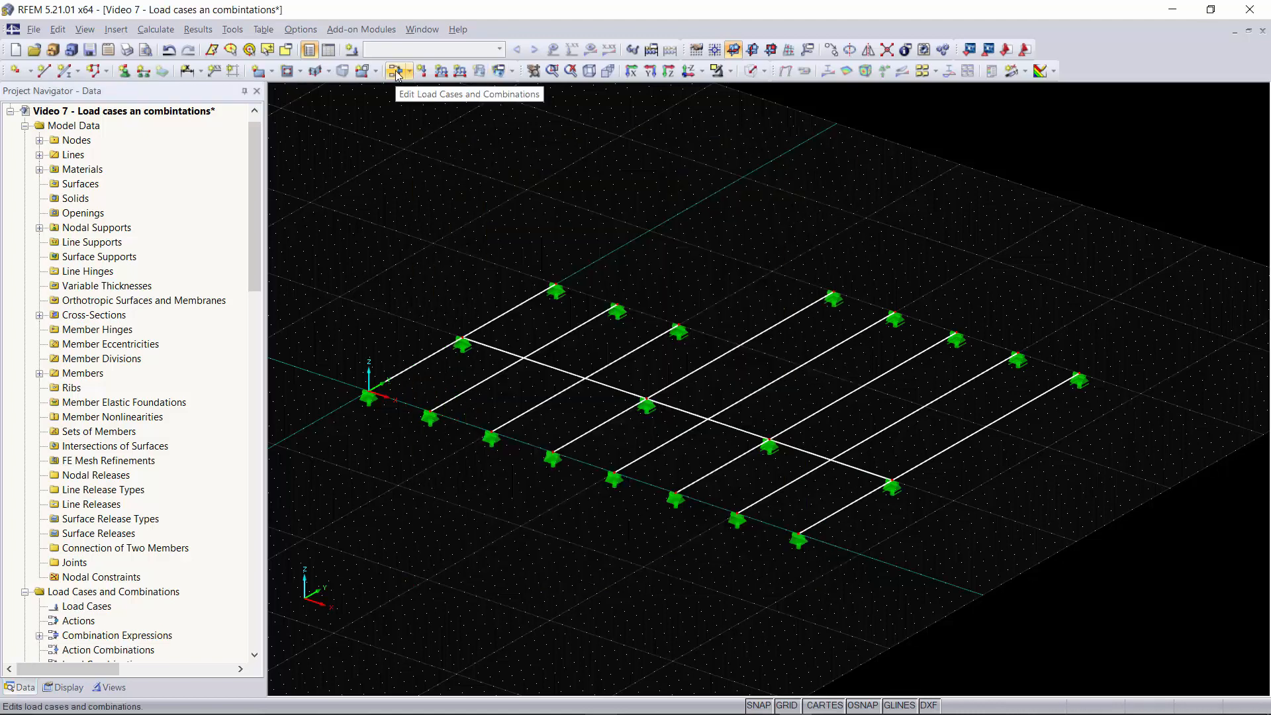
- Name LC1 Dead Load, category Dead, self-weight factor -1.000 in Z, and add LC2
left_click(397, 72)
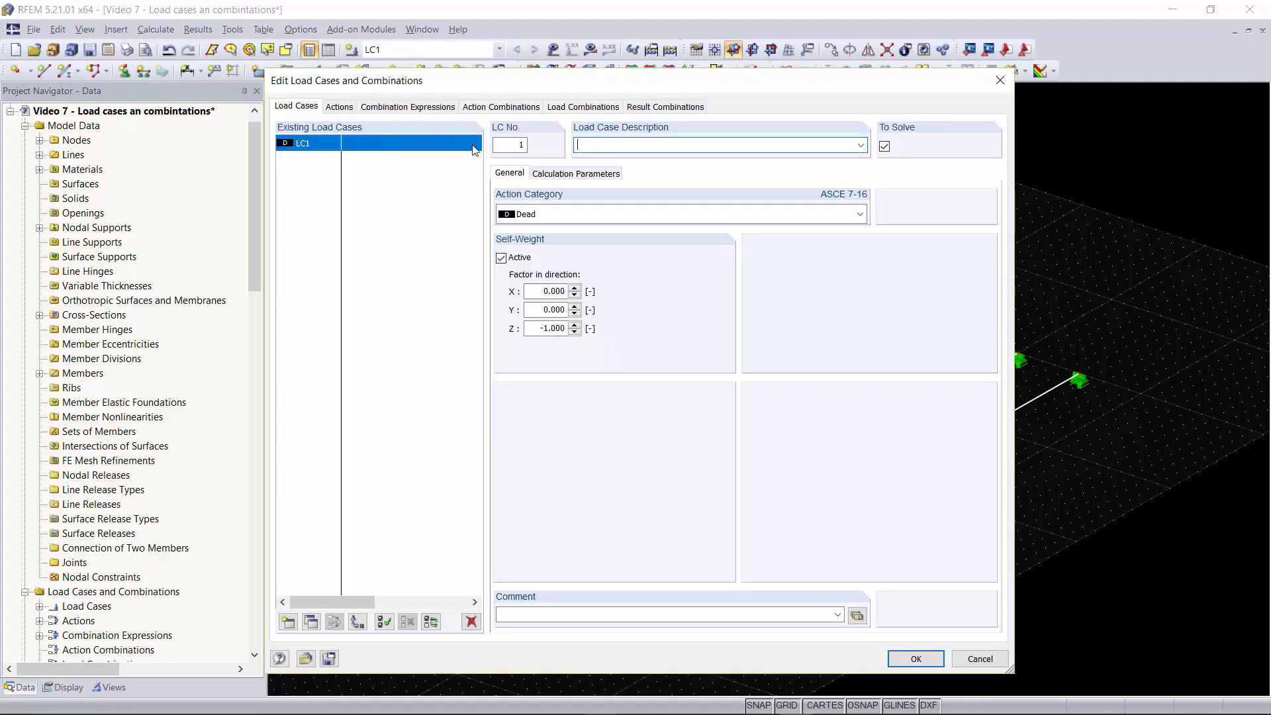
type("Dead Load")
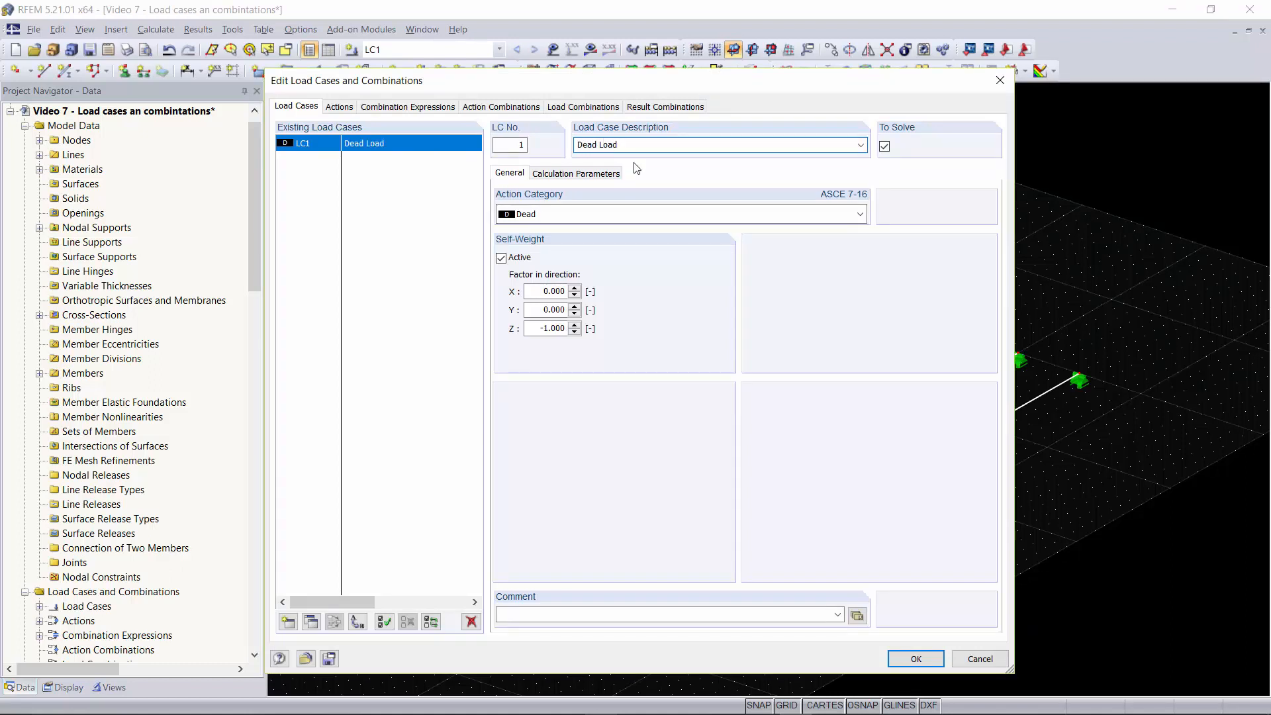
left_click(680, 215)
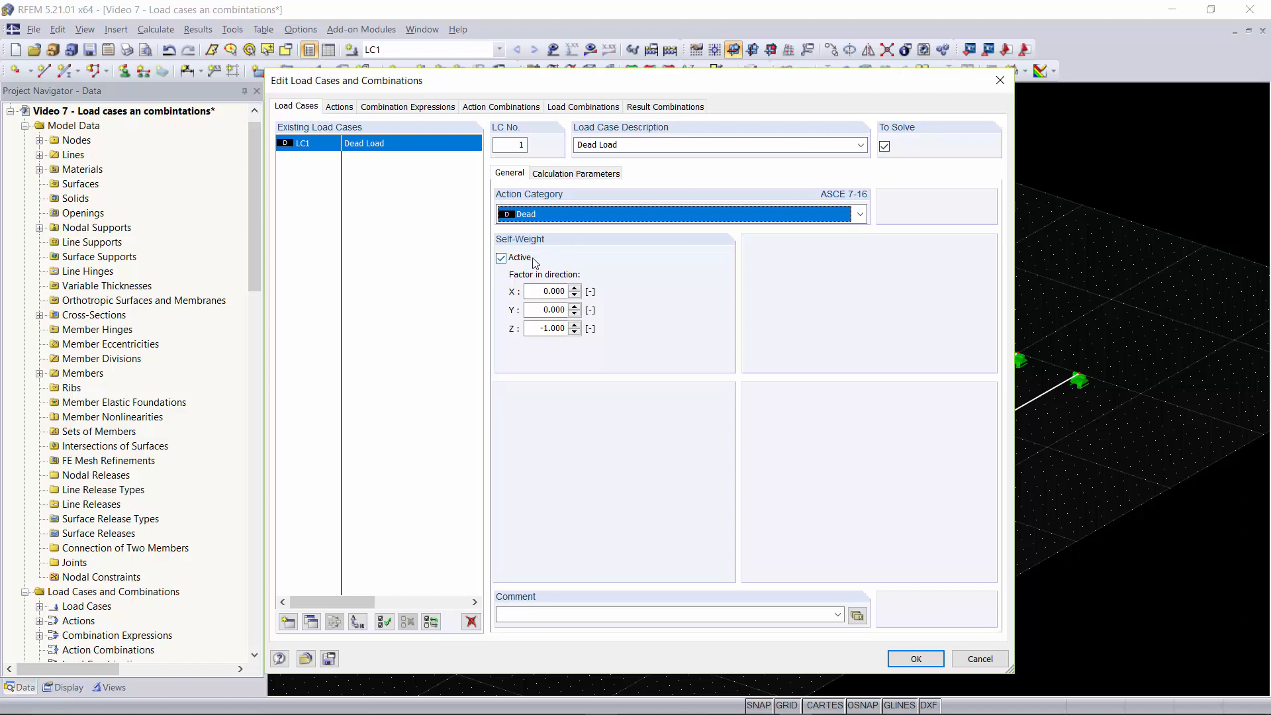
mouse_move(538, 262)
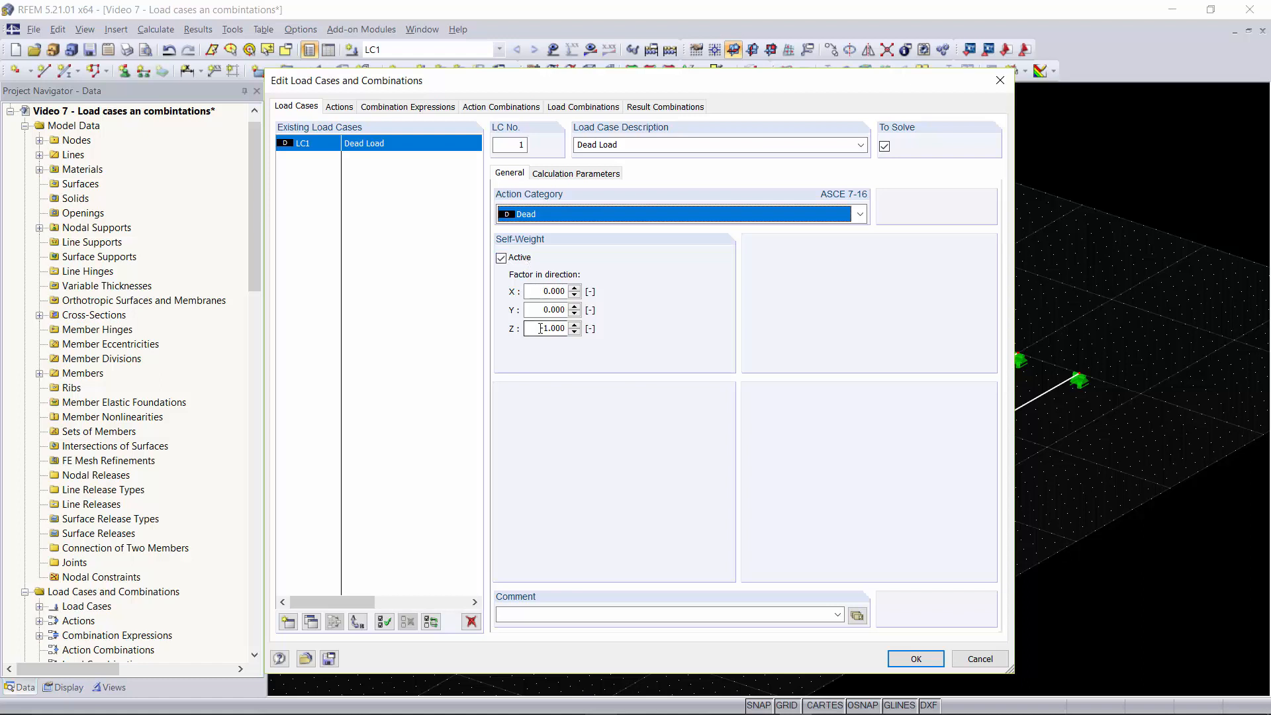
type("-1.000")
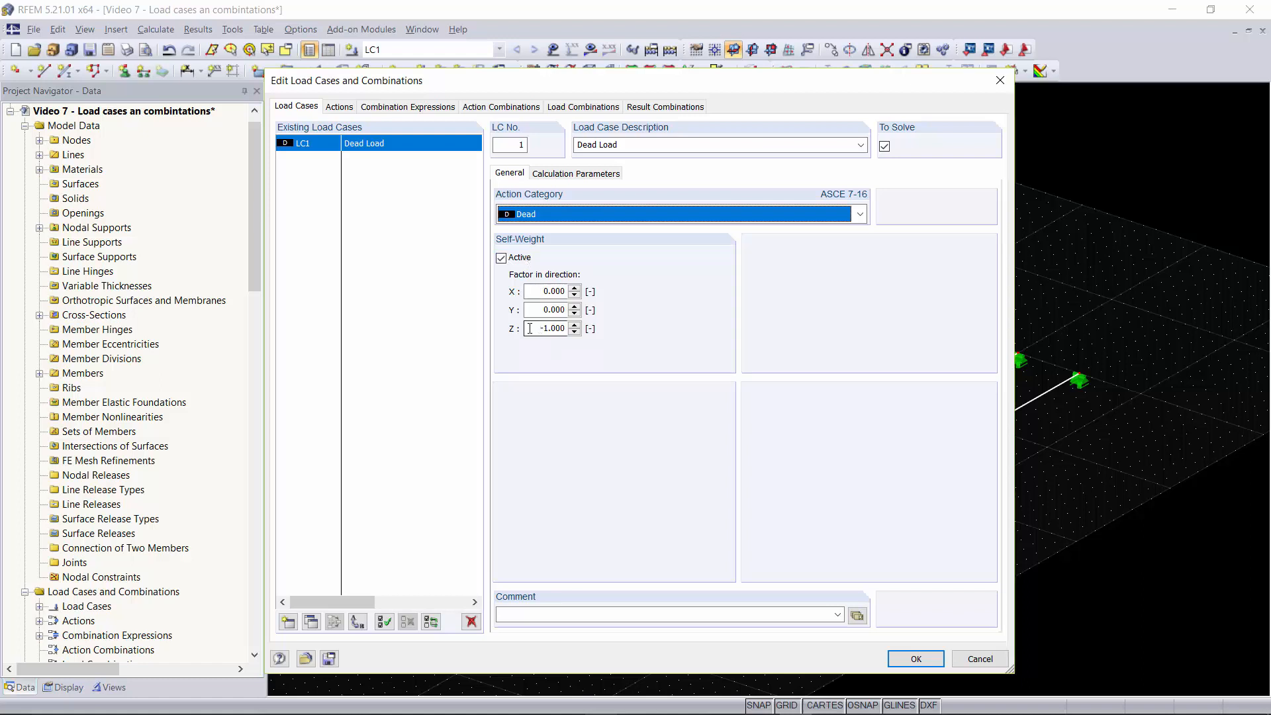
left_click(287, 621)
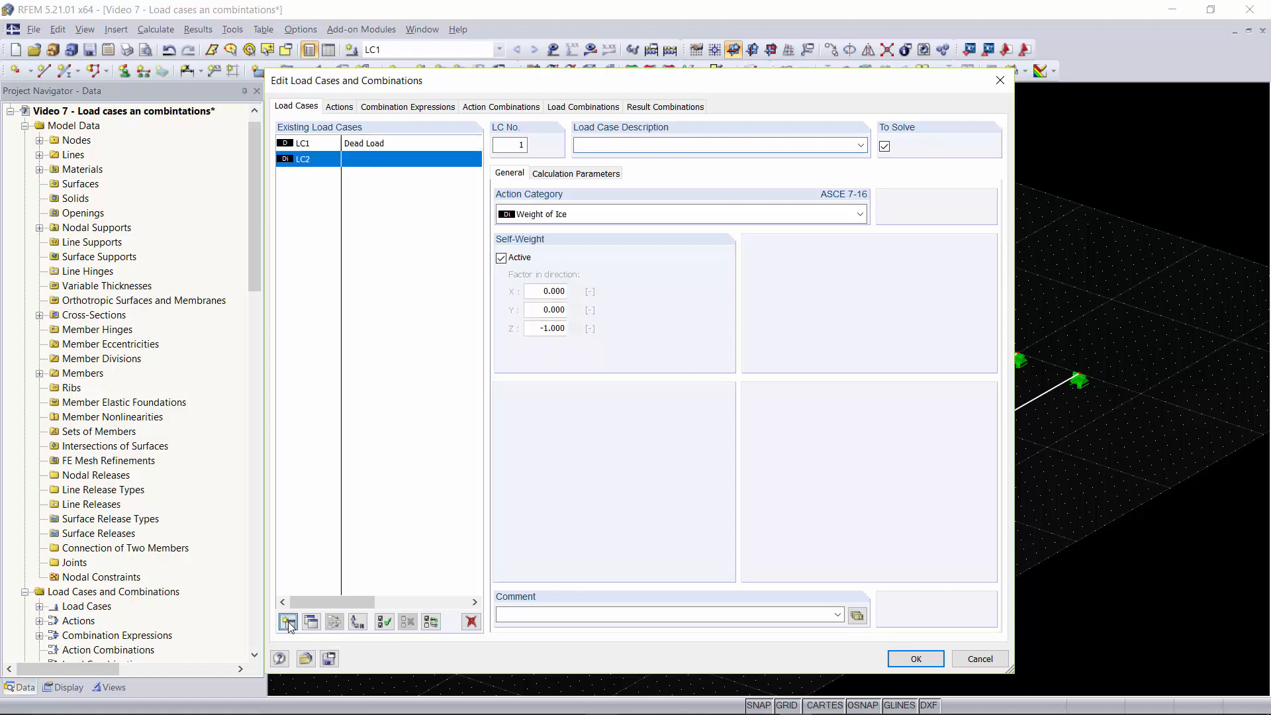
- Name LC2 Live load with the Live action category
left_click(858, 214)
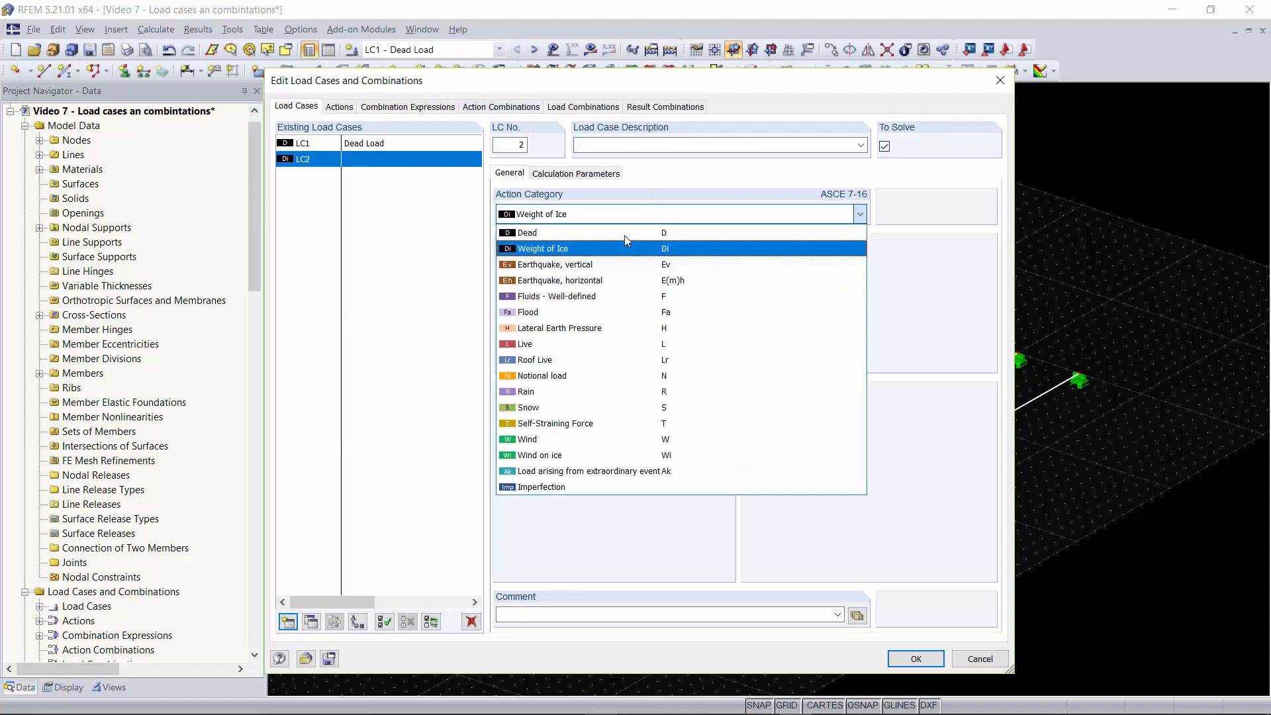
left_click(541, 247)
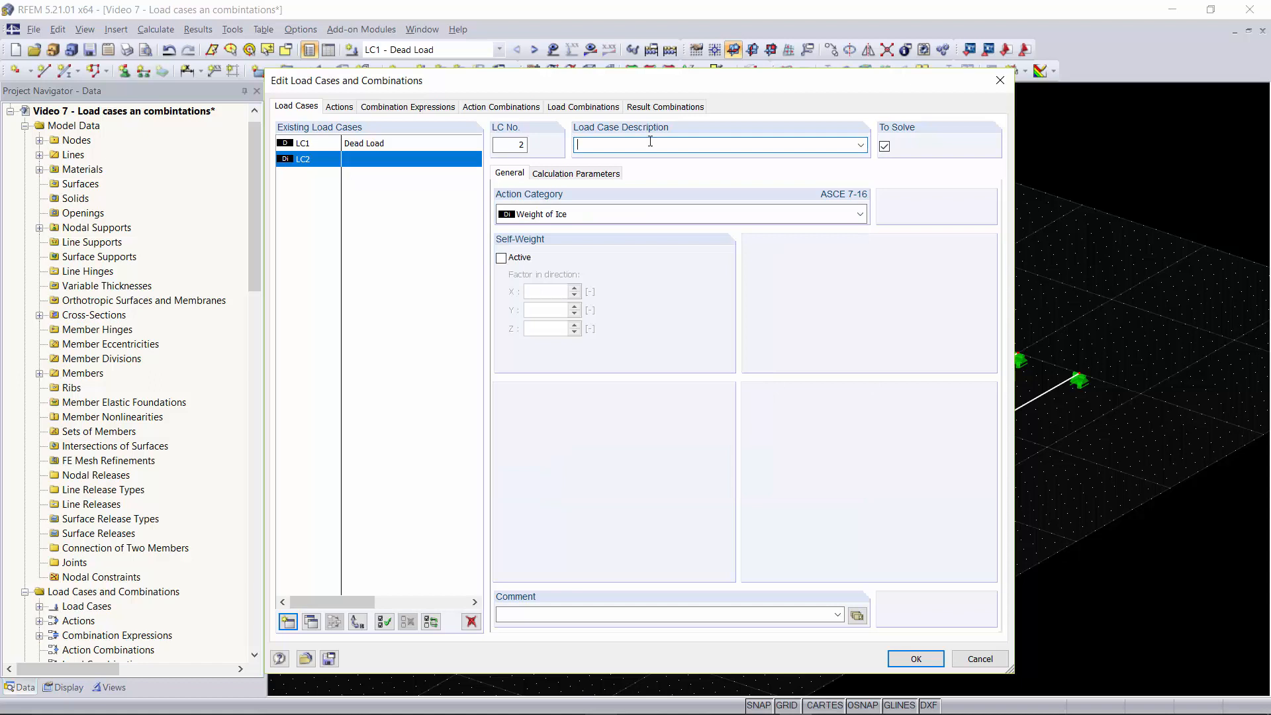
type("Live l")
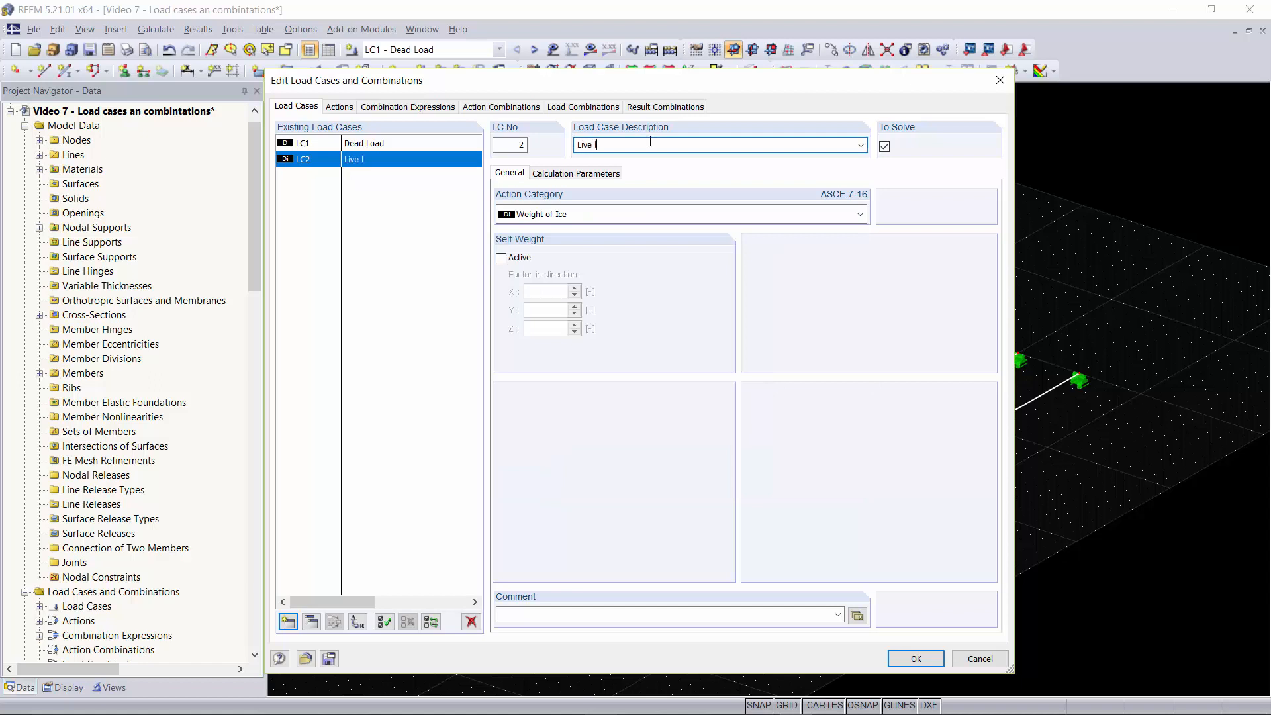
left_click(859, 213)
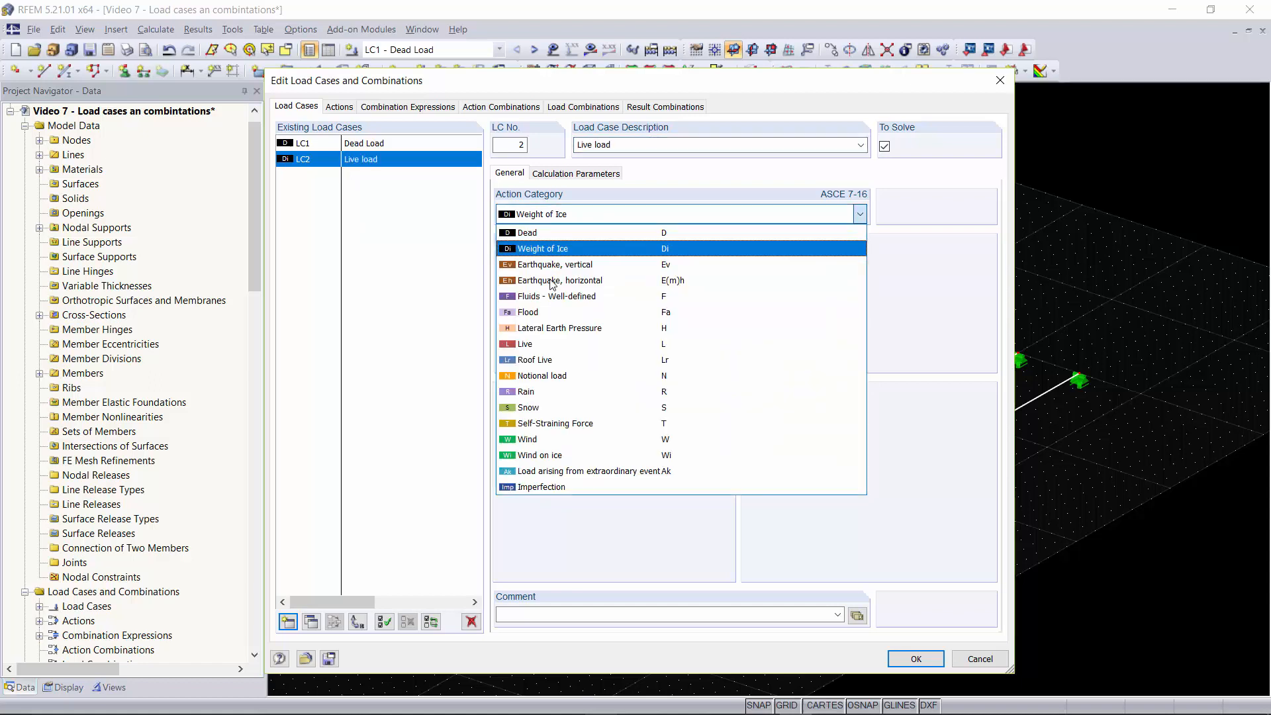
left_click(526, 344)
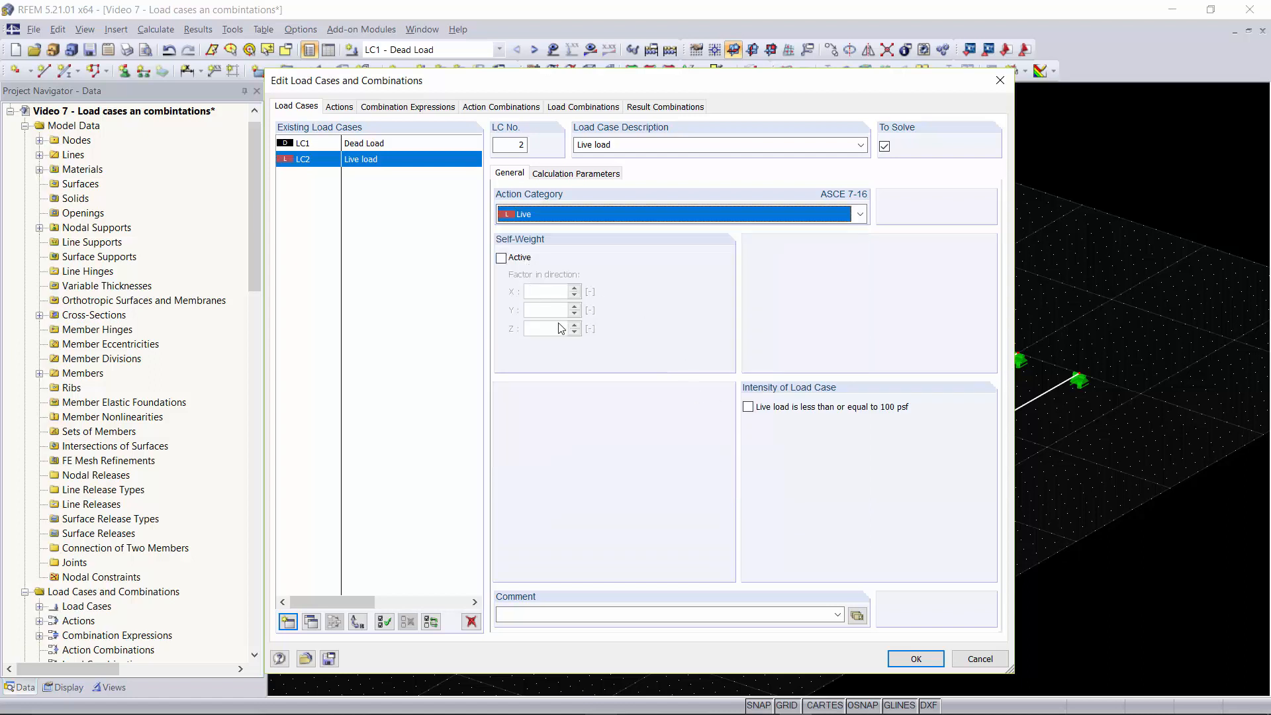
- Add LC3 Wind load as Wind and LC4 Snow load as Snow
type("Wind")
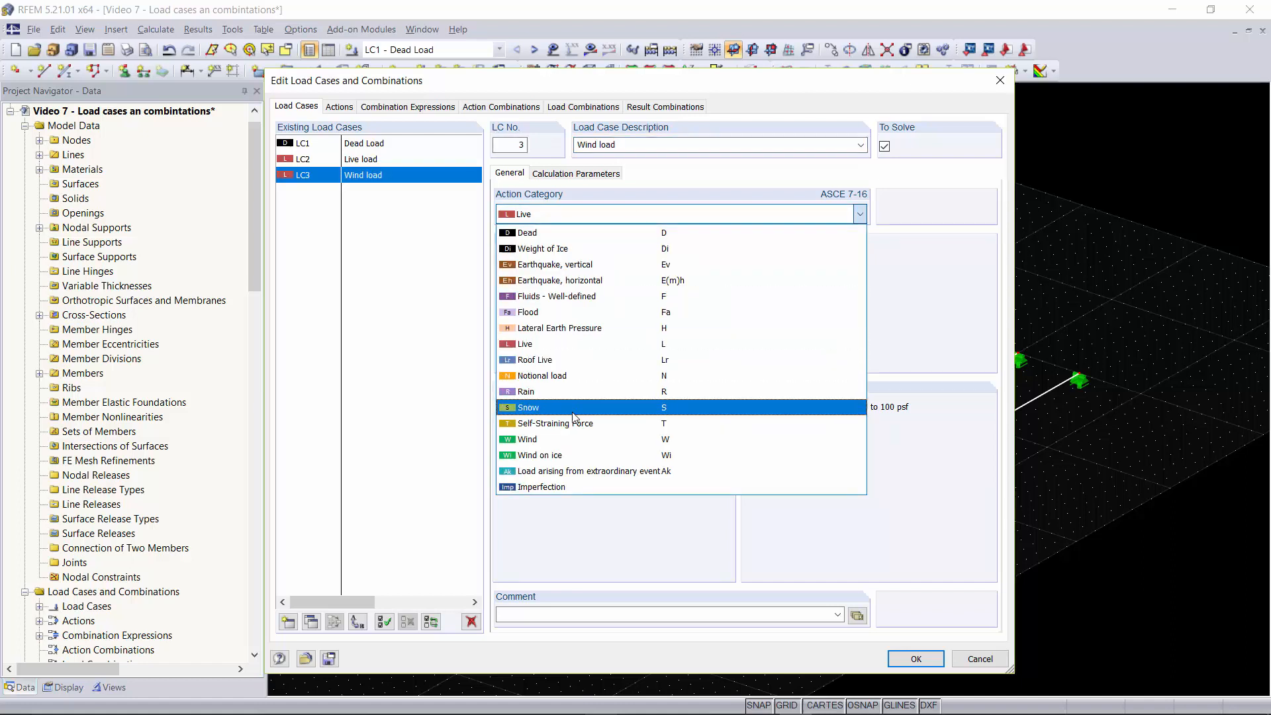
left_click(525, 438)
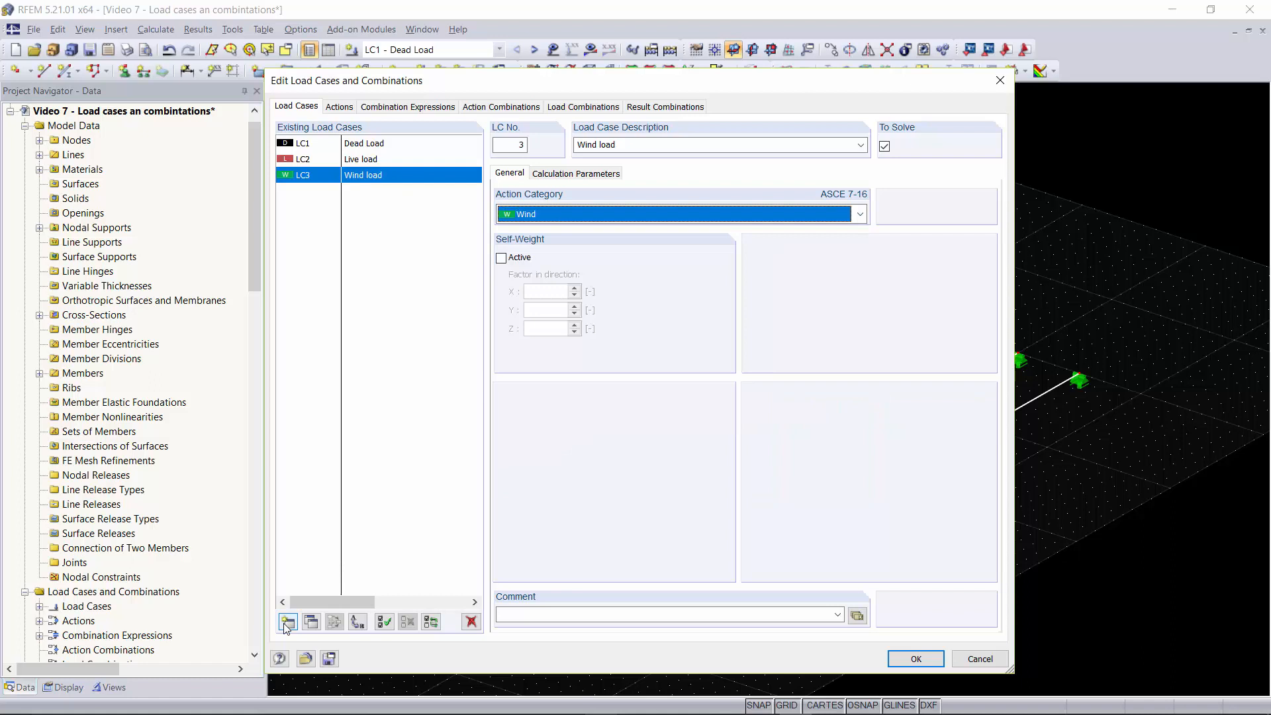
left_click(288, 620)
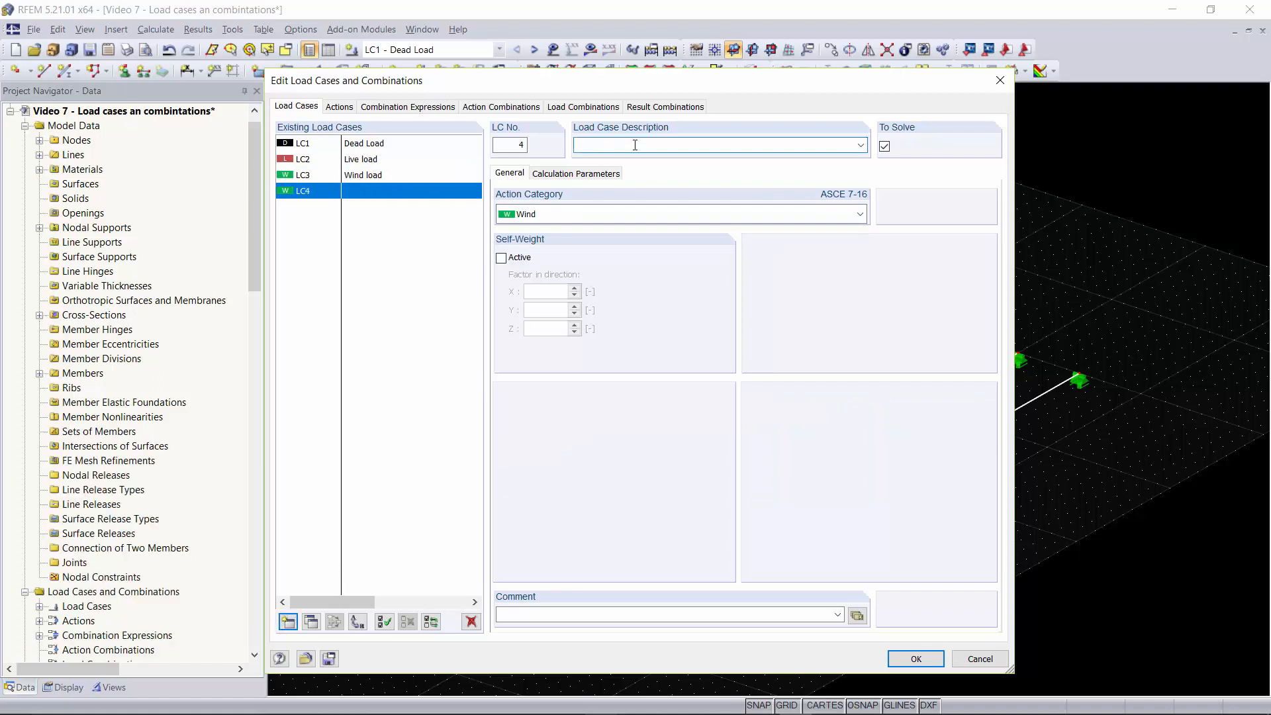
type("Snow load")
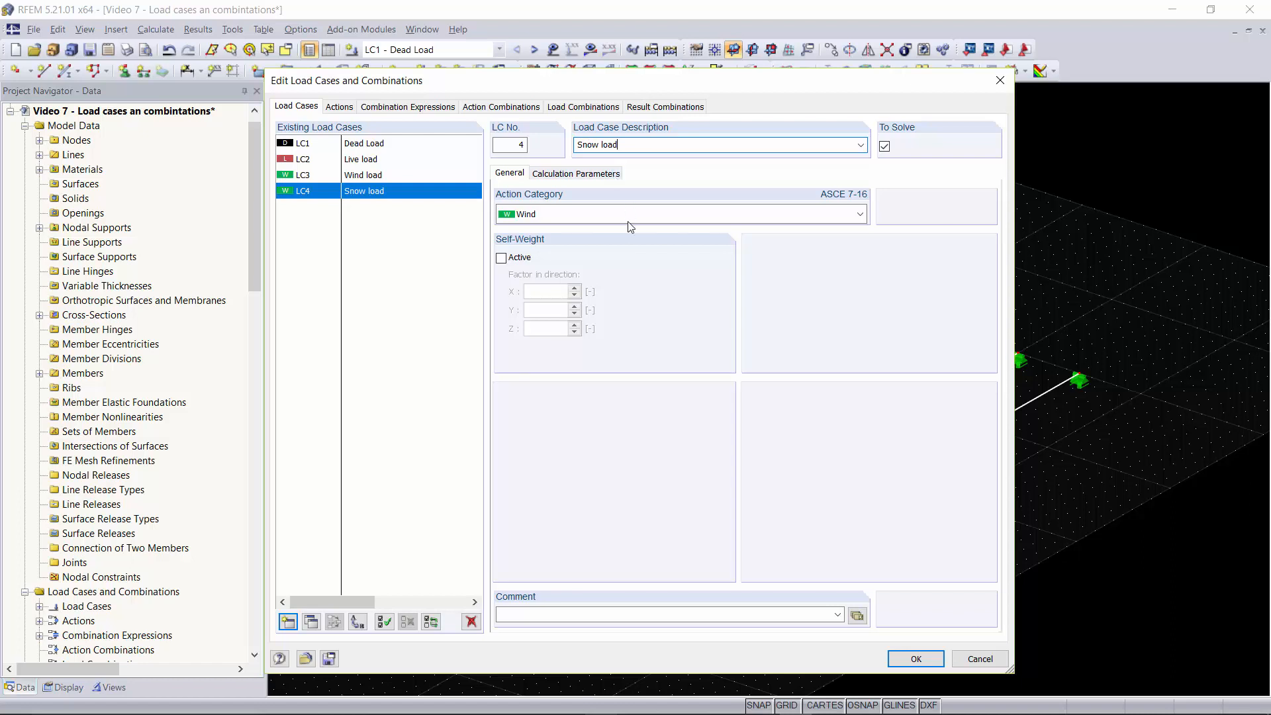
left_click(858, 214)
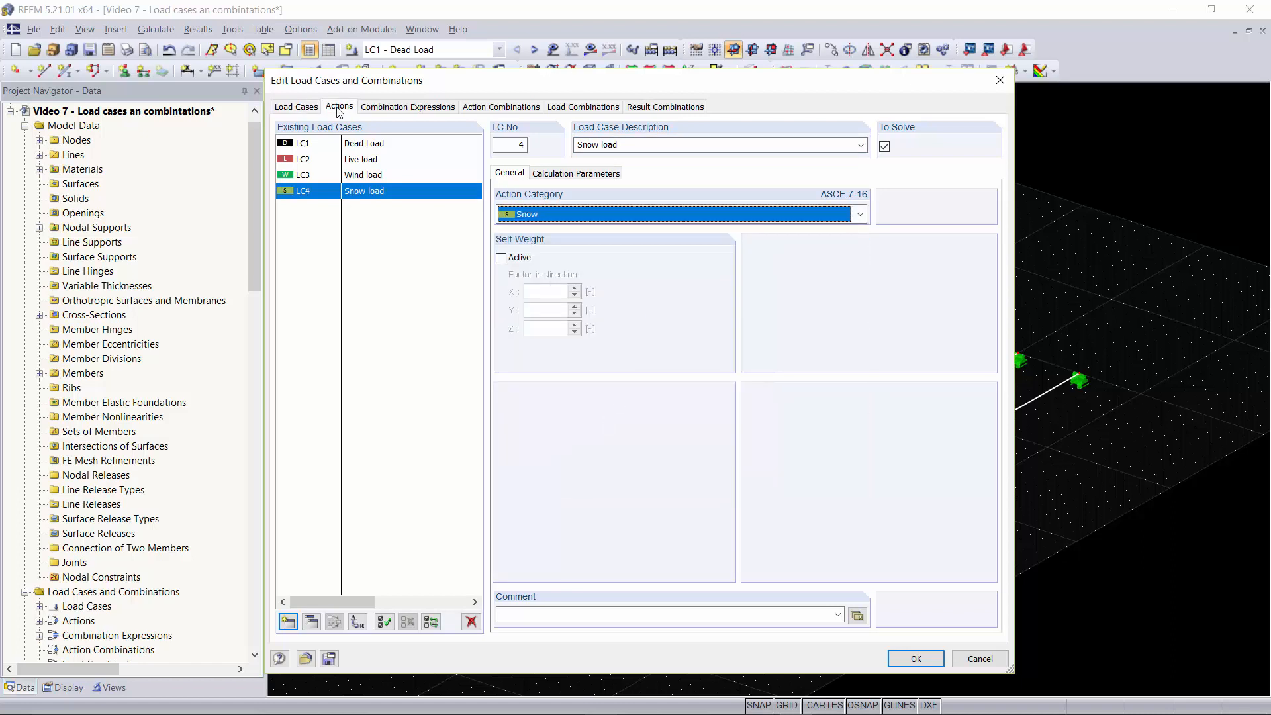
- Review the actions list with Dead, Live, Wind and Snow actions
left_click(339, 106)
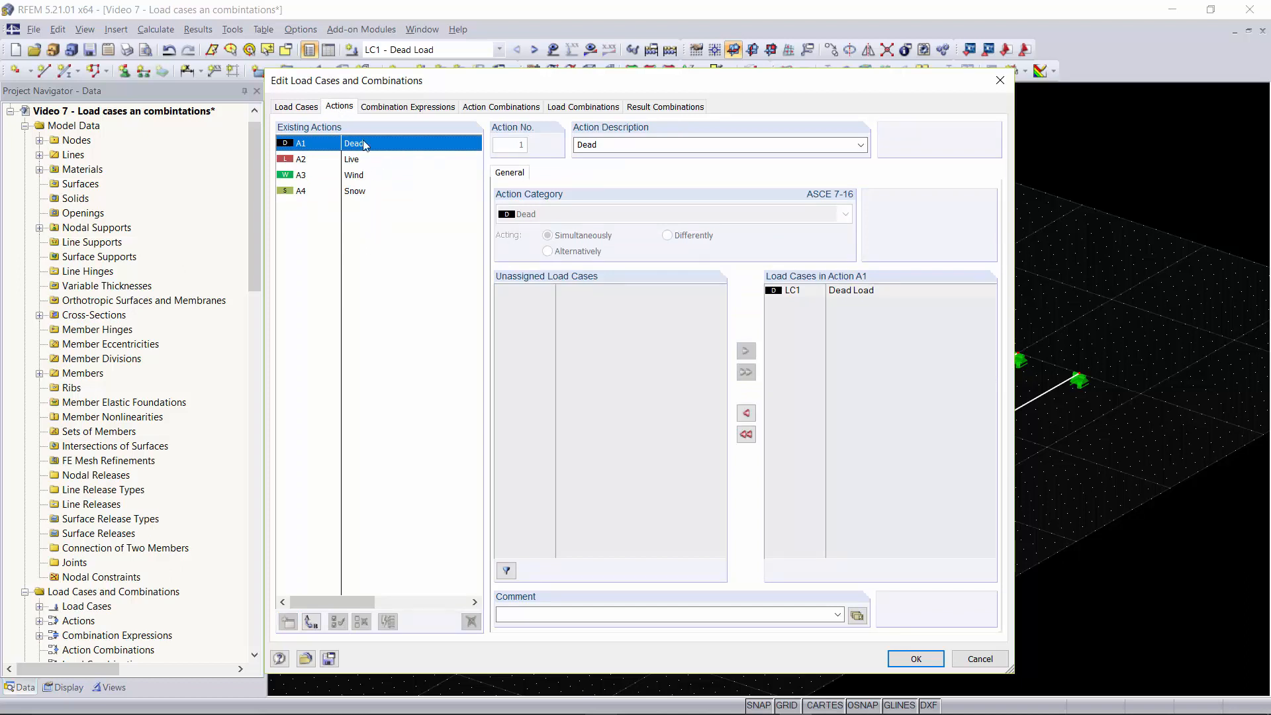
mouse_move(376, 166)
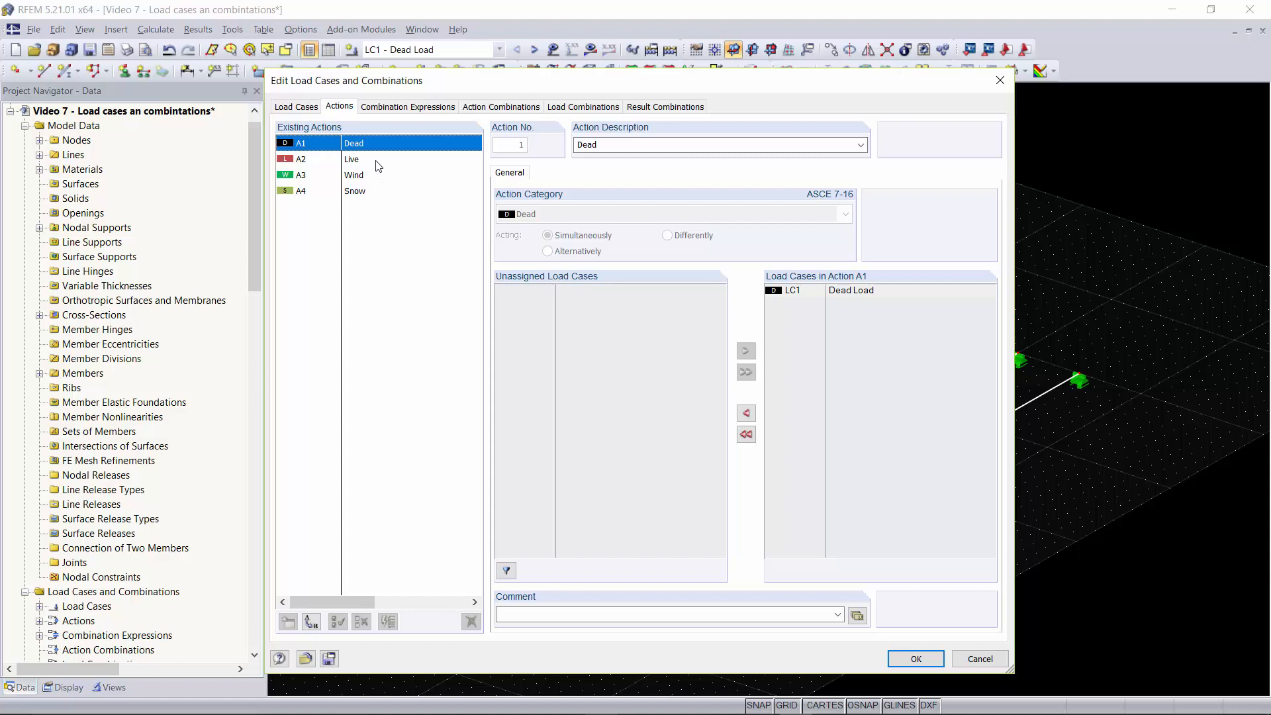
mouse_move(385, 168)
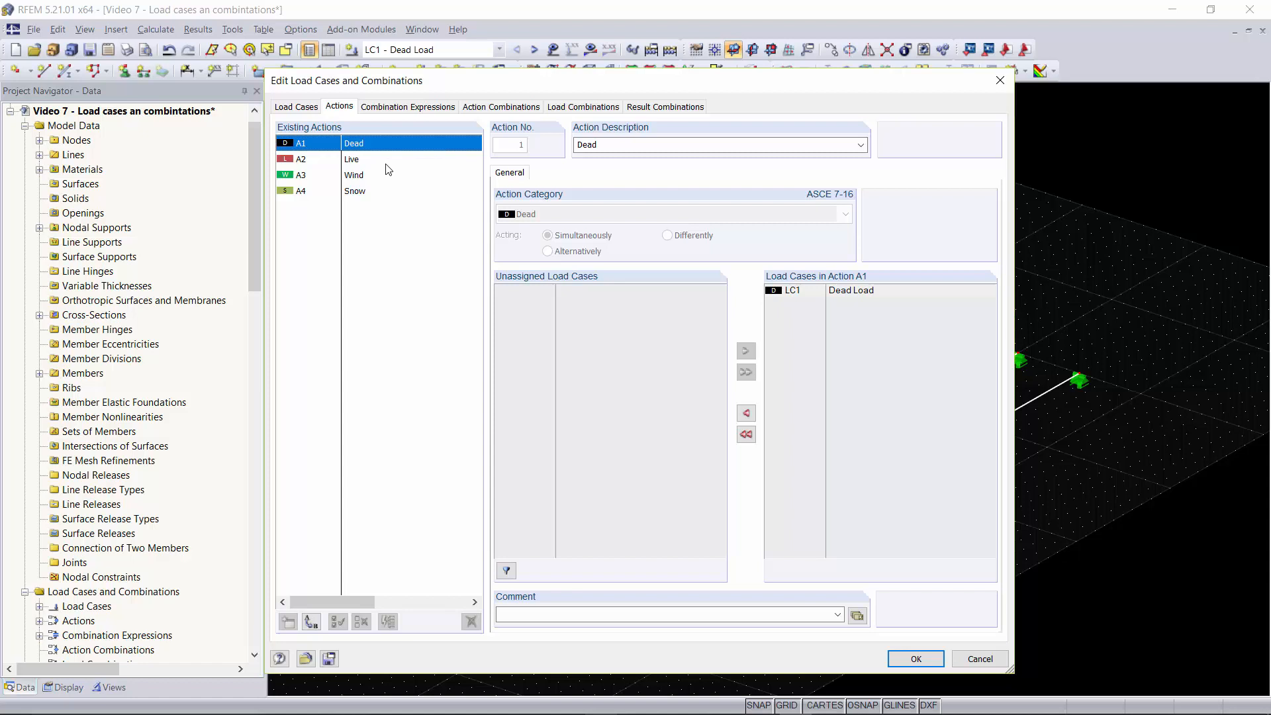
mouse_move(580, 258)
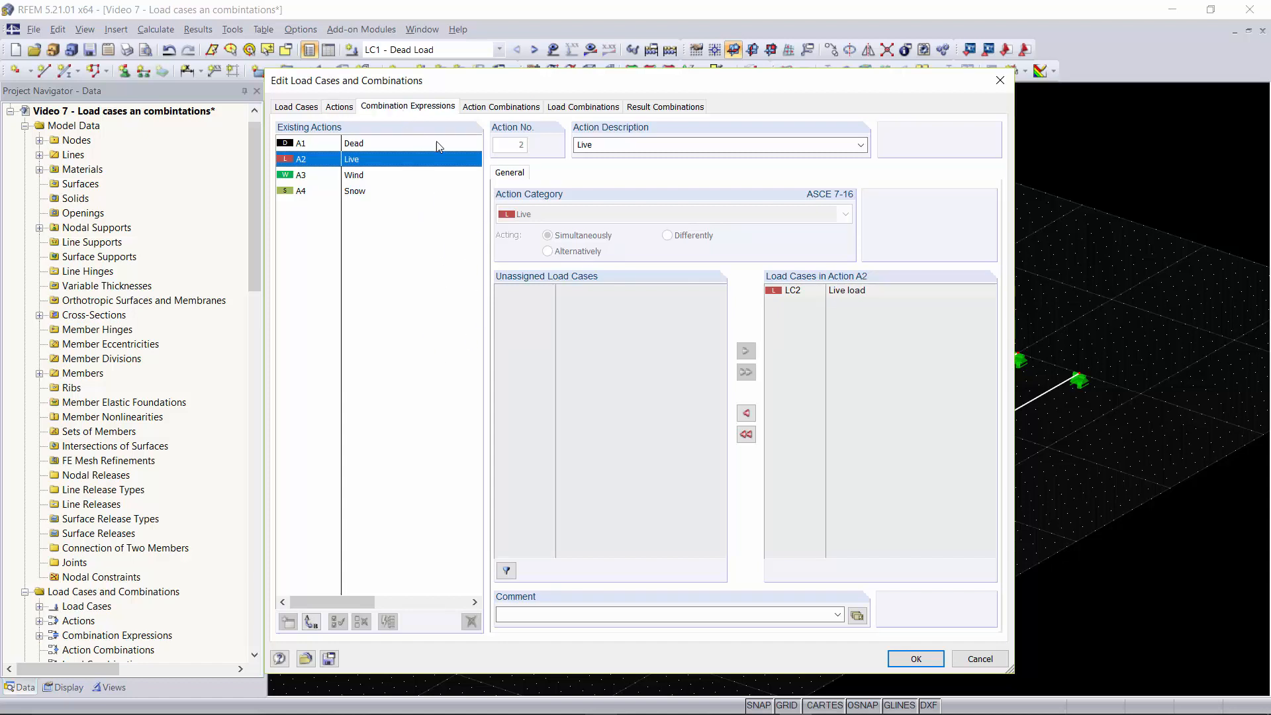
- Review combination expressions CE1 (LRFD) and CE2 (ASD) and the LRFD design situation equations
left_click(406, 105)
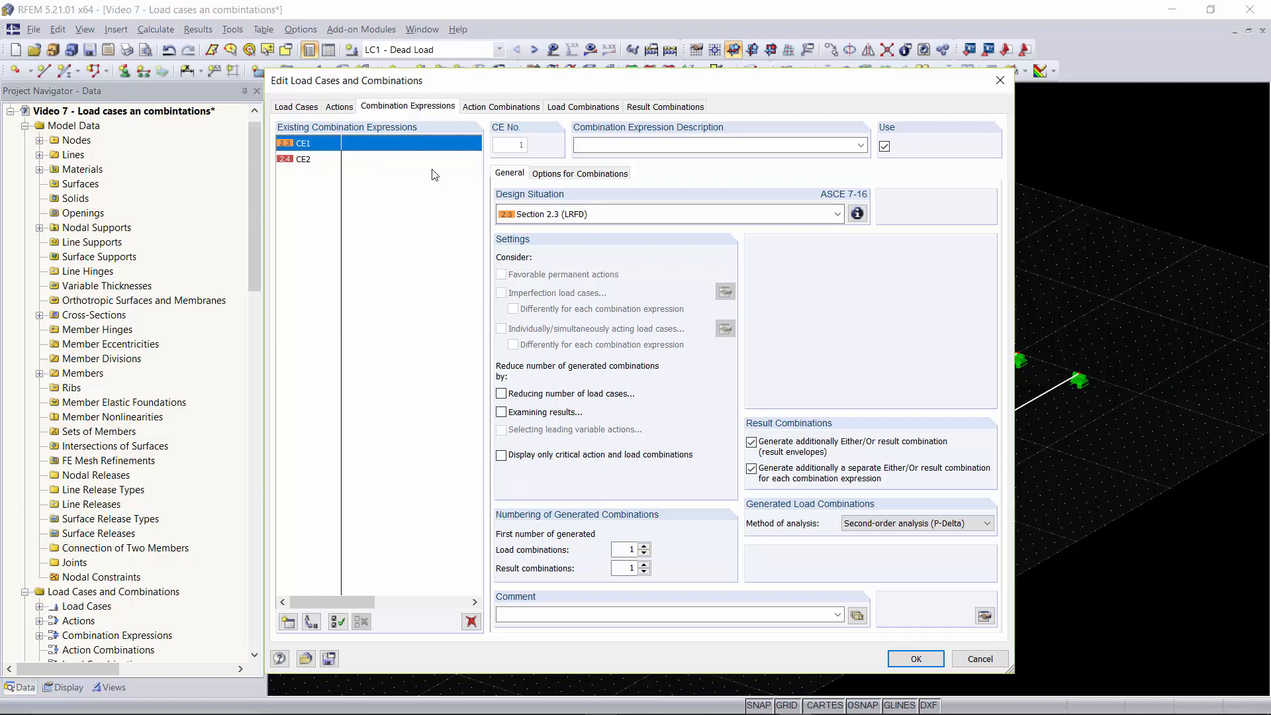
mouse_move(427, 159)
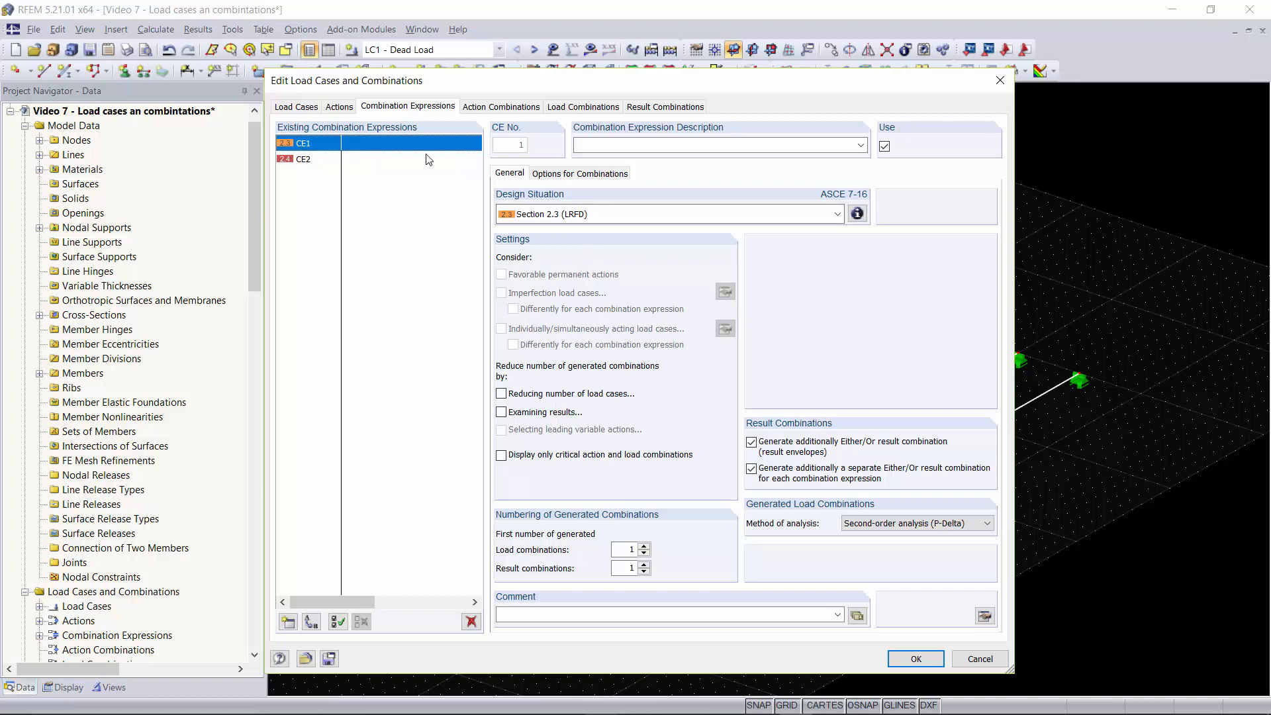
left_click(303, 159)
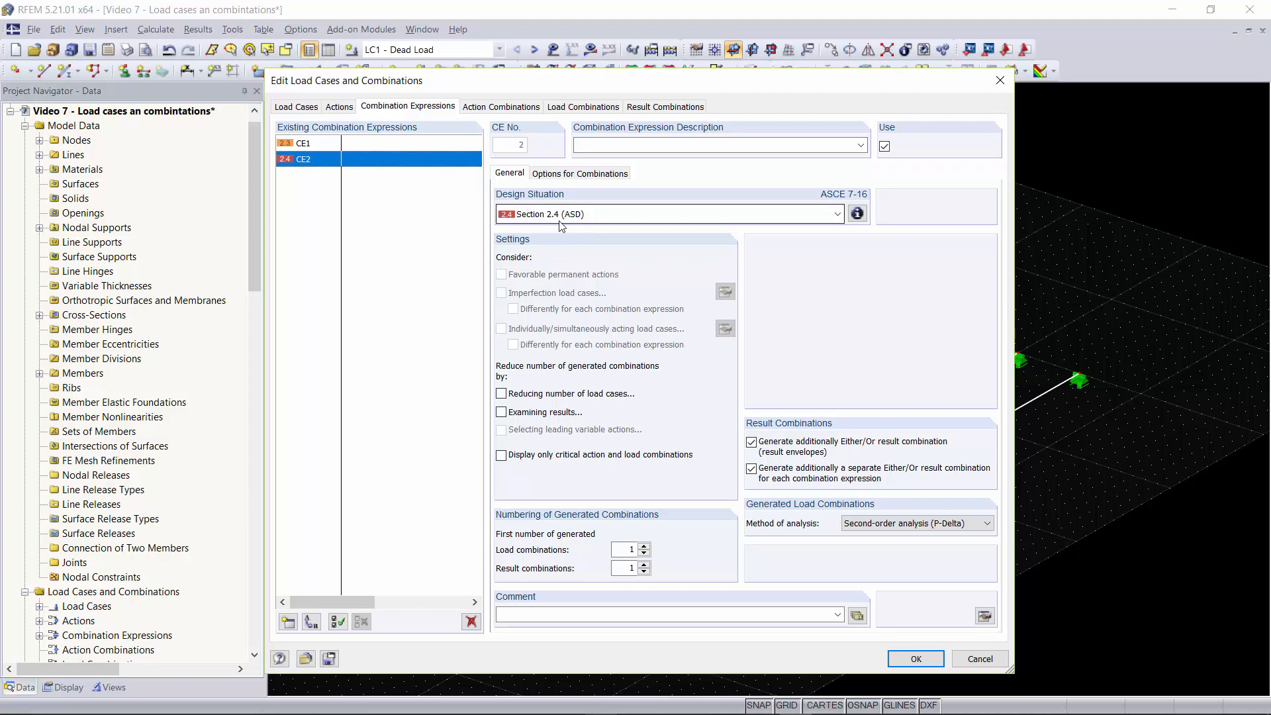
left_click(305, 143)
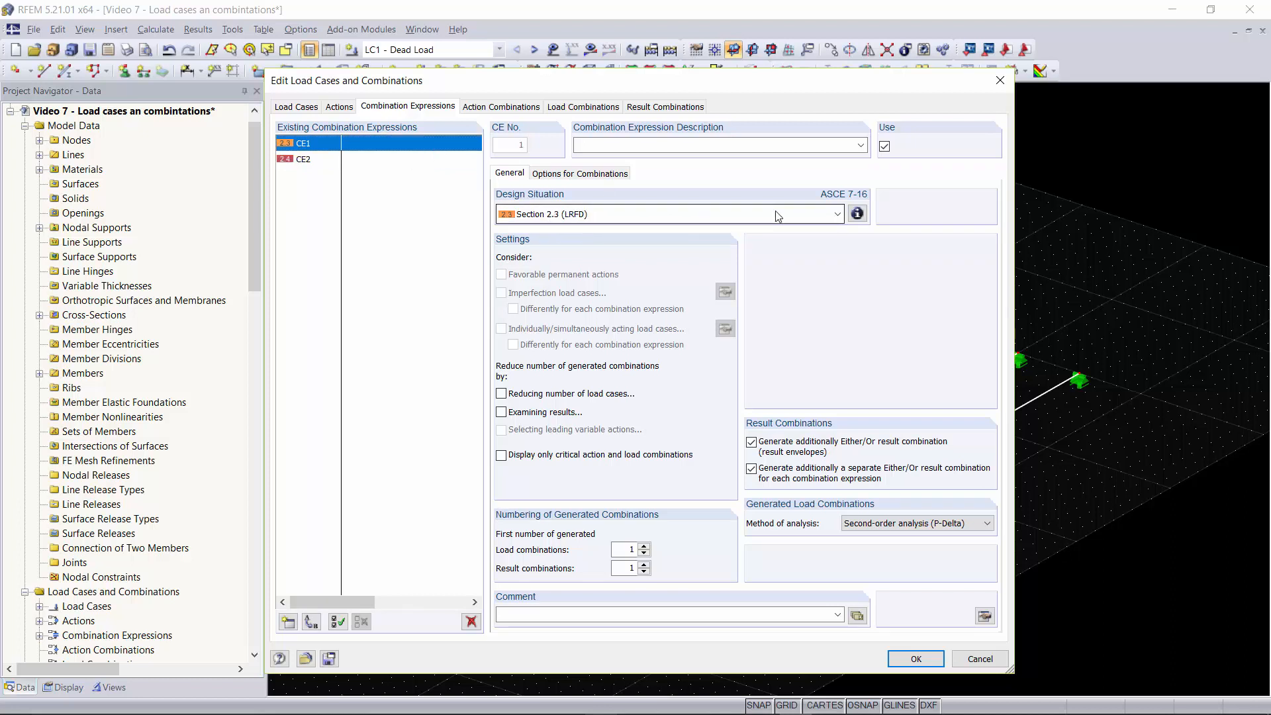
mouse_move(756, 240)
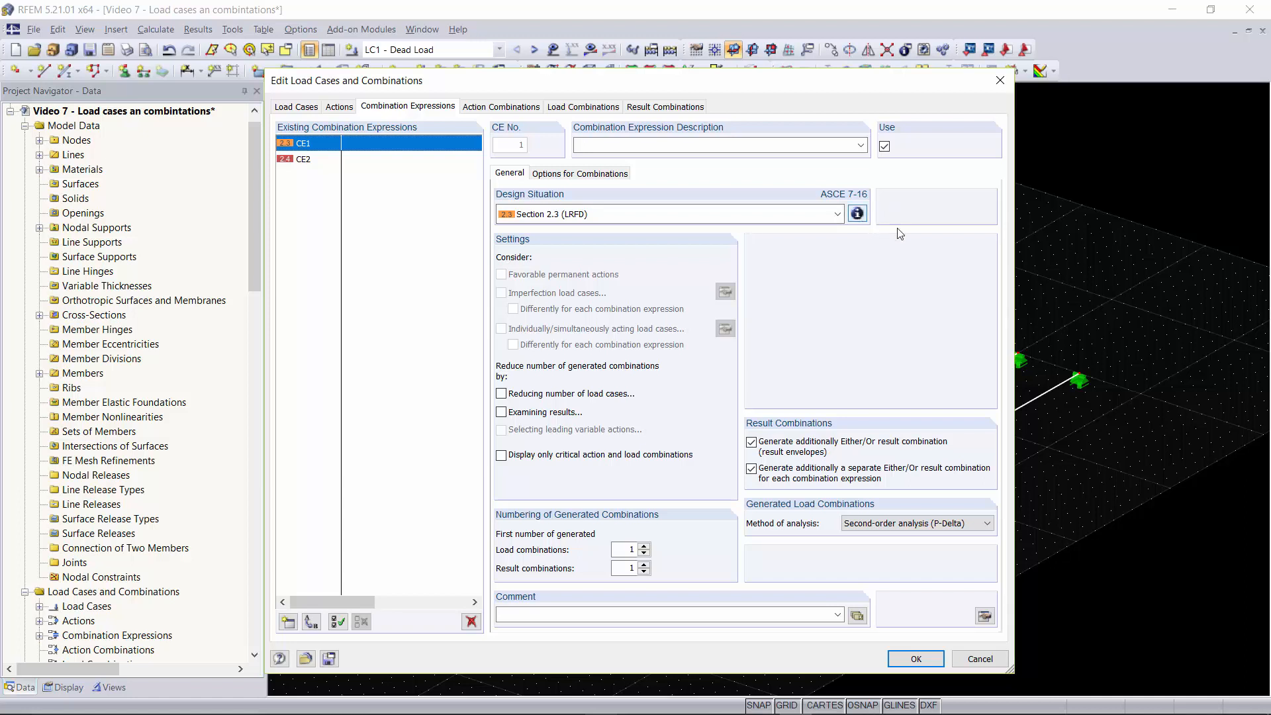
mouse_move(857, 214)
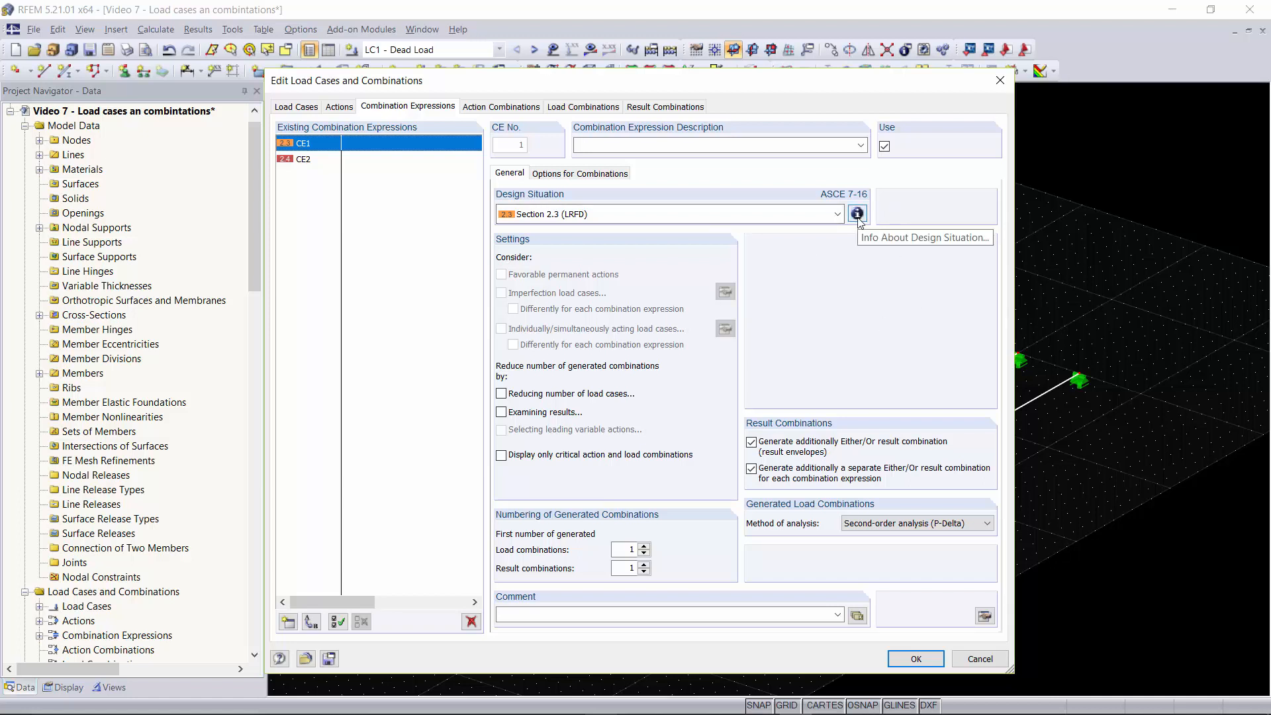
left_click(857, 213)
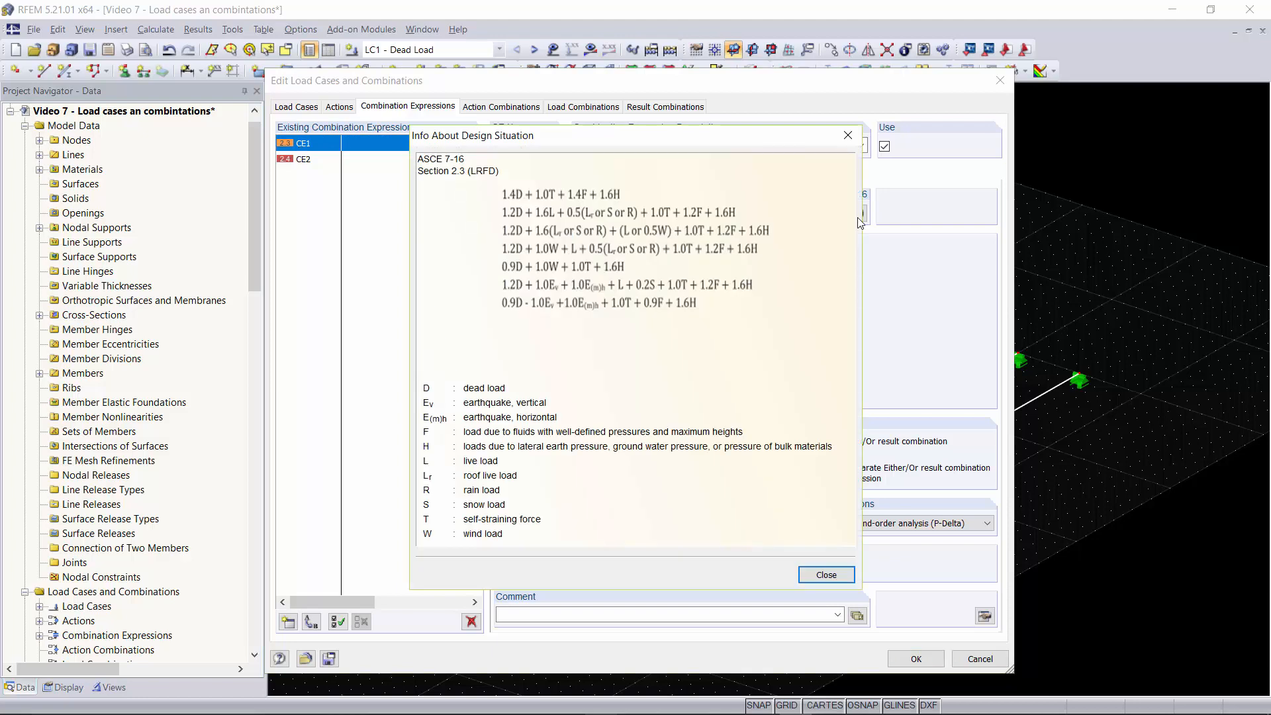
mouse_move(523, 201)
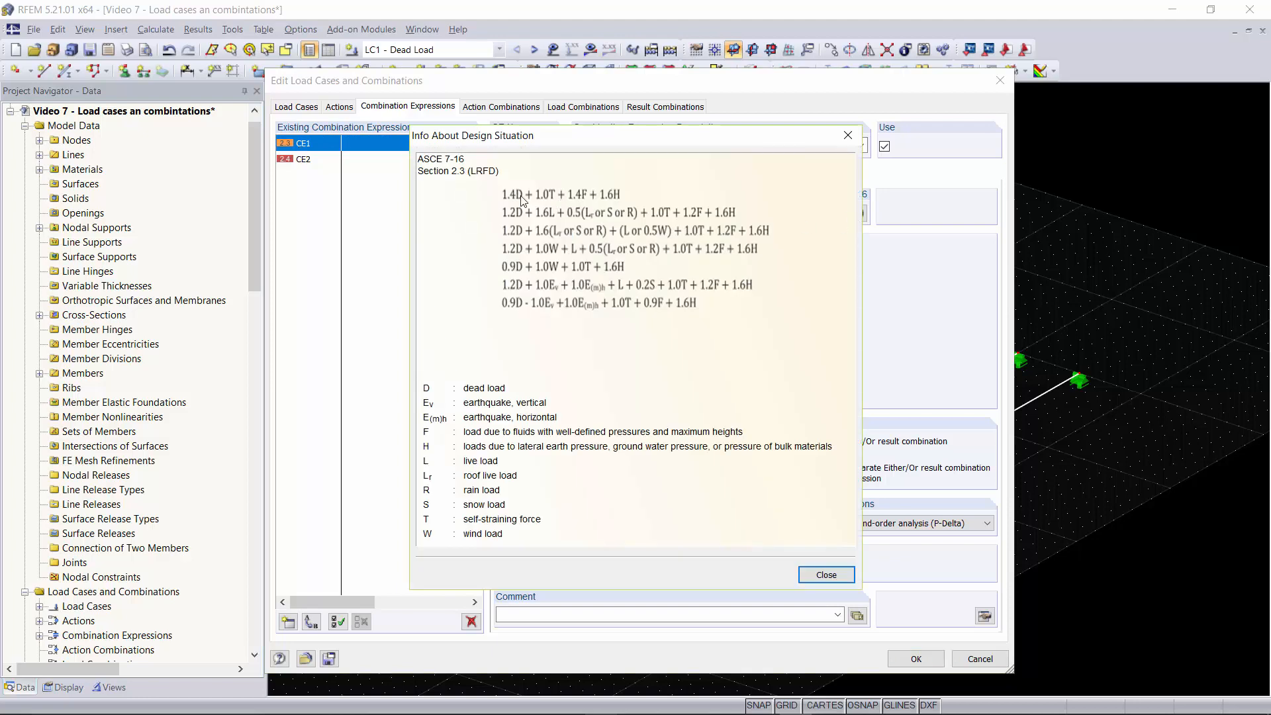
mouse_move(627, 308)
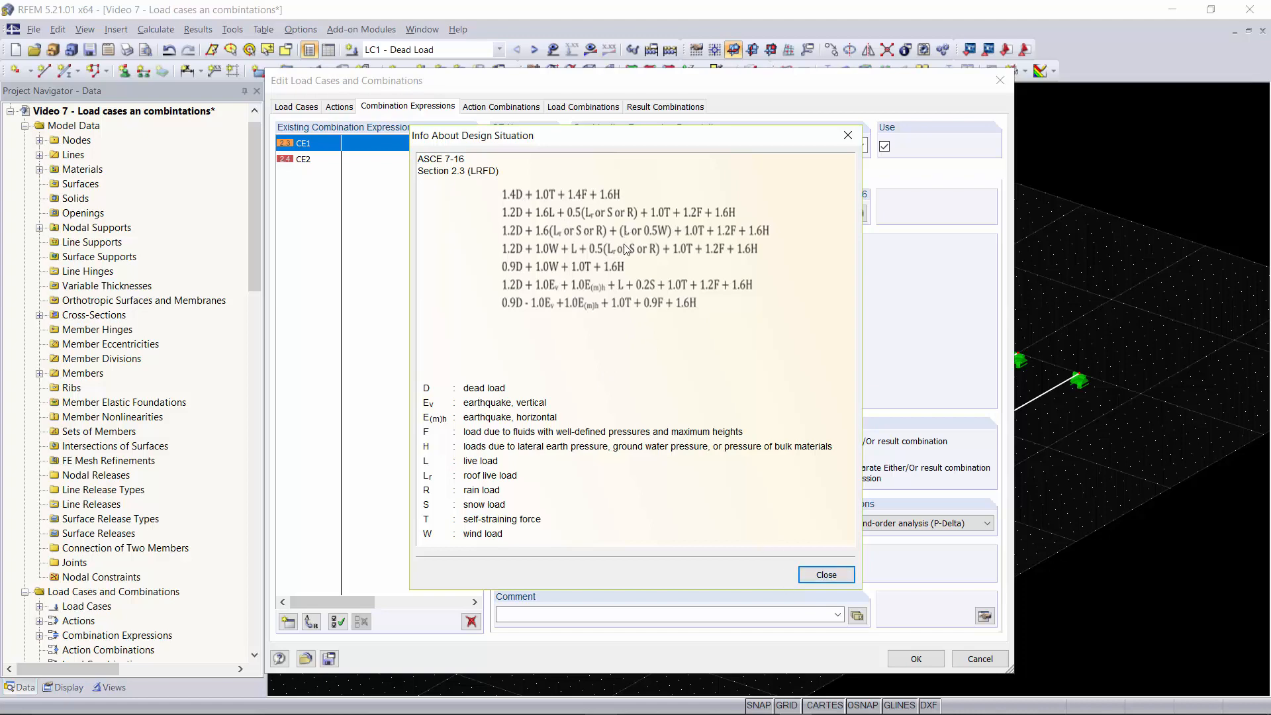
left_click(825, 574)
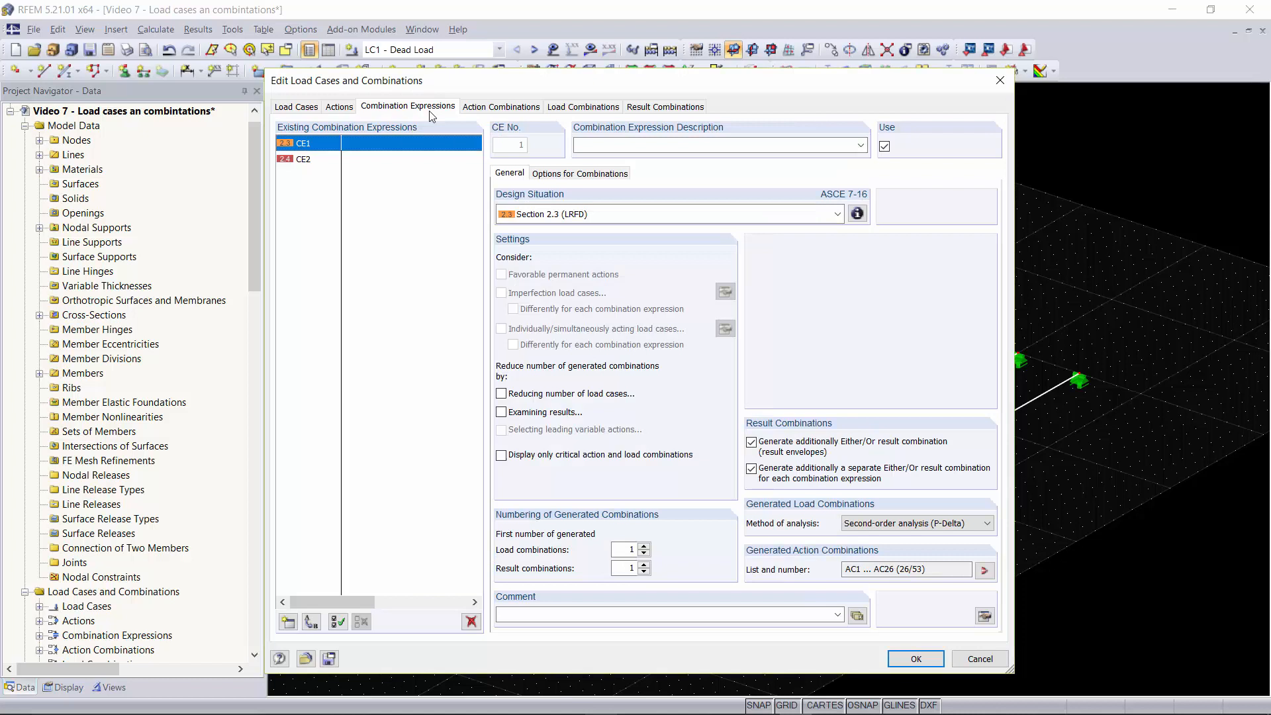
- Review the 53 action combinations, inspecting AC37 (1.00D + 0.60W) and AC1 (1.40D)
left_click(500, 106)
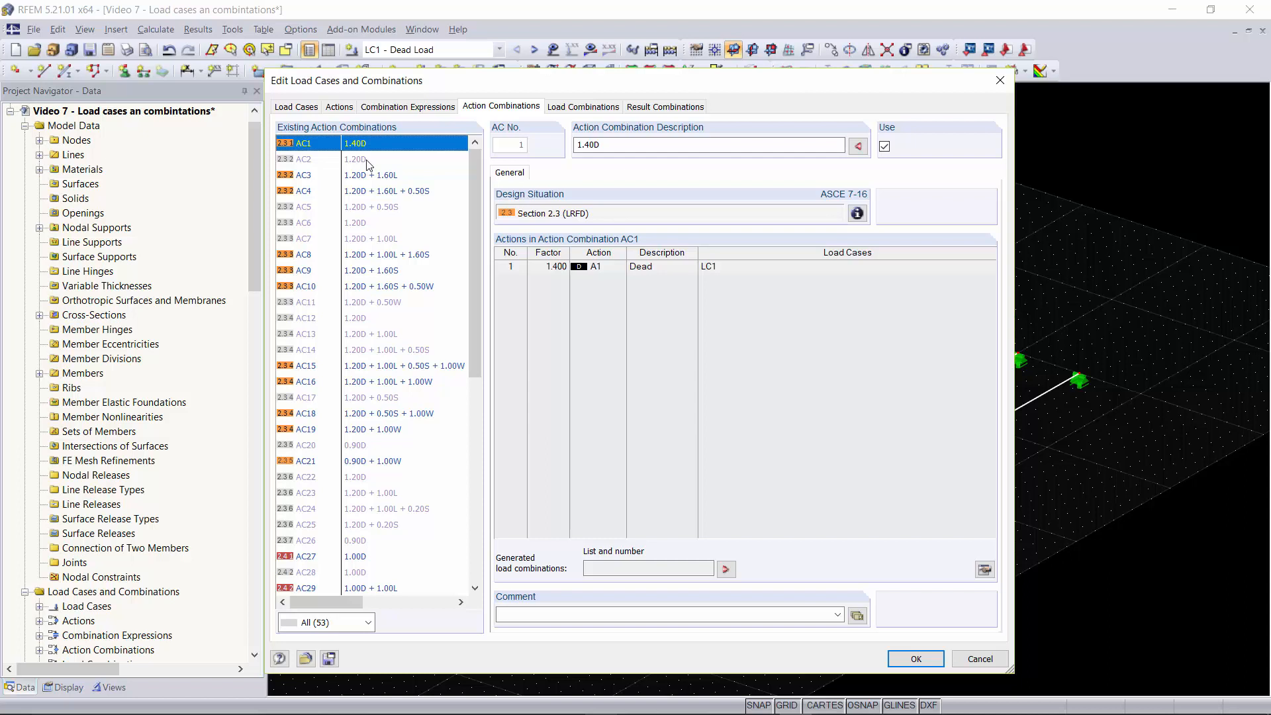
left_click(857, 213)
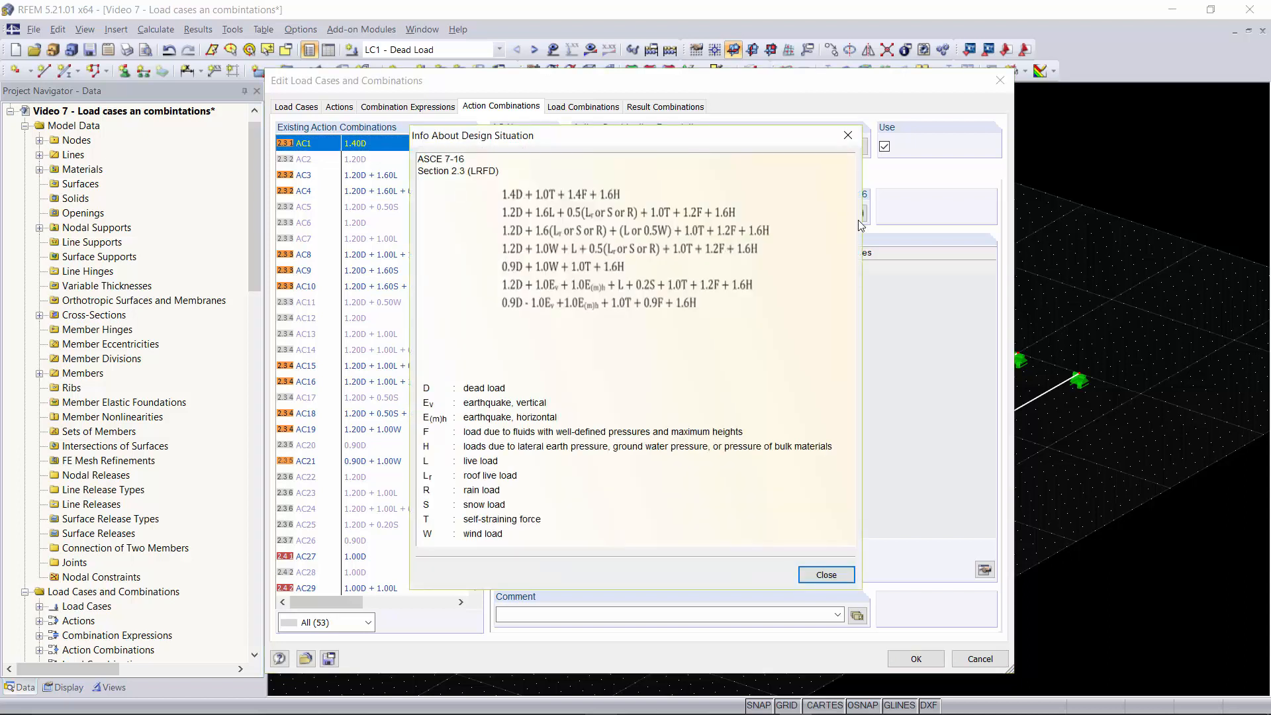
mouse_move(847, 135)
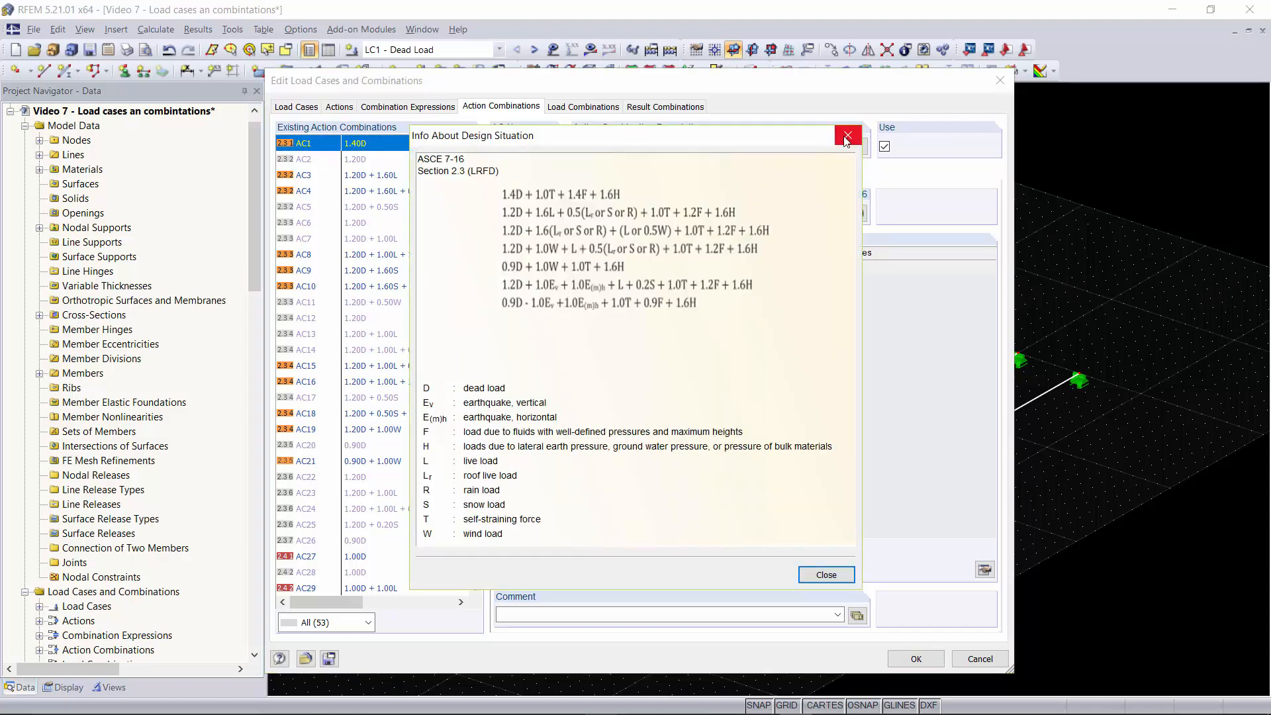
mouse_move(847, 135)
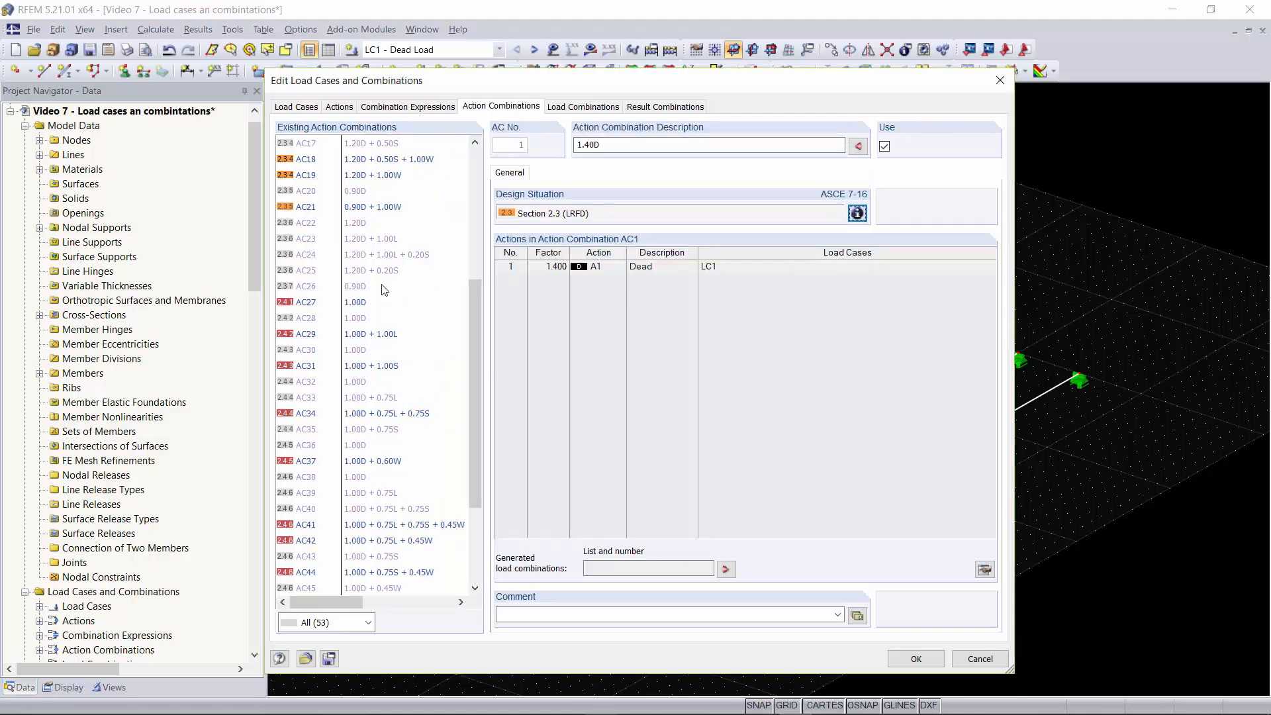
left_click(370, 334)
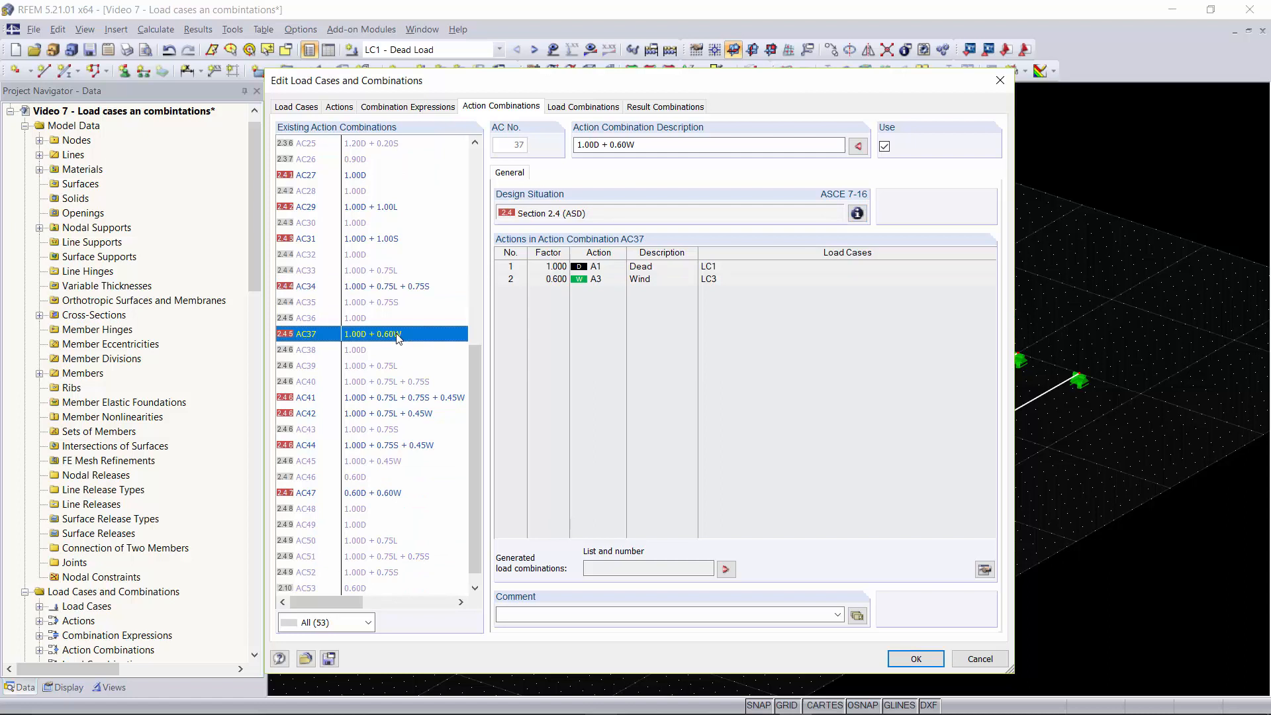
left_click(377, 413)
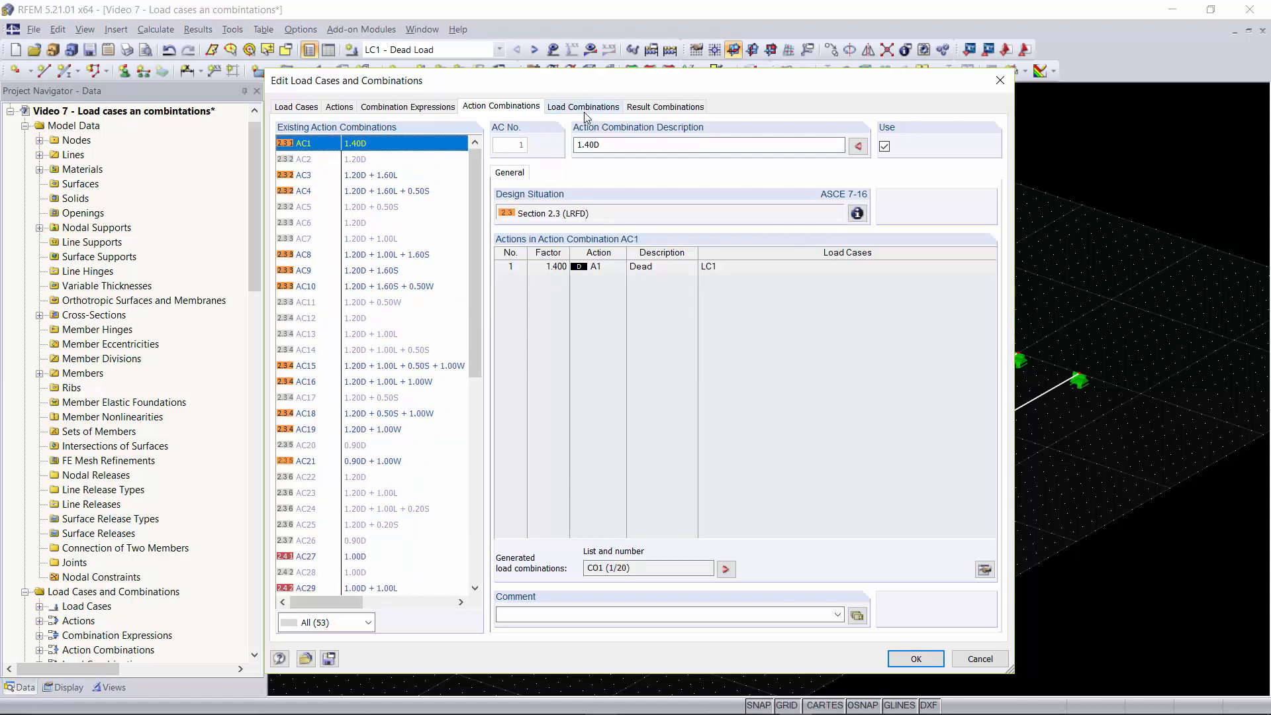
- Review load combinations CO5, CO7, CO8 and CO9 (1.2D + W + 0.5S) among the 20 generated
left_click(582, 106)
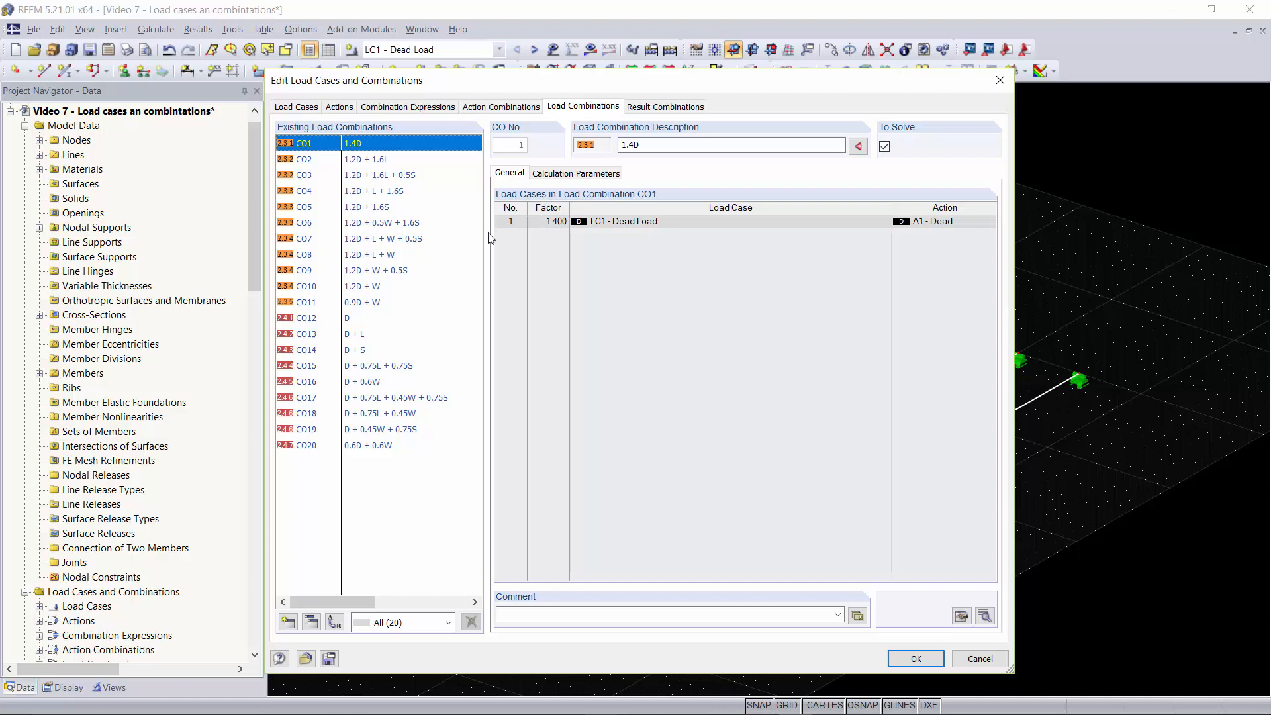
left_click(380, 175)
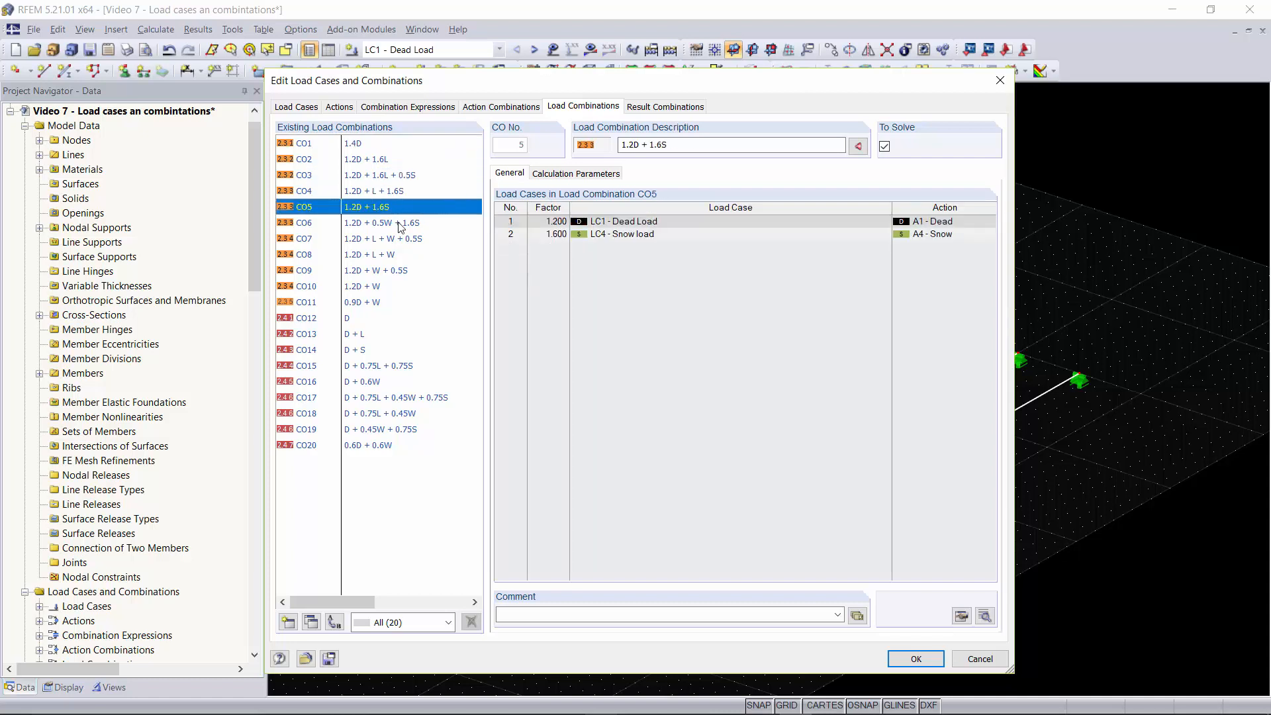
left_click(305, 237)
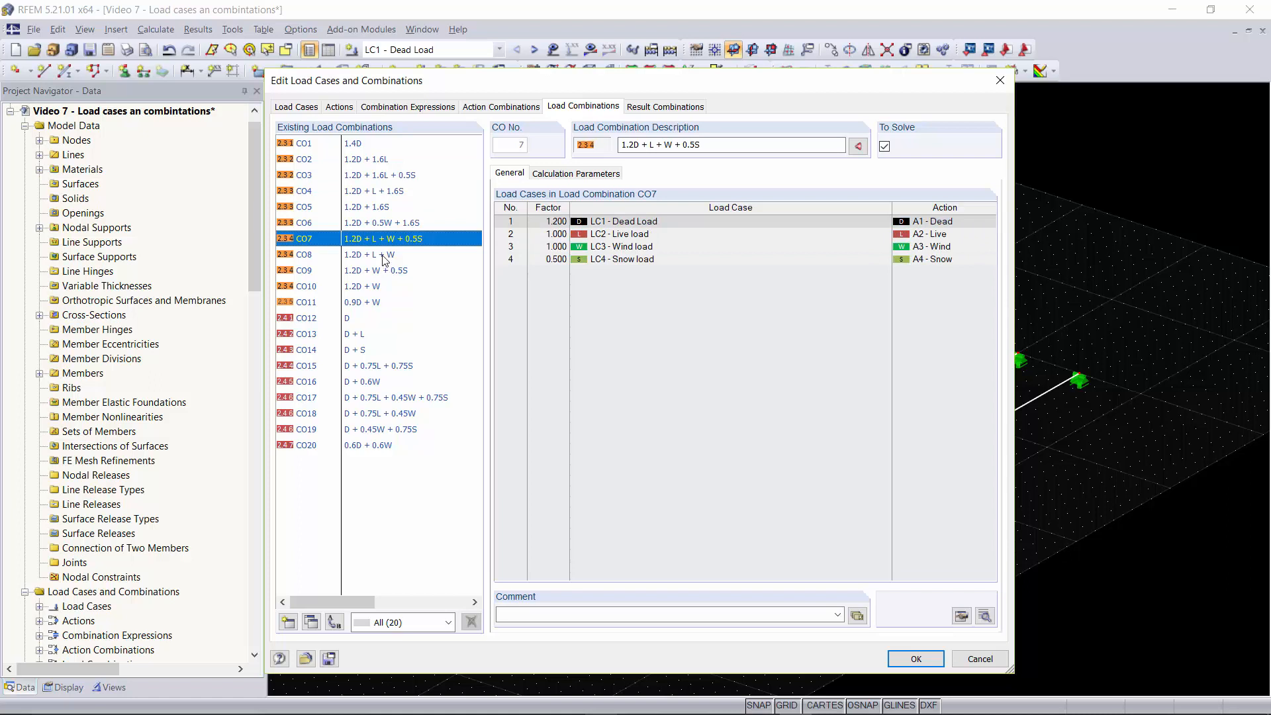
left_click(381, 255)
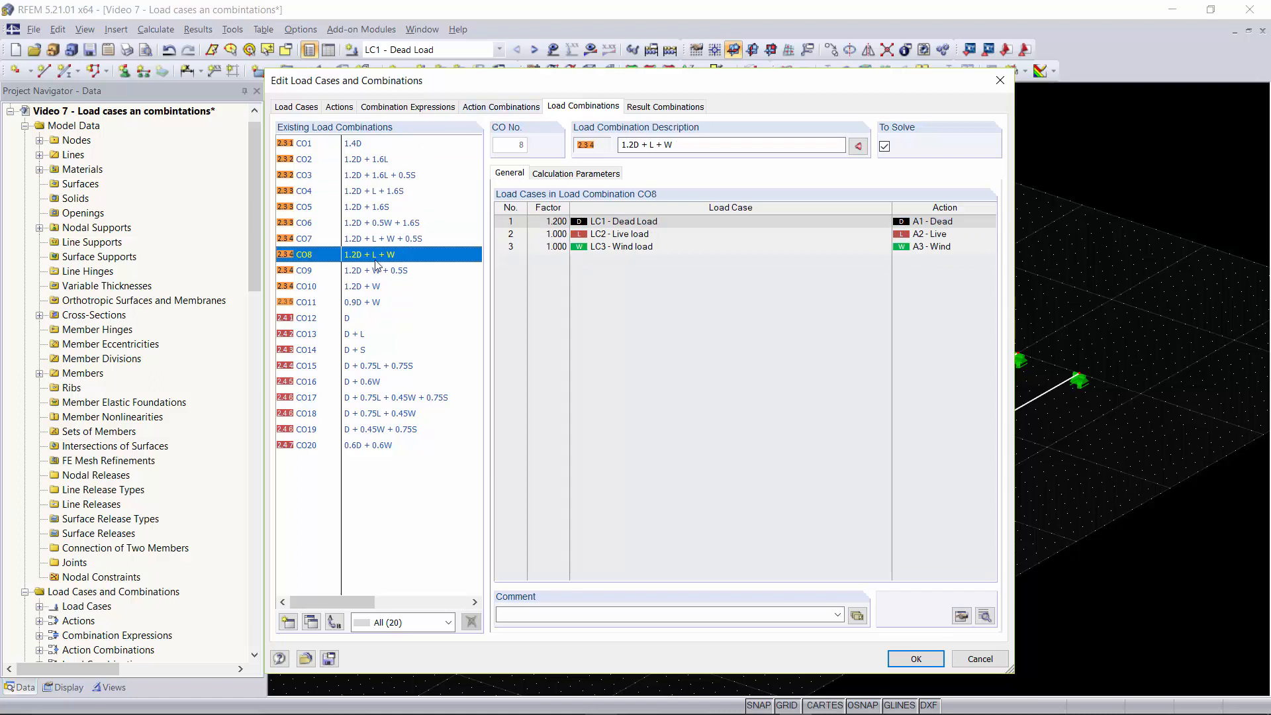
left_click(306, 270)
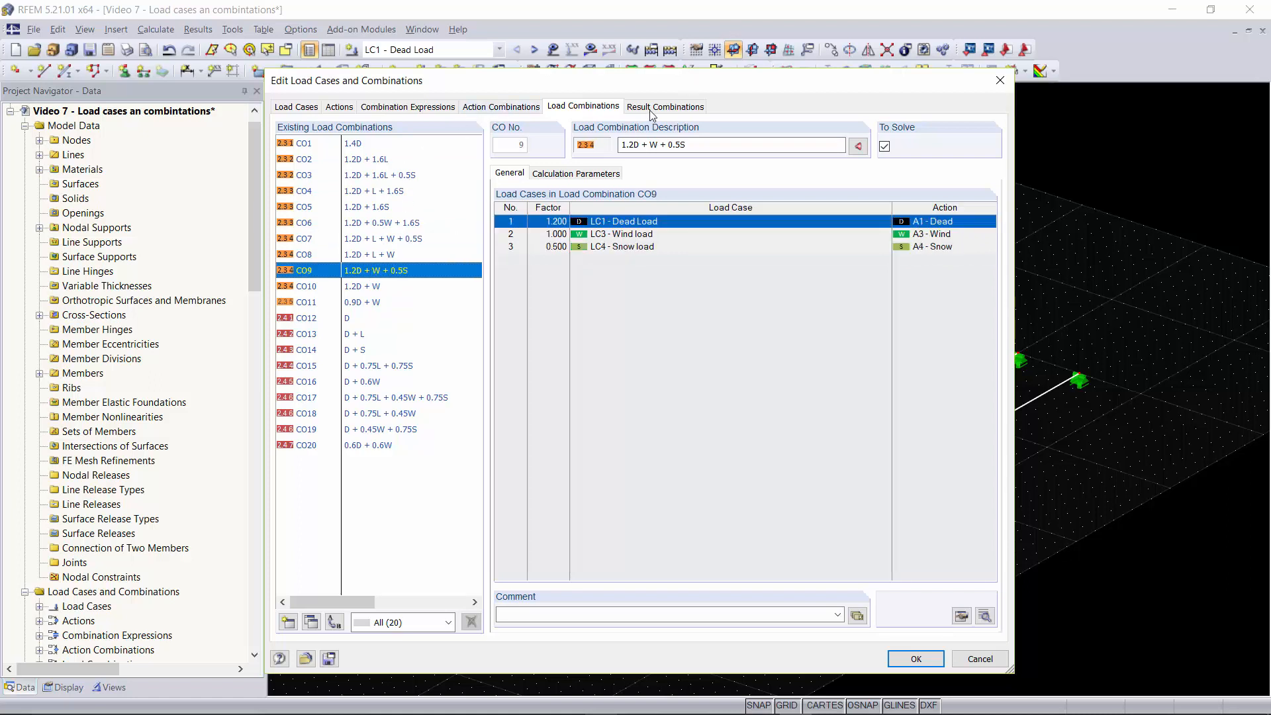
- Review result combinations RC1 and RC2 and accept the combination definitions
left_click(665, 106)
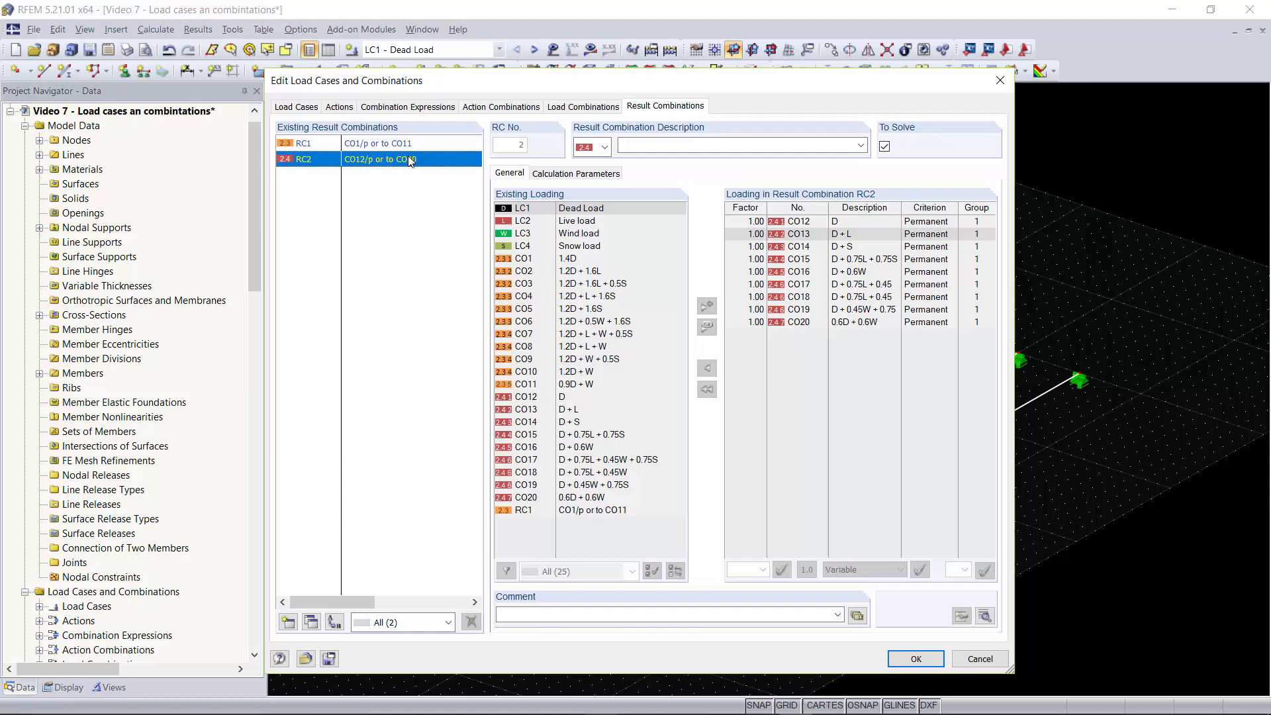
left_click(303, 143)
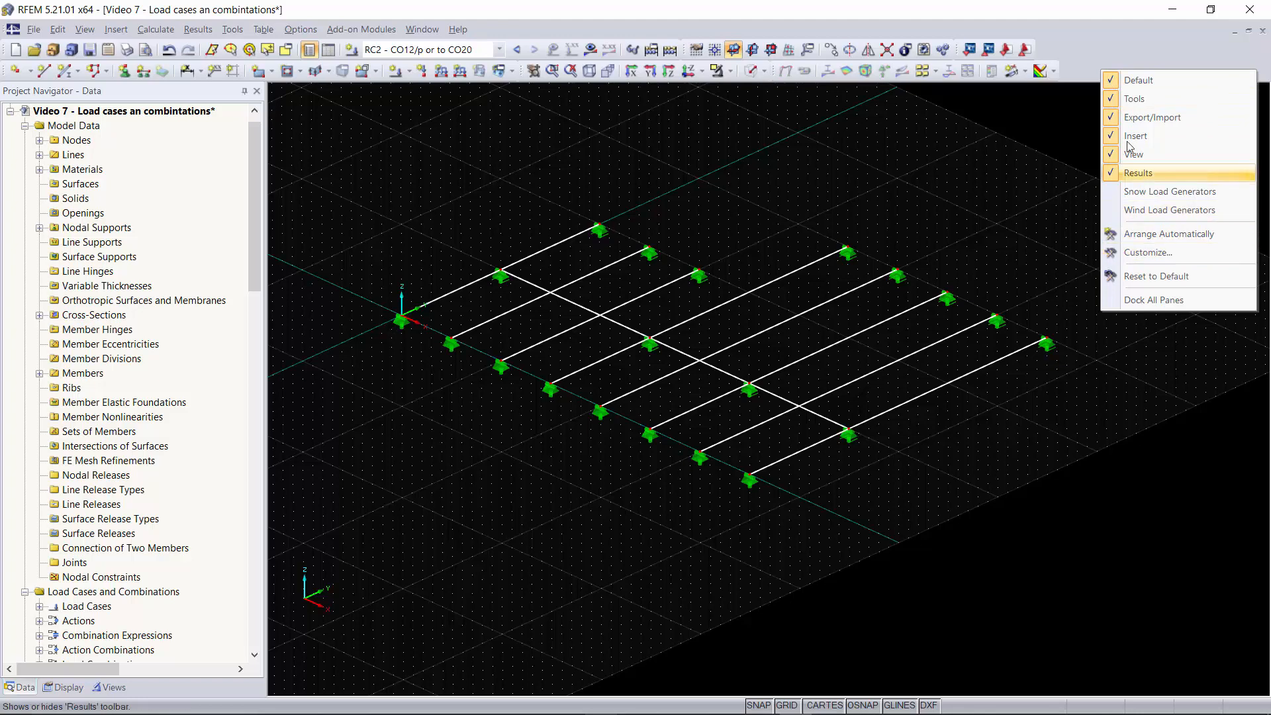
mouse_move(1152, 118)
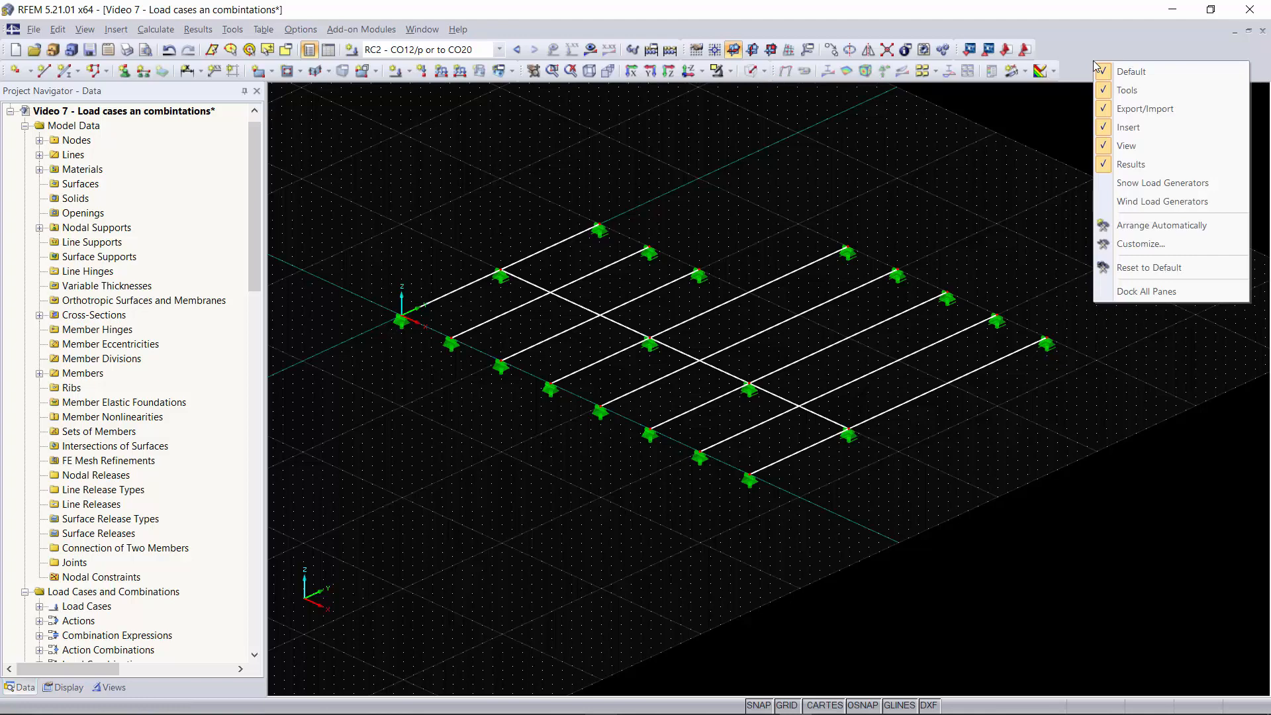
mouse_move(1161, 201)
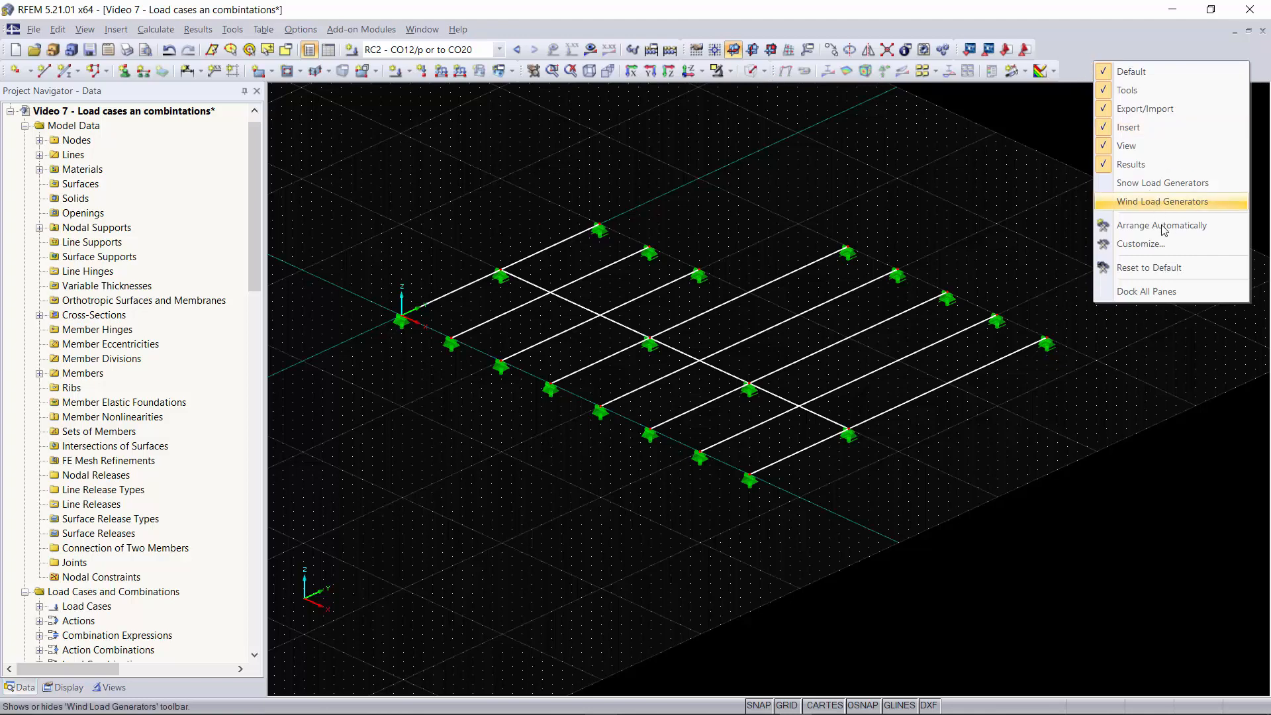
- Enable the wind load generator tools in the Customize dialog
left_click(1139, 243)
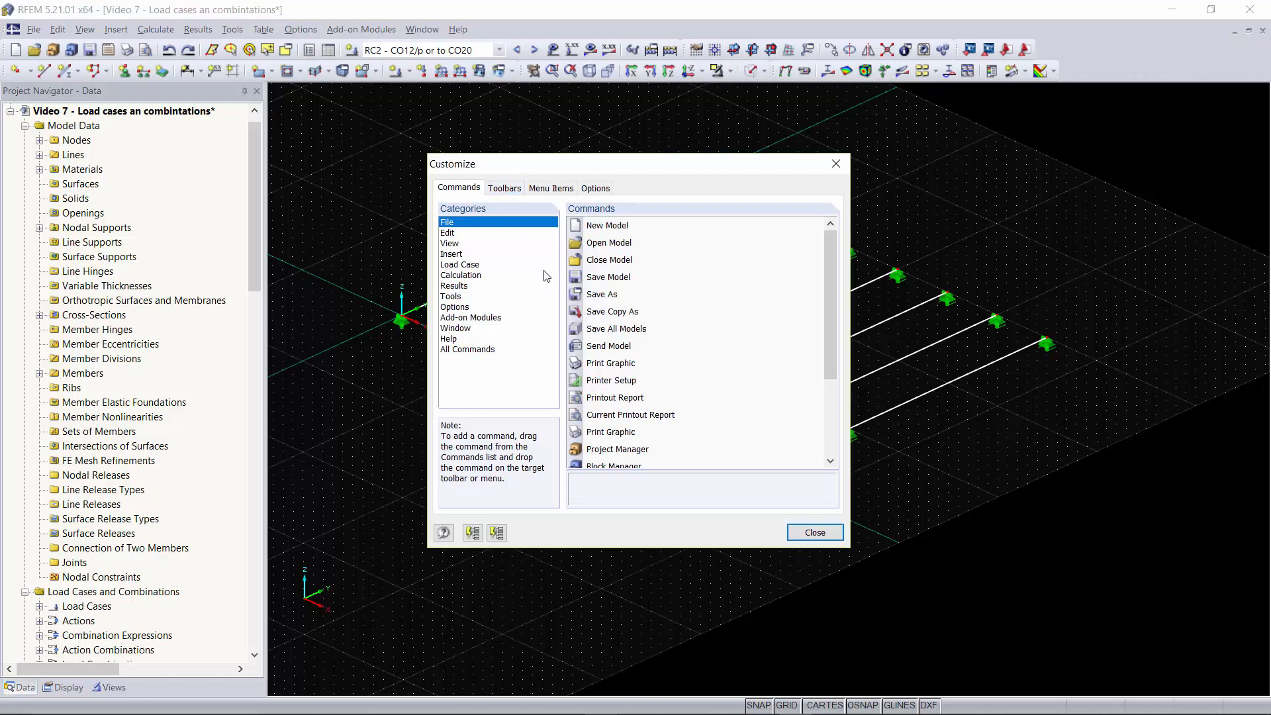
- Add 'Generate Member Loads from Area Loads via Plane' from the Tools category to a toolbar and close Customize
left_click(450, 295)
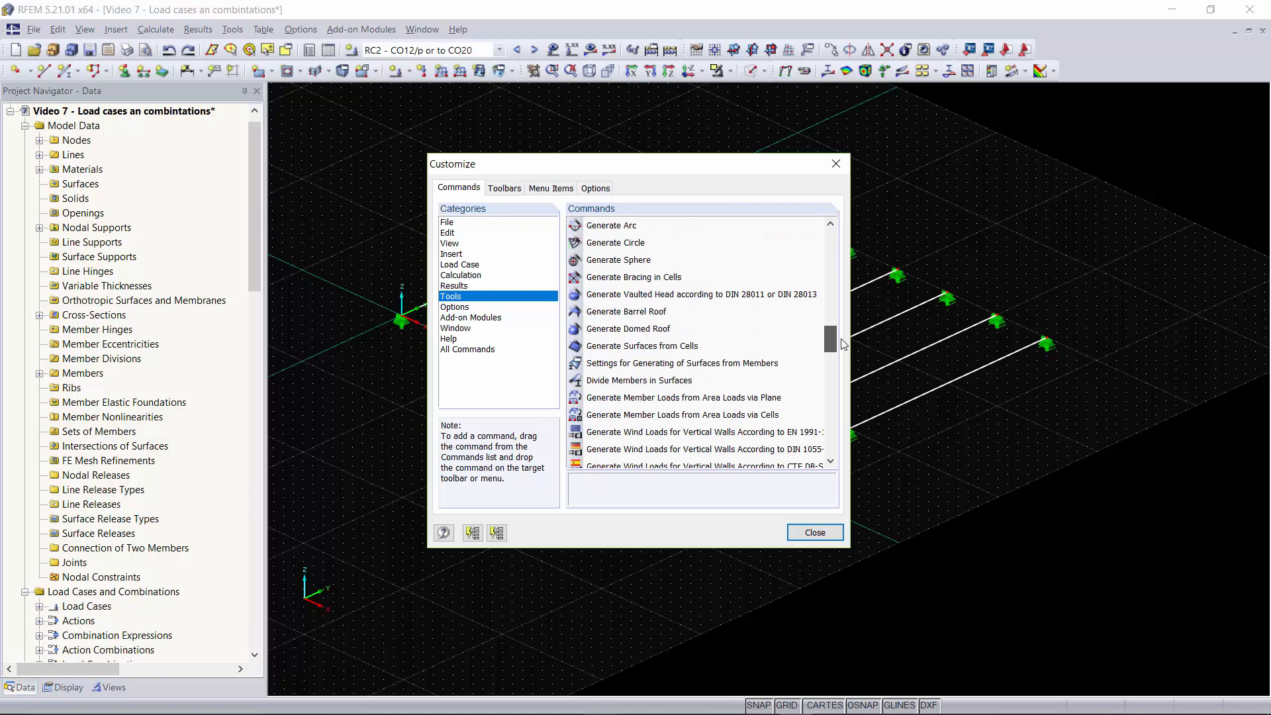
mouse_move(683, 397)
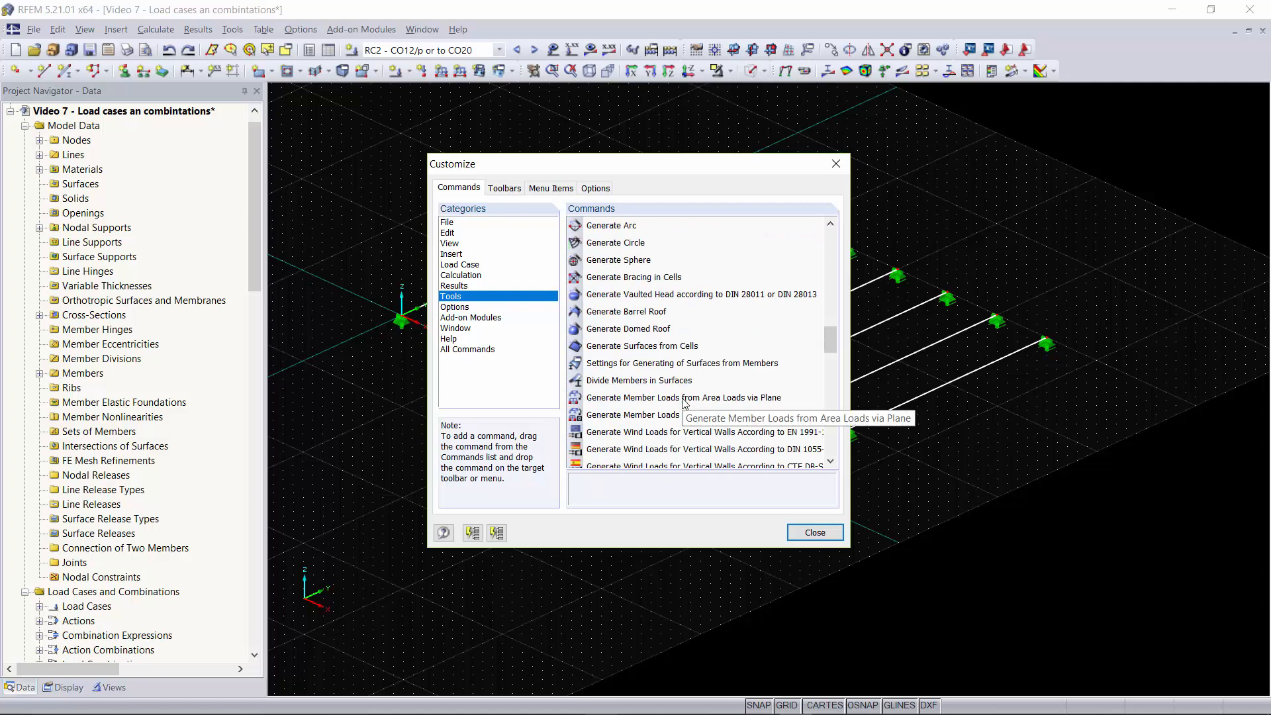
left_click(683, 397)
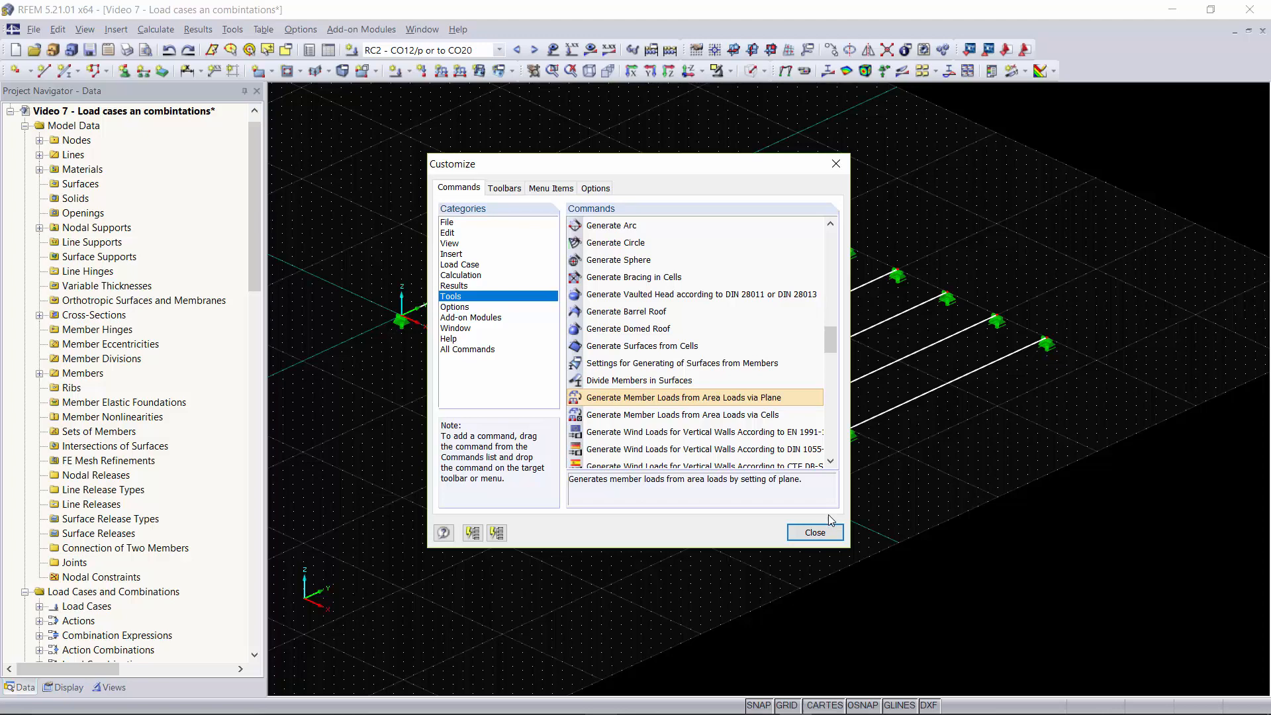
mouse_move(829, 503)
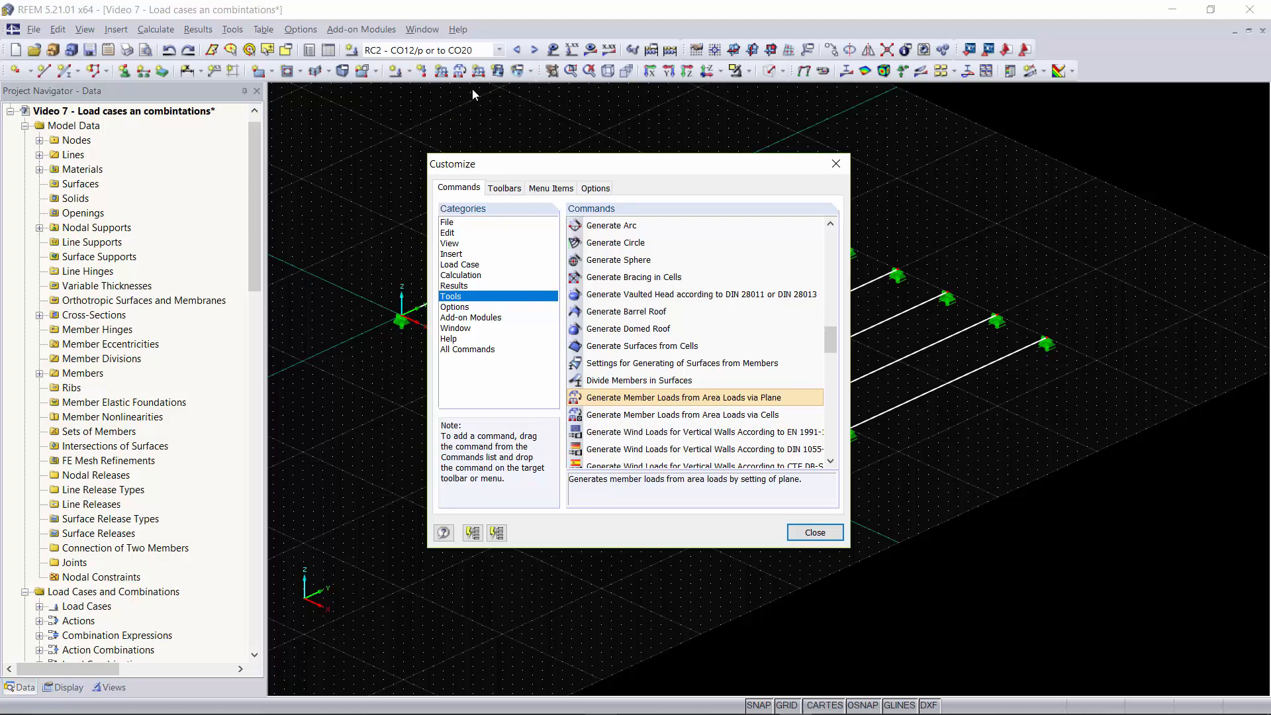
left_click(814, 532)
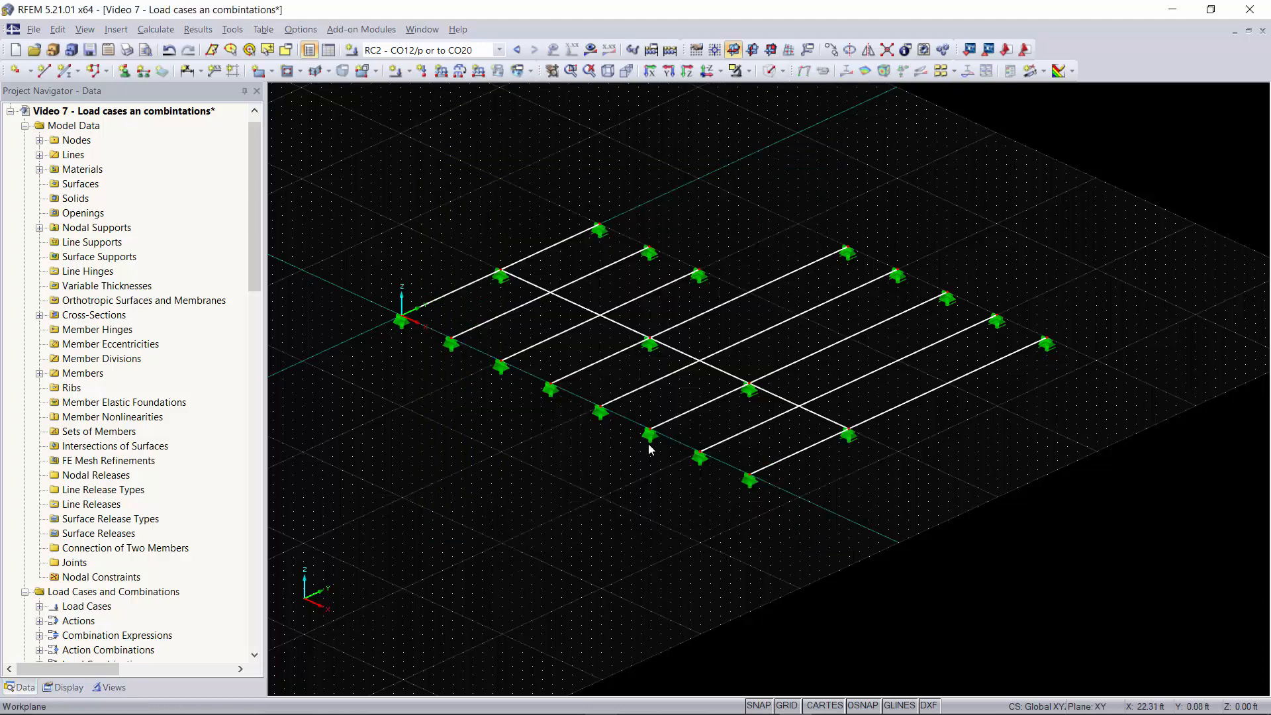
mouse_move(459, 72)
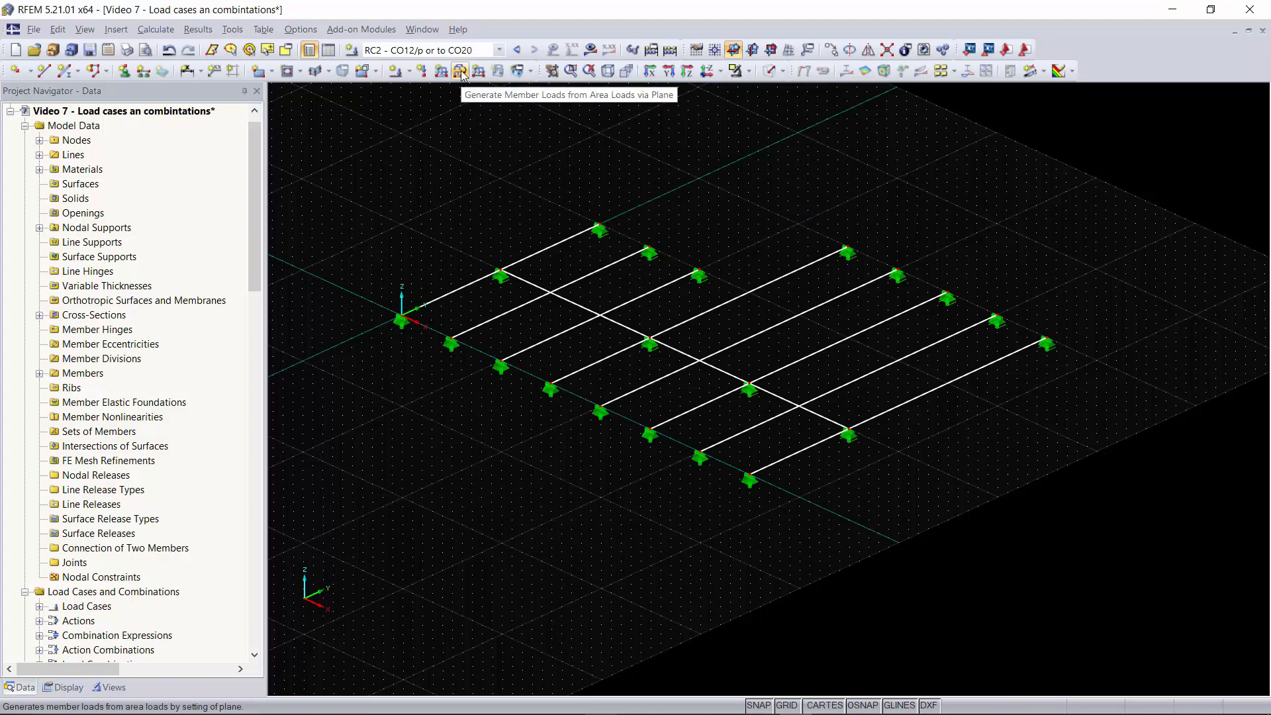
mouse_move(462, 71)
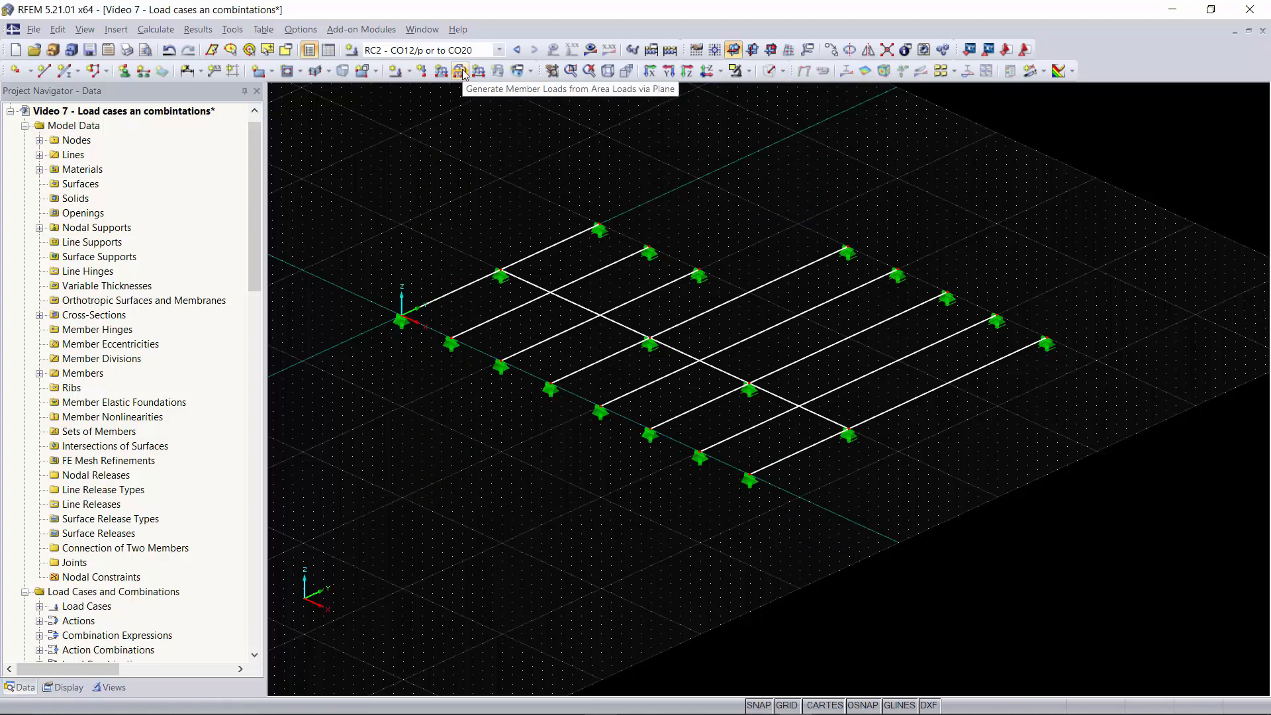
- Start member-load generation from area loads and confirm LC2 - Live load as the load case
left_click(459, 70)
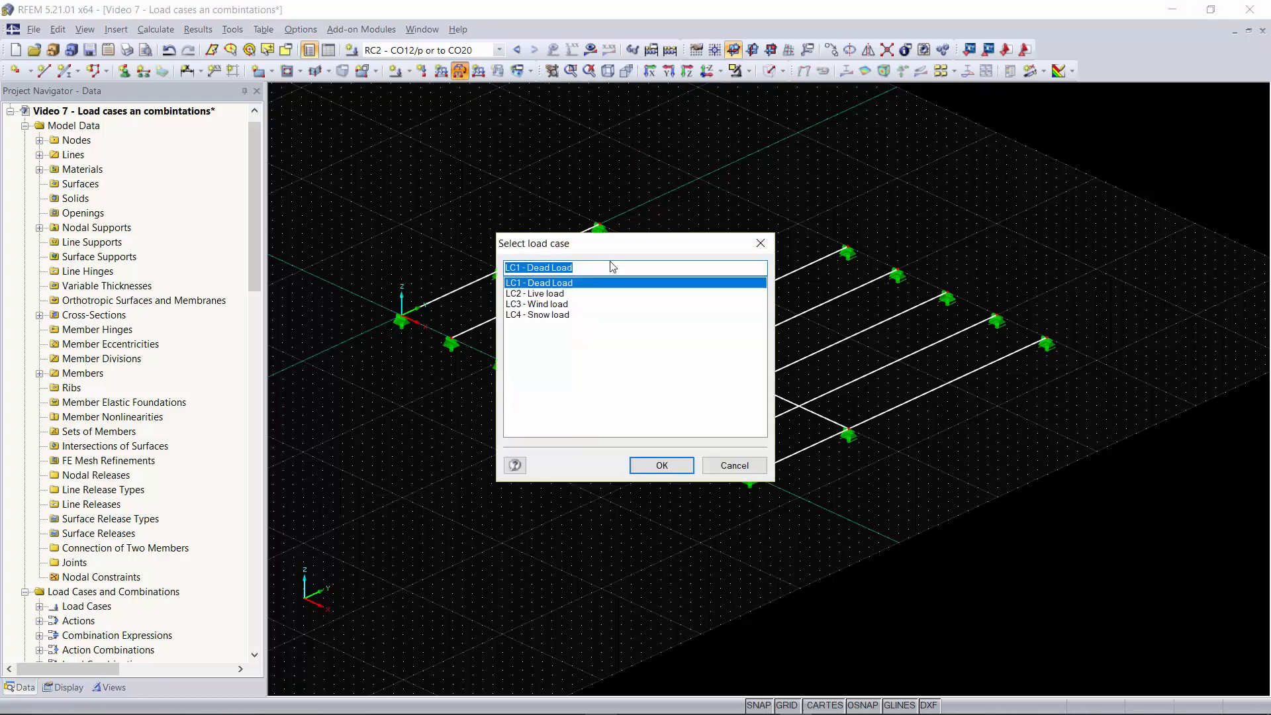
left_click(538, 304)
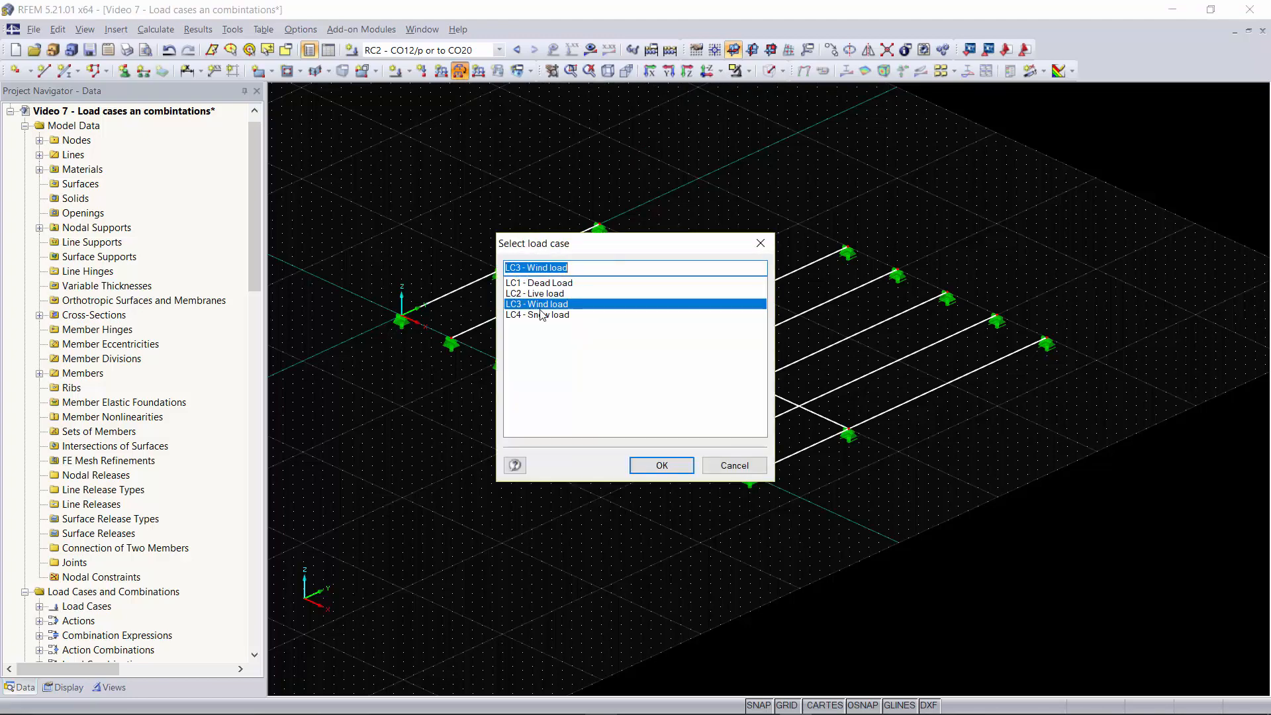
left_click(539, 282)
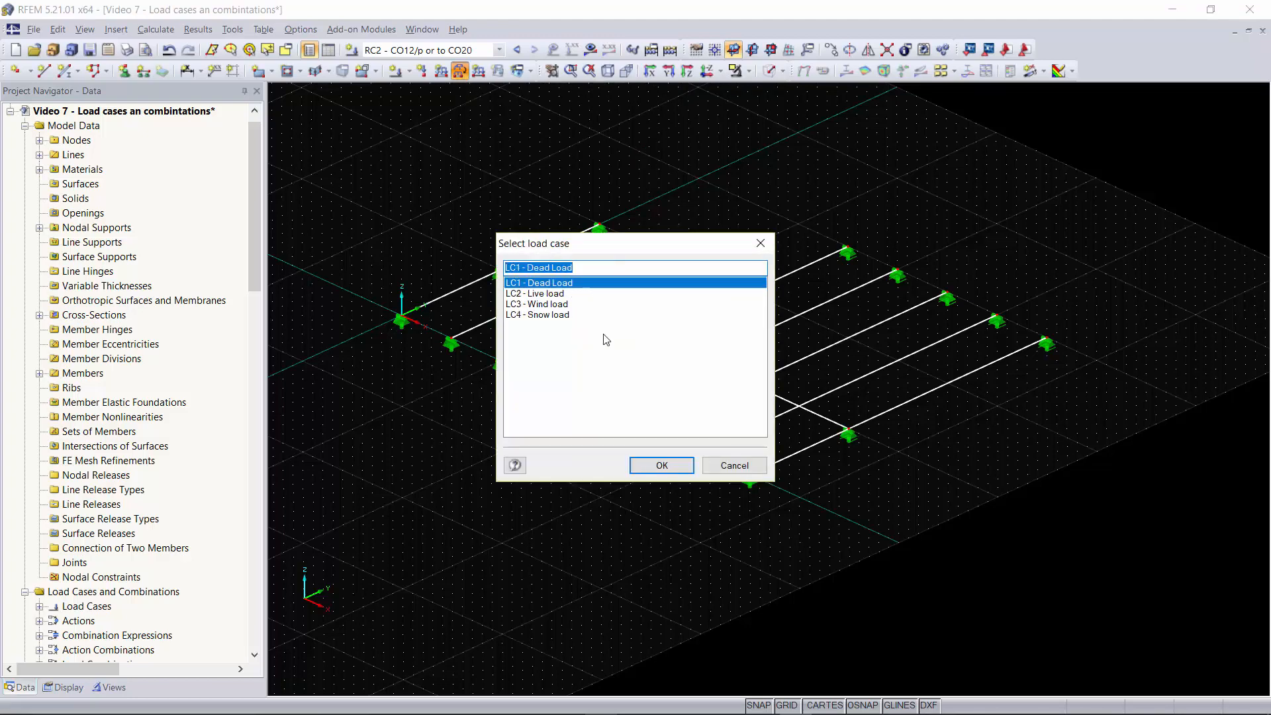
mouse_move(564, 290)
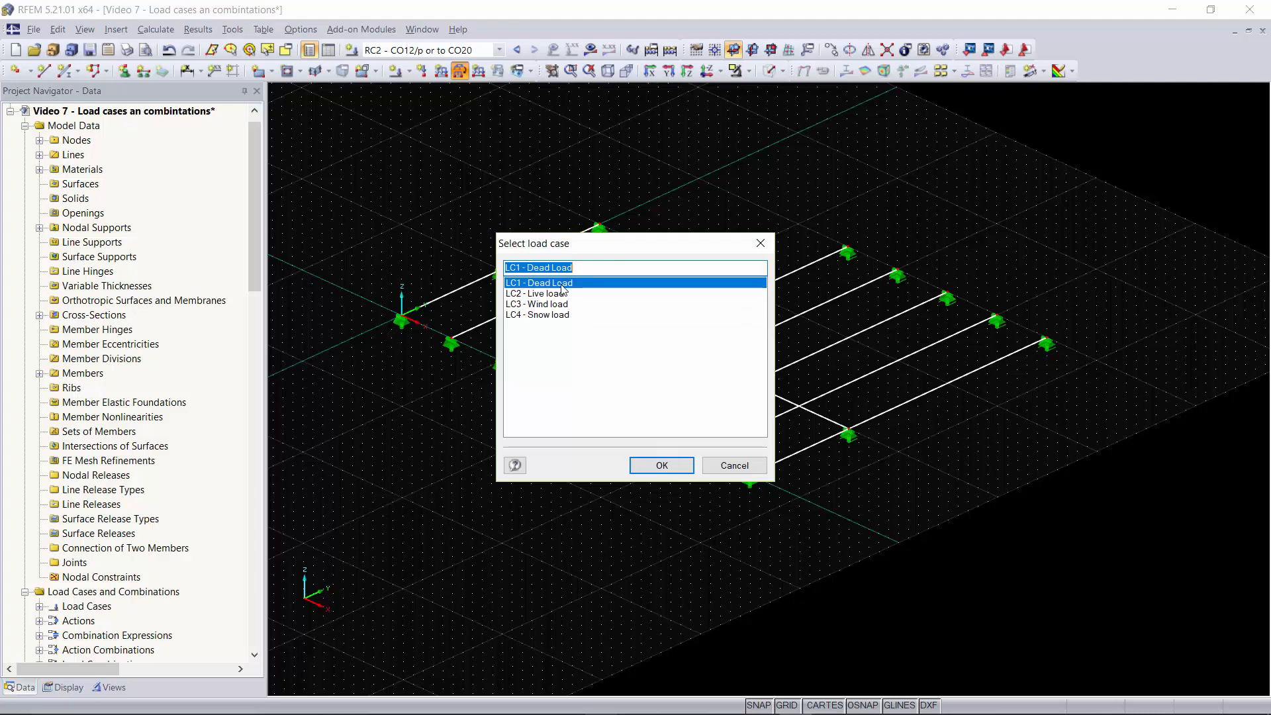
mouse_move(561, 295)
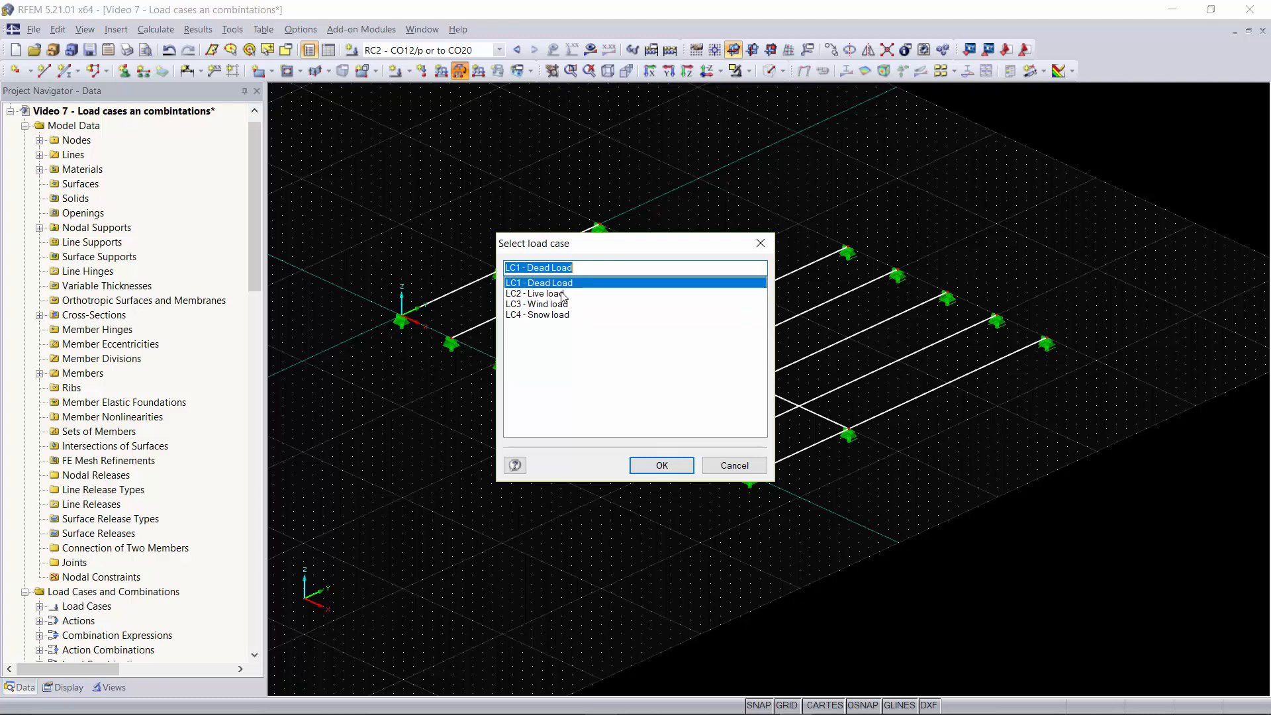
left_click(537, 294)
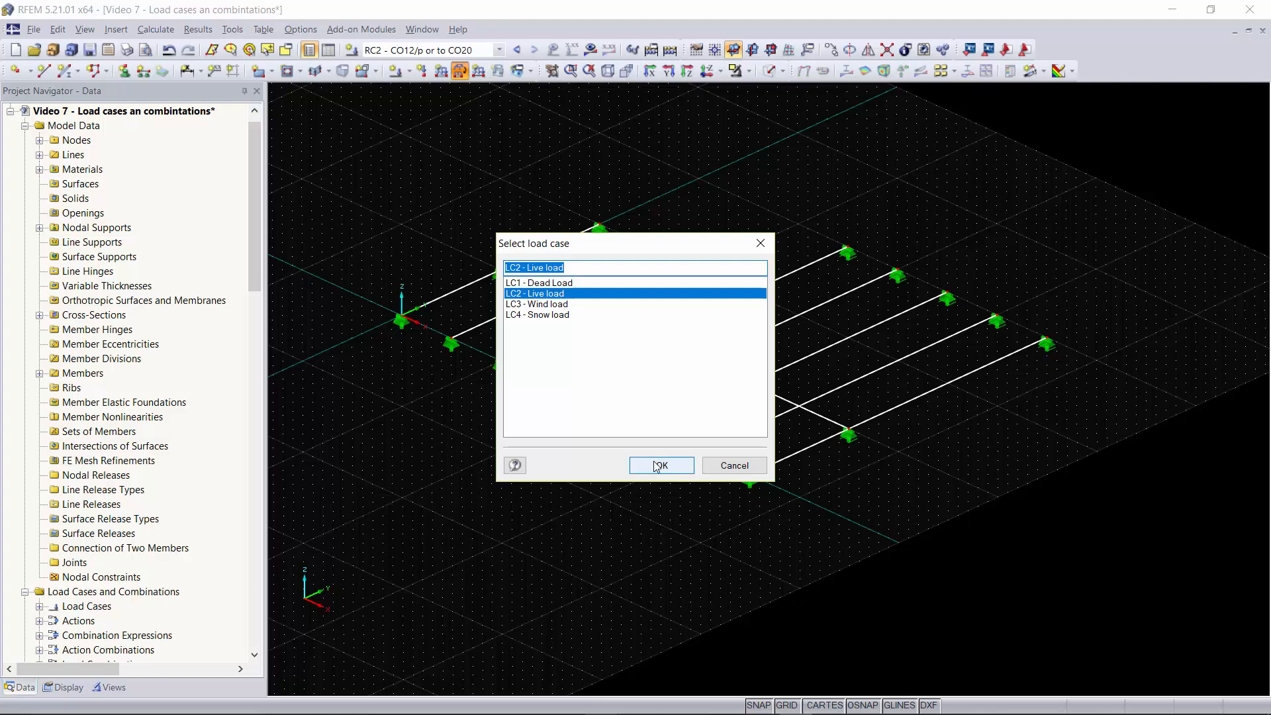
left_click(659, 465)
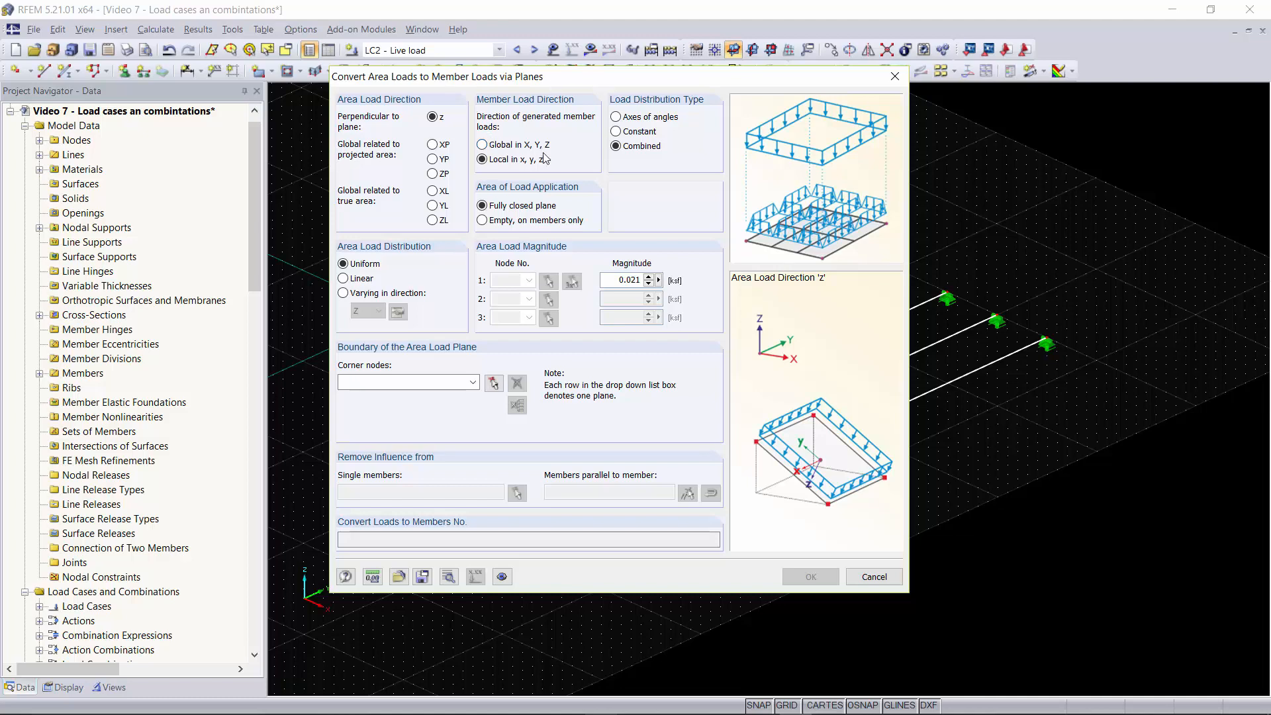
mouse_move(370, 123)
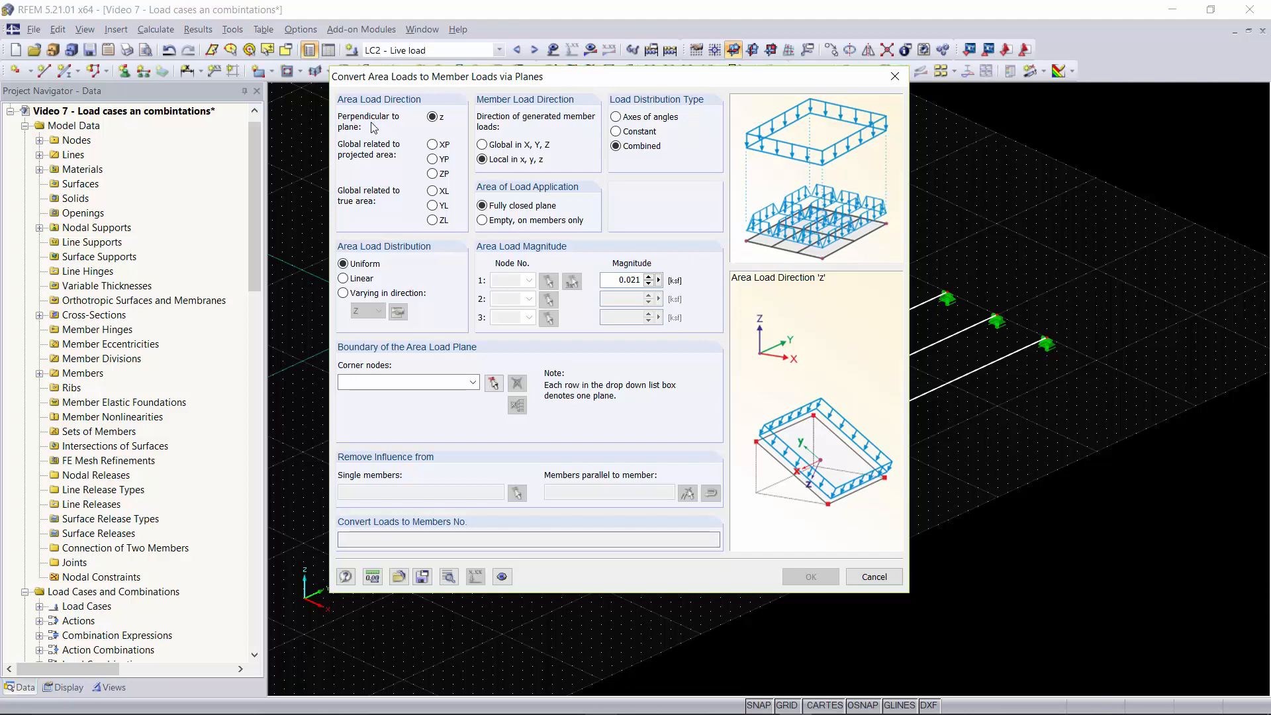
- Keep direction z perpendicular to plane, local x,y,z axes, combined distribution and uniform 0.021 ksf load
left_click(482, 159)
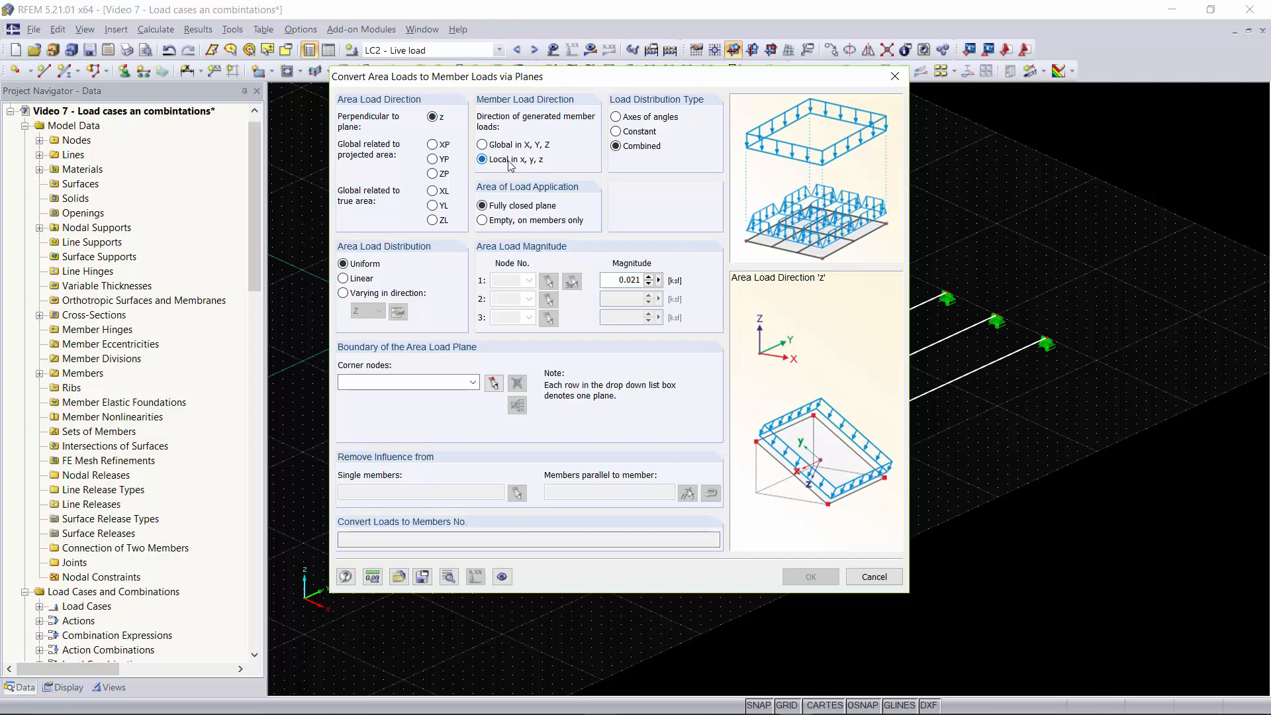
left_click(482, 159)
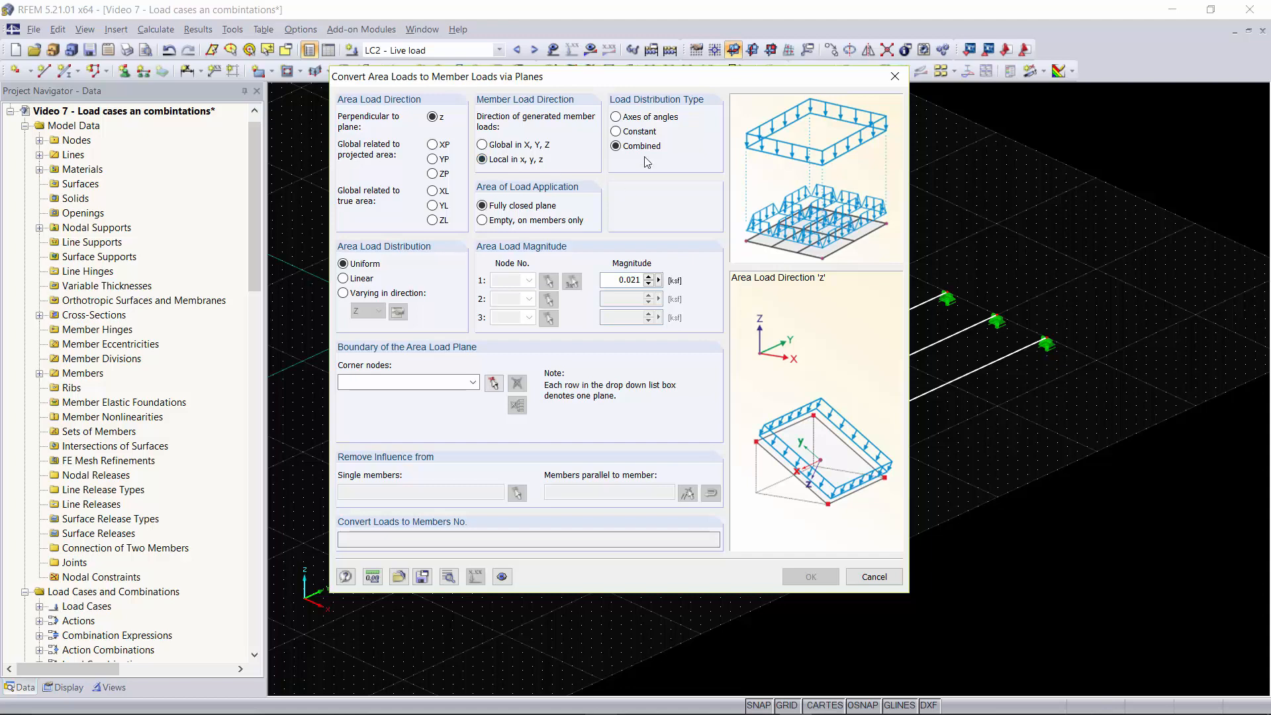
left_click(616, 145)
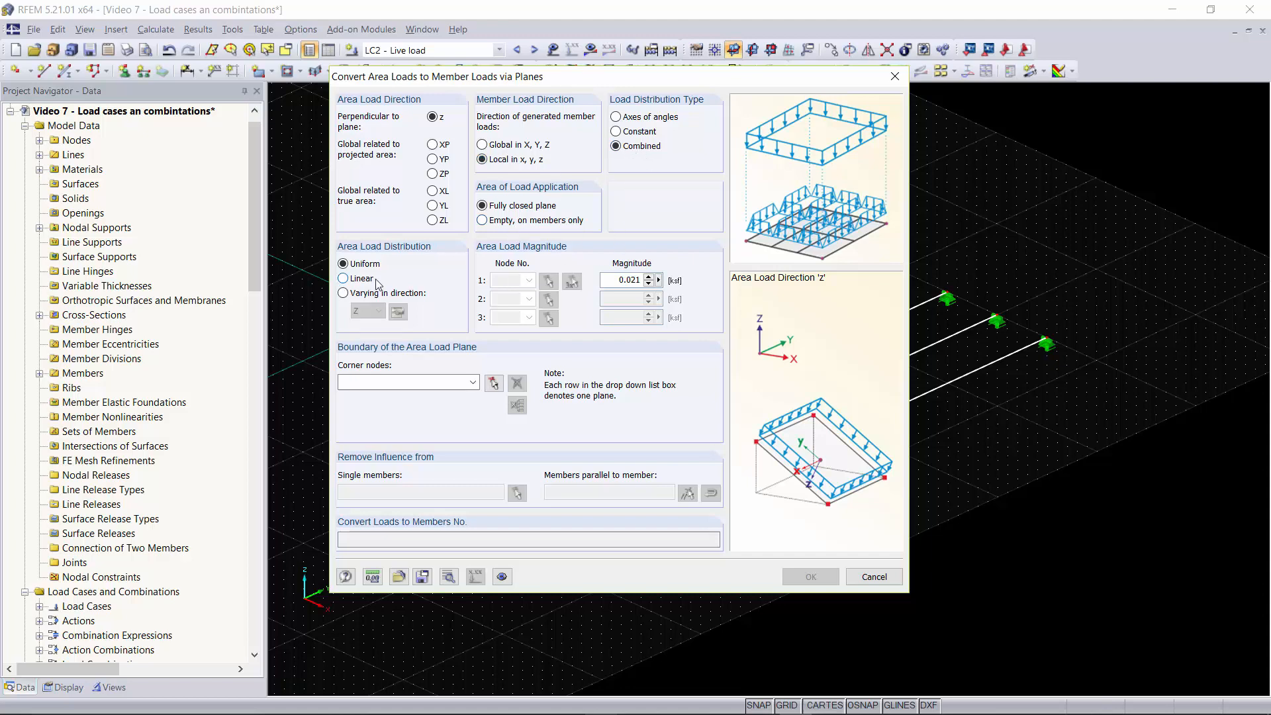
left_click(344, 263)
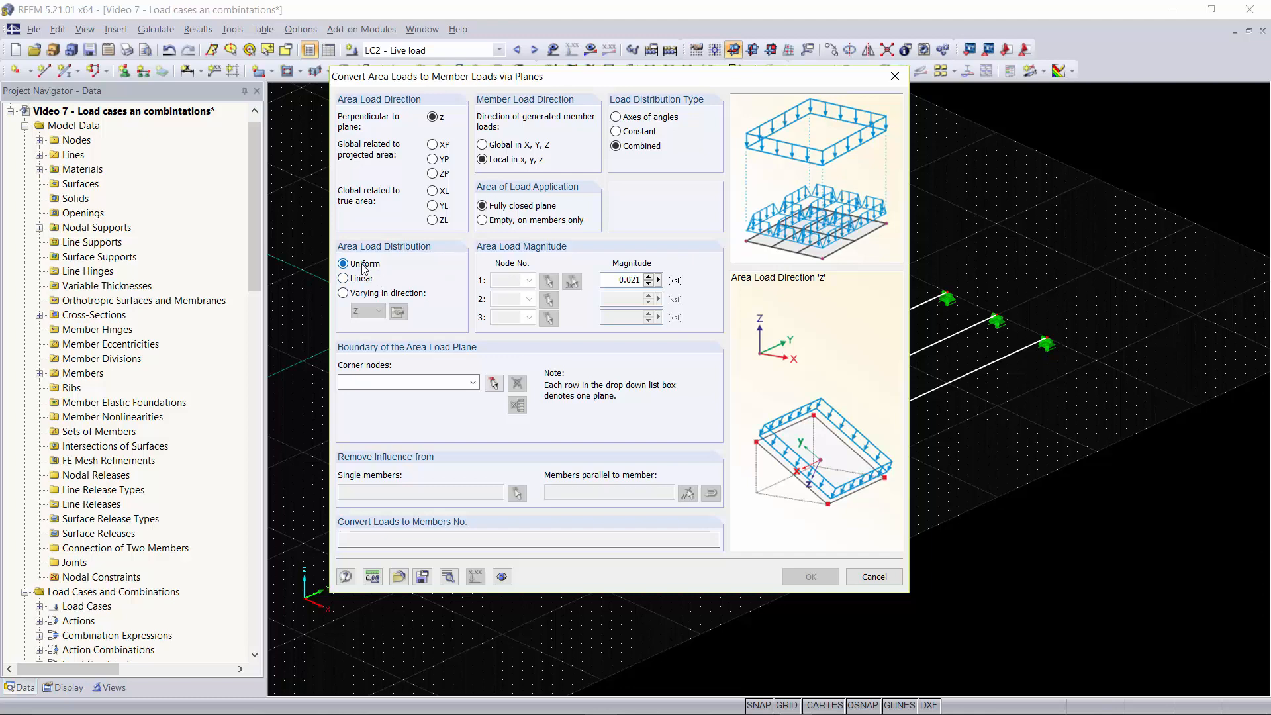
left_click(628, 279)
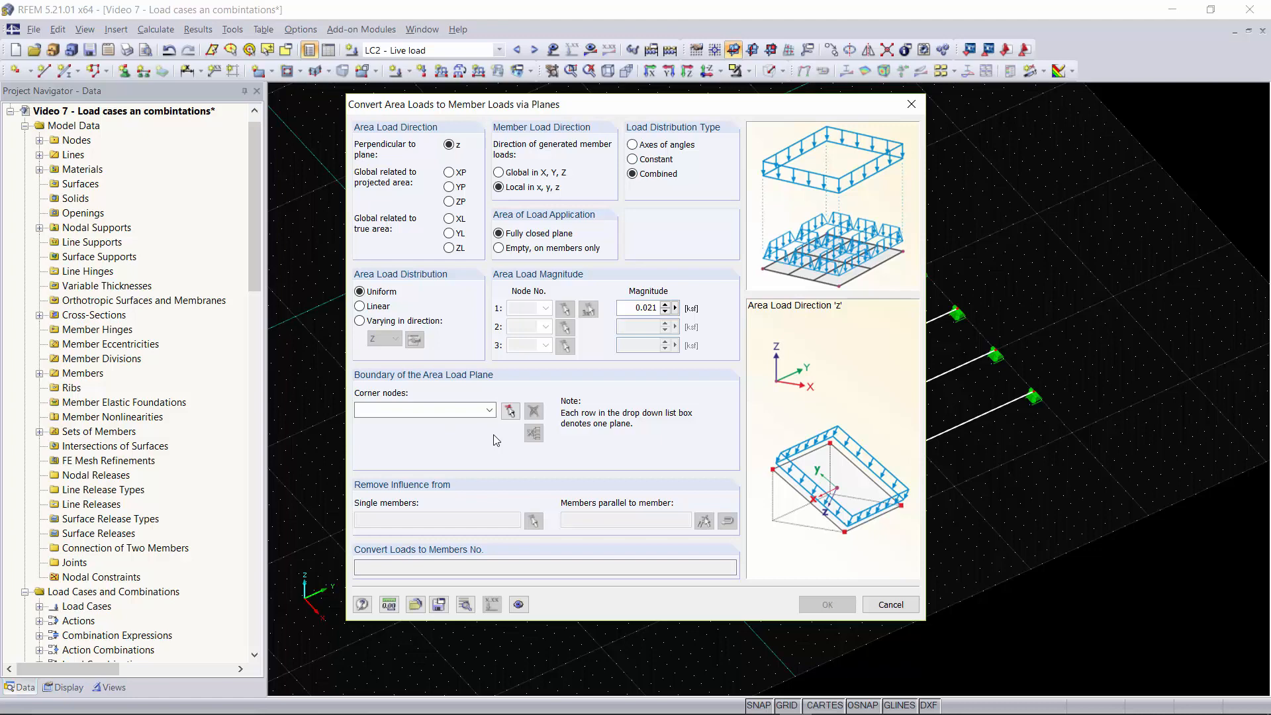
mouse_move(509, 410)
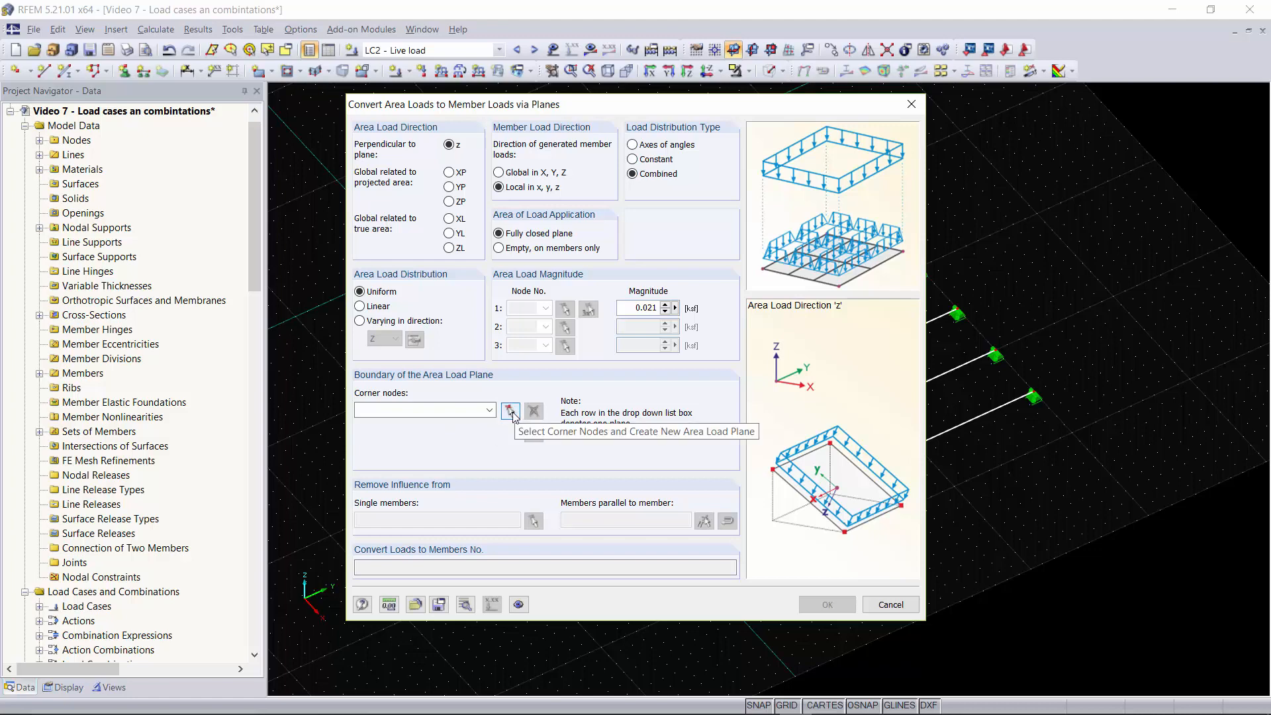
- Bound the load plane by floor corner nodes 1,2,21,8,16,15, converting onto members 1-16
left_click(509, 411)
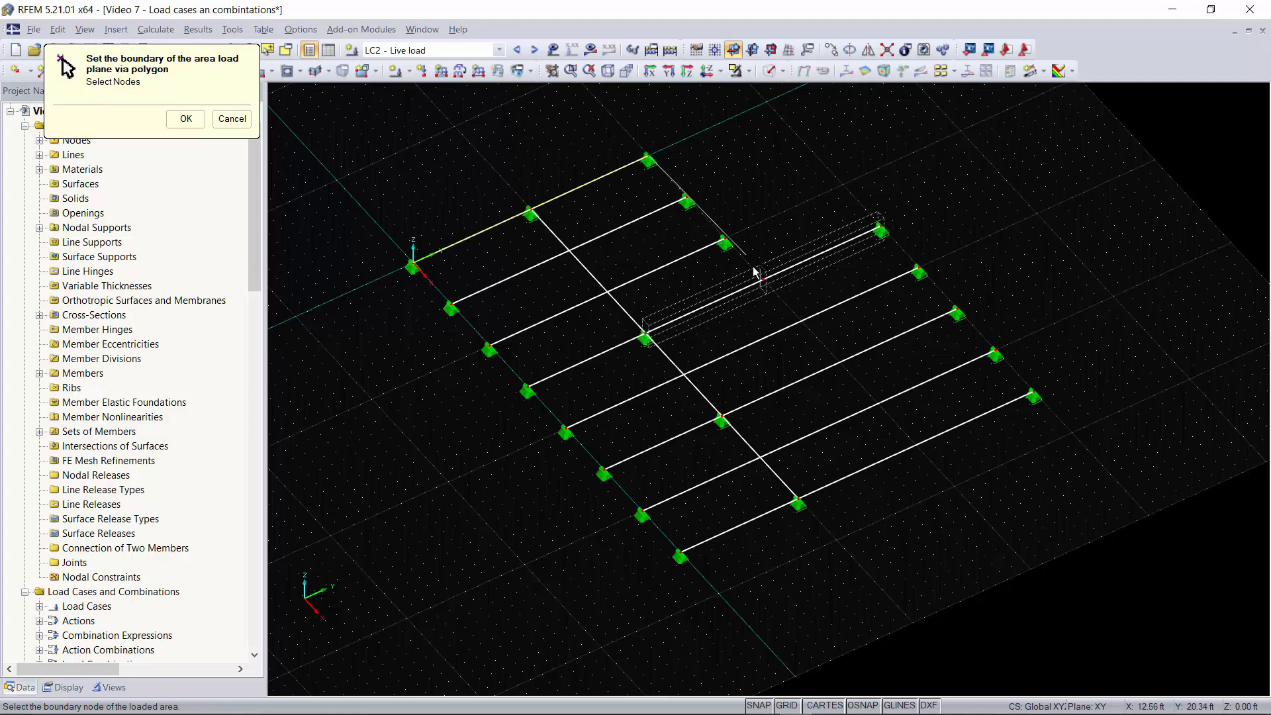
left_click(760, 281)
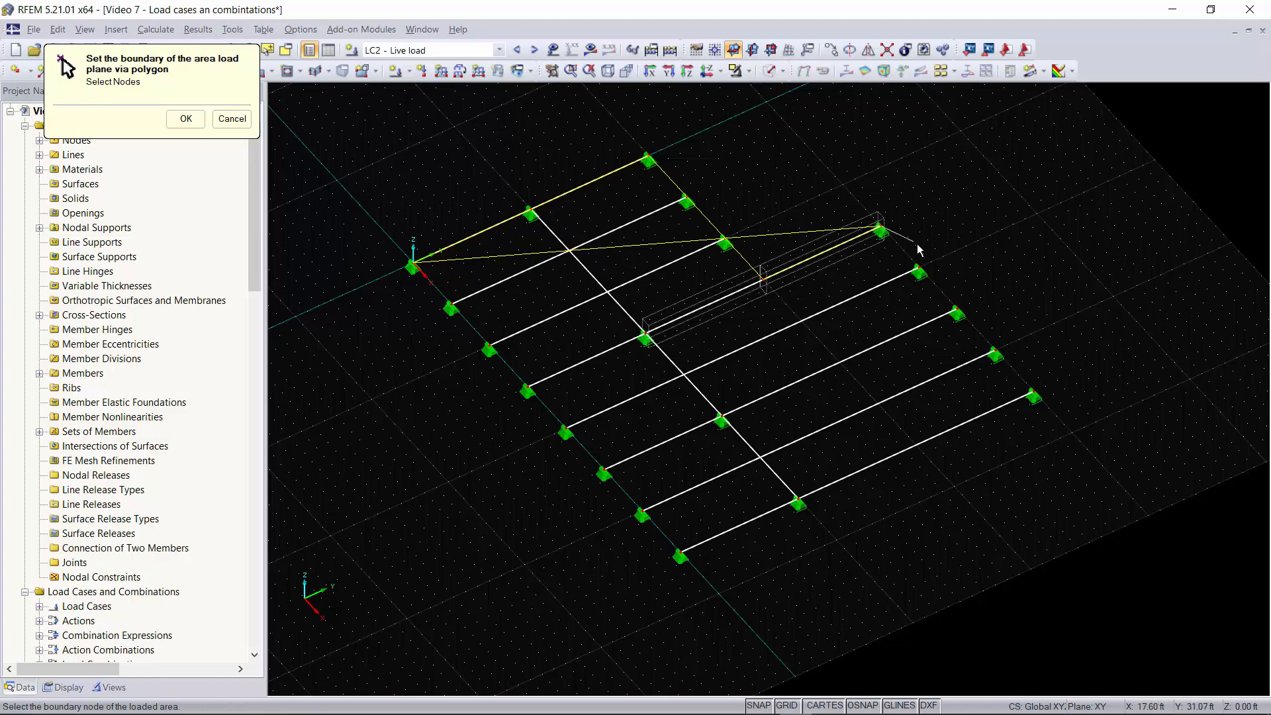
left_click(1030, 397)
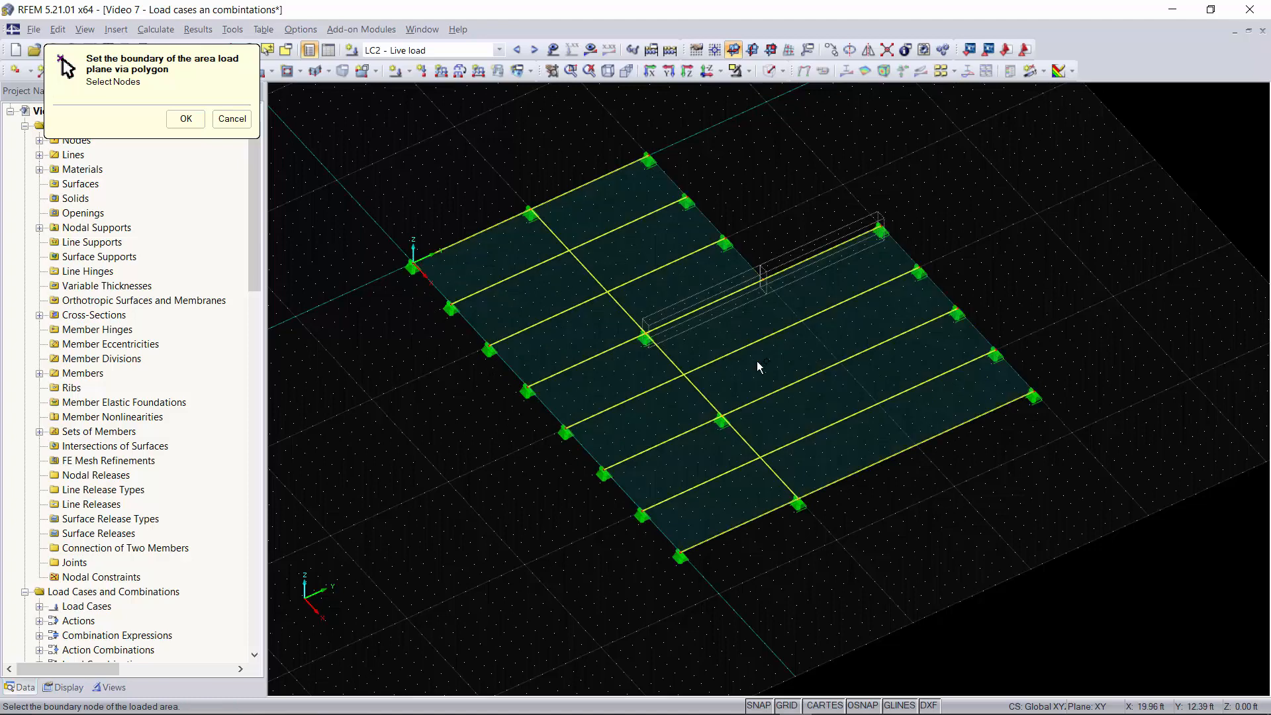
mouse_move(320, 217)
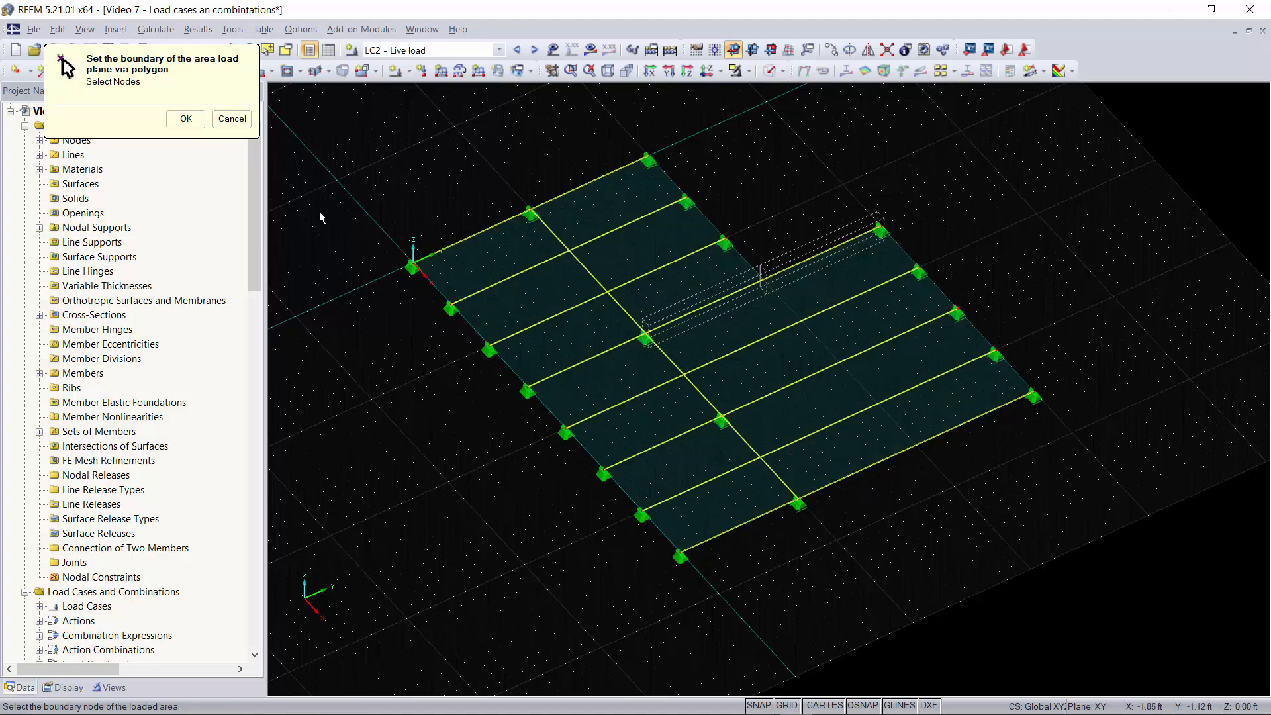
left_click(185, 117)
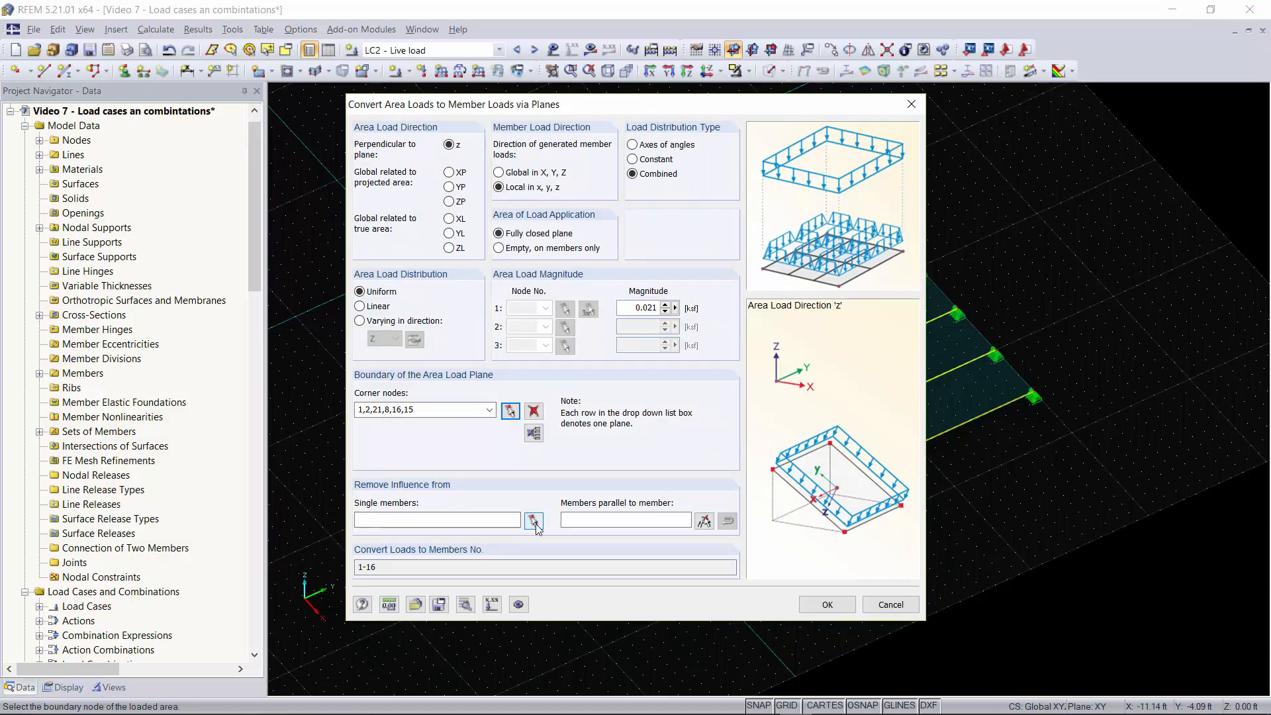
- Generate the member loads and review the conversion info: 14 cells, 900 ft², total Z load -18.797 kip
left_click(623, 519)
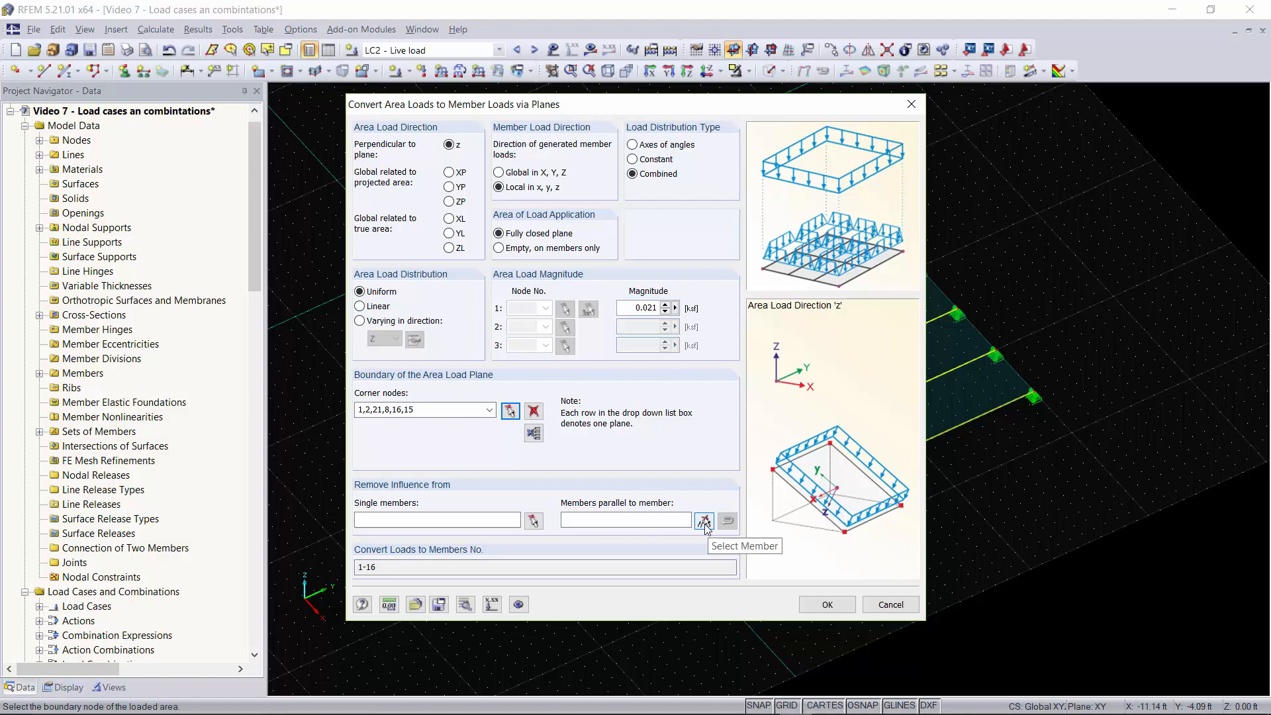
mouse_move(876, 551)
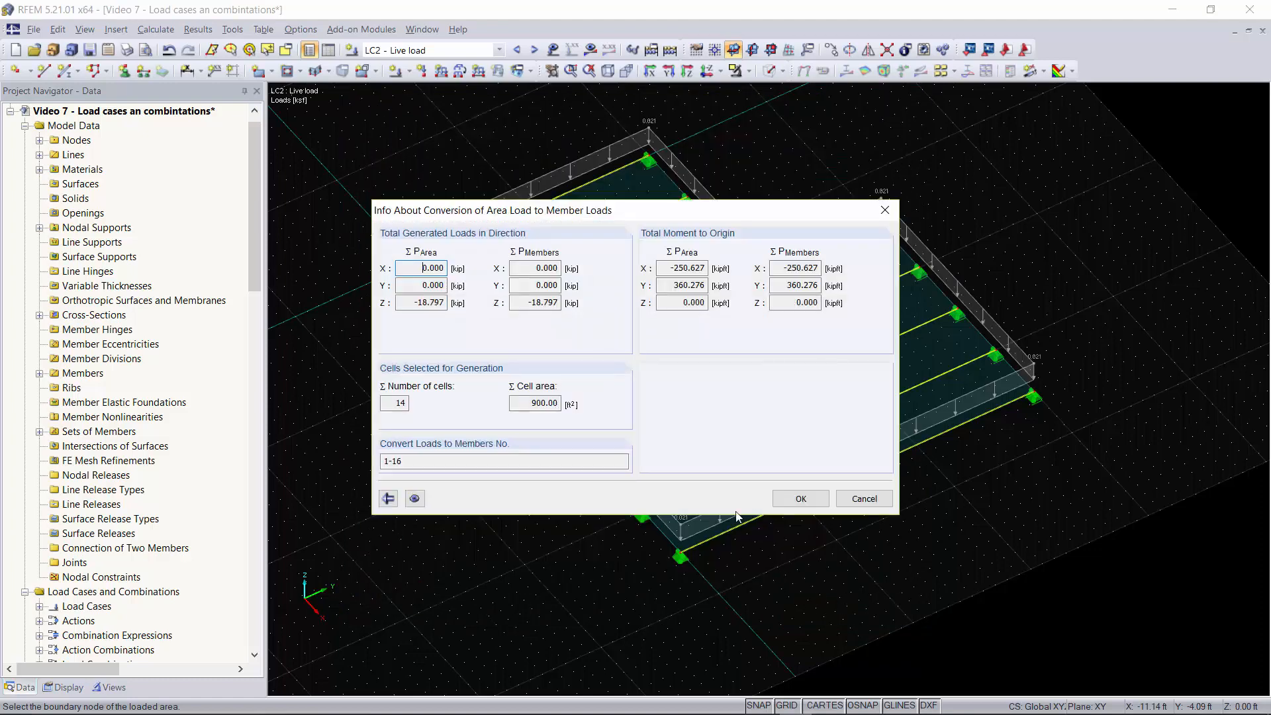
- Accept the conversion so LC2 carries 0.021 member loads along the floor's perimeter members
left_click(795, 302)
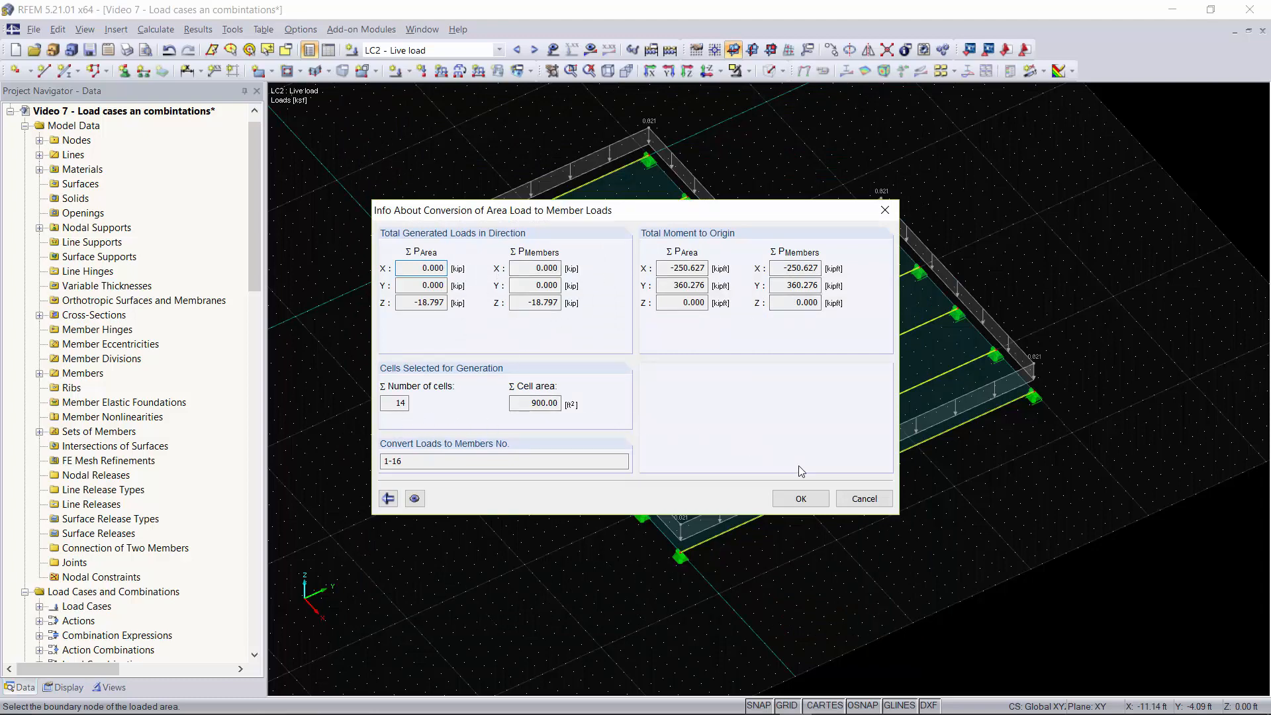
left_click(798, 499)
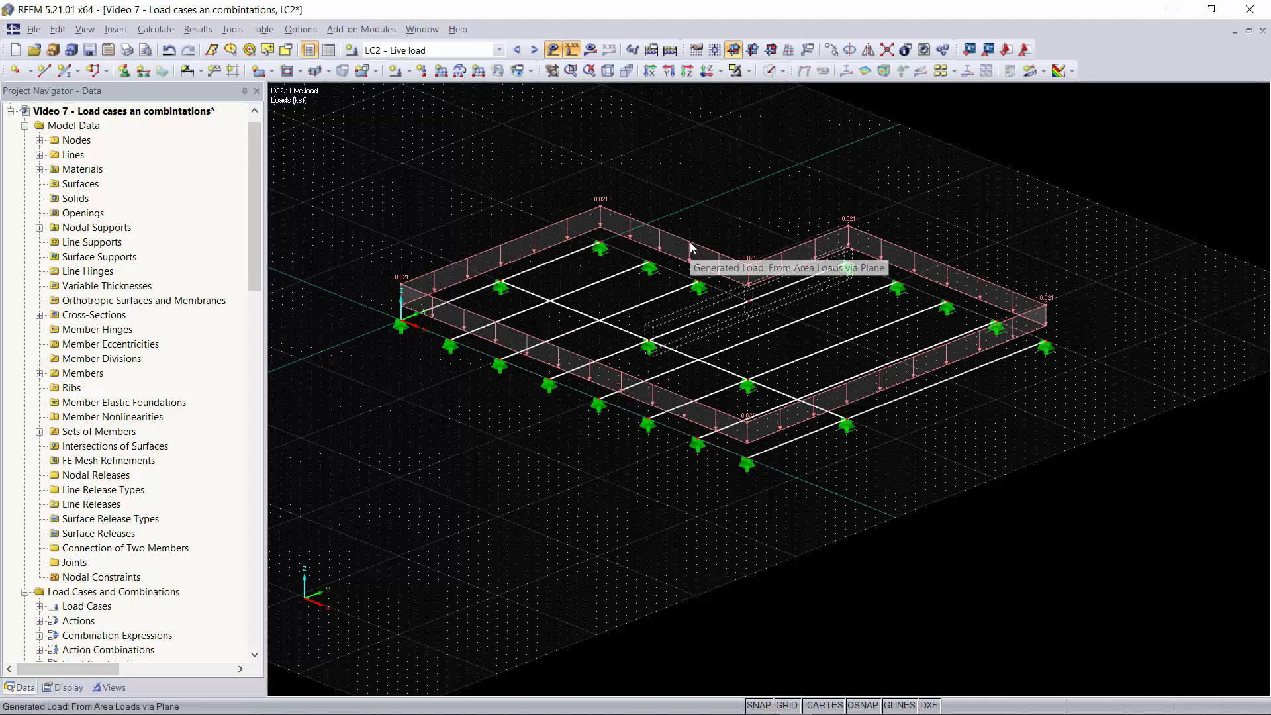
- Display the generated live loads as separate member loads, then show LC3 - Wind load
right_click(689, 242)
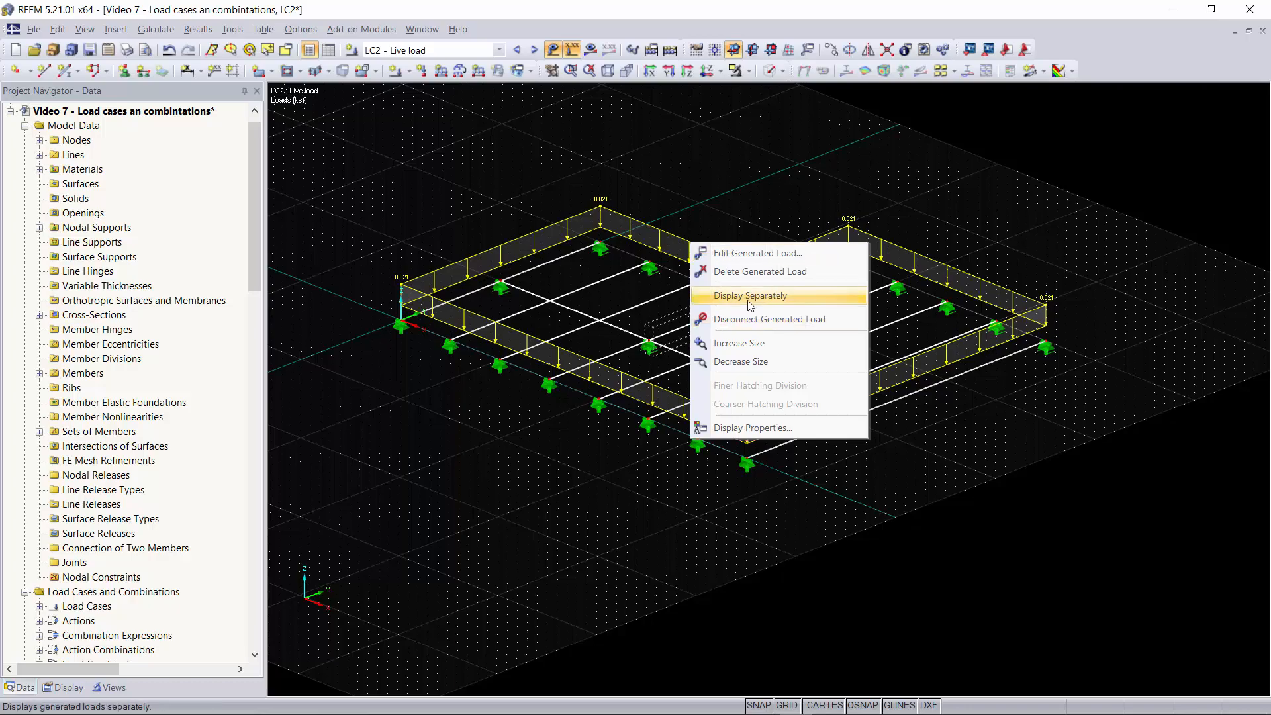
left_click(749, 295)
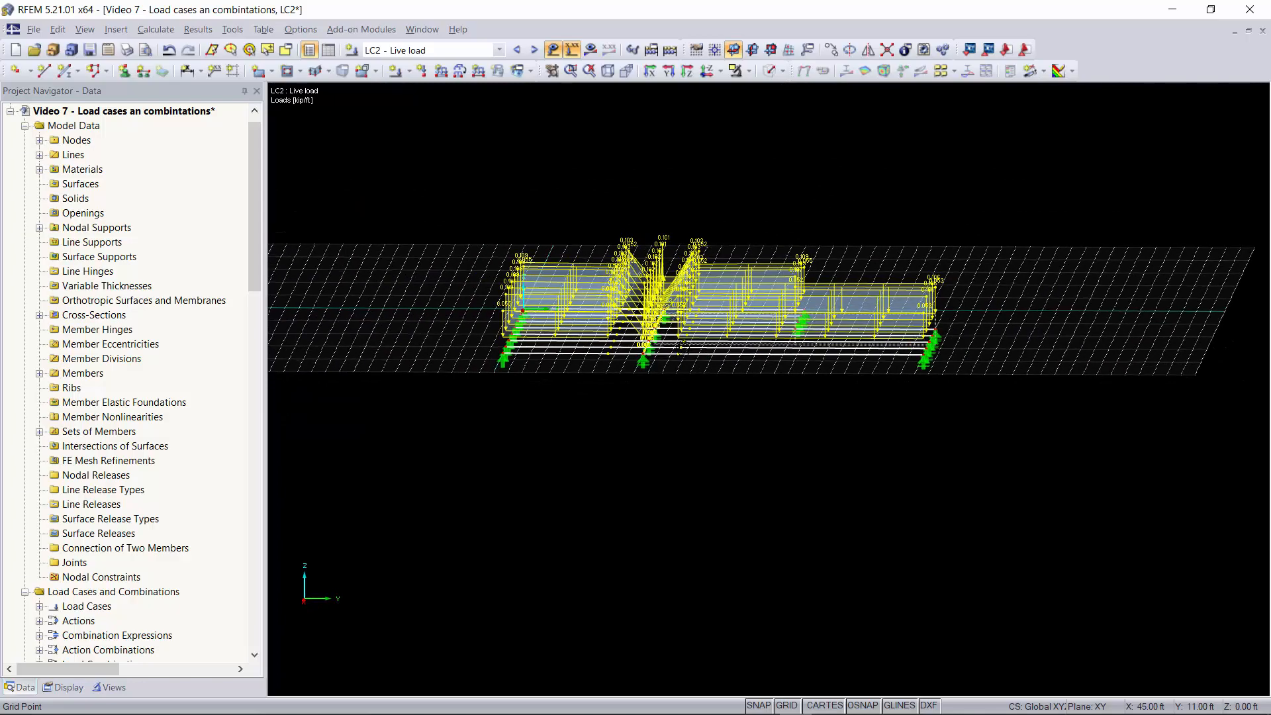
right_click(688, 458)
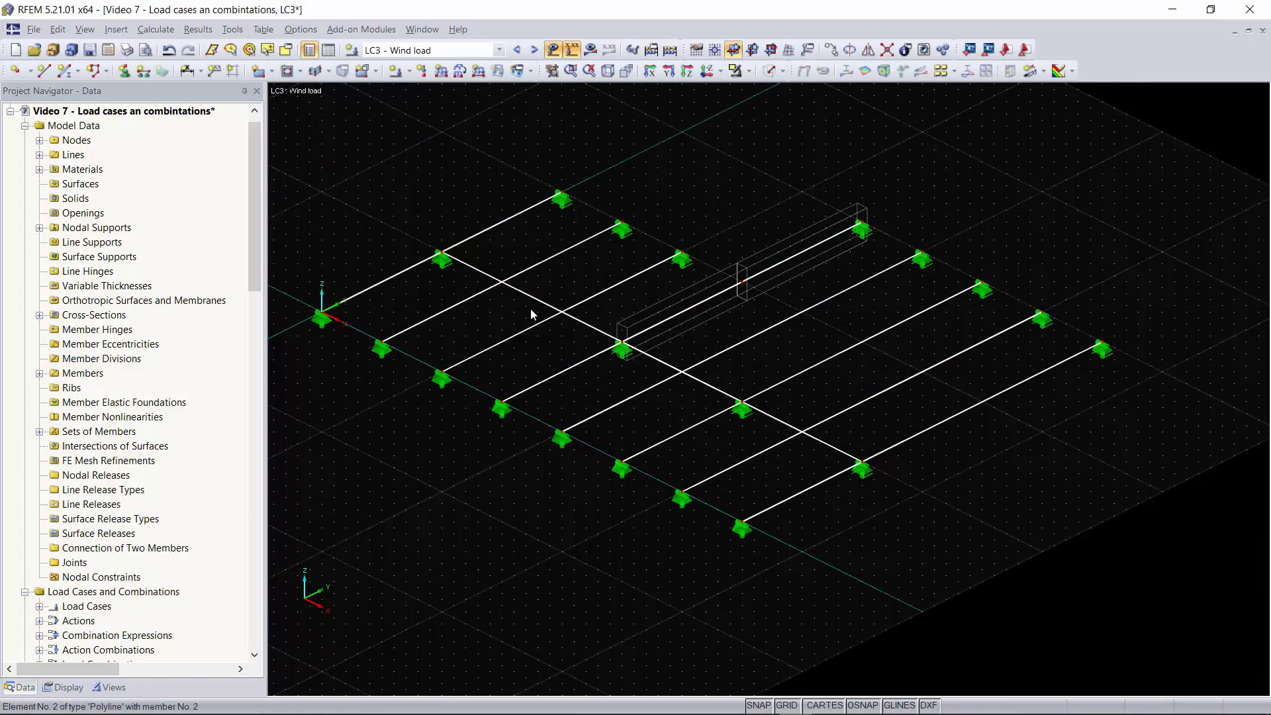
mouse_move(519, 72)
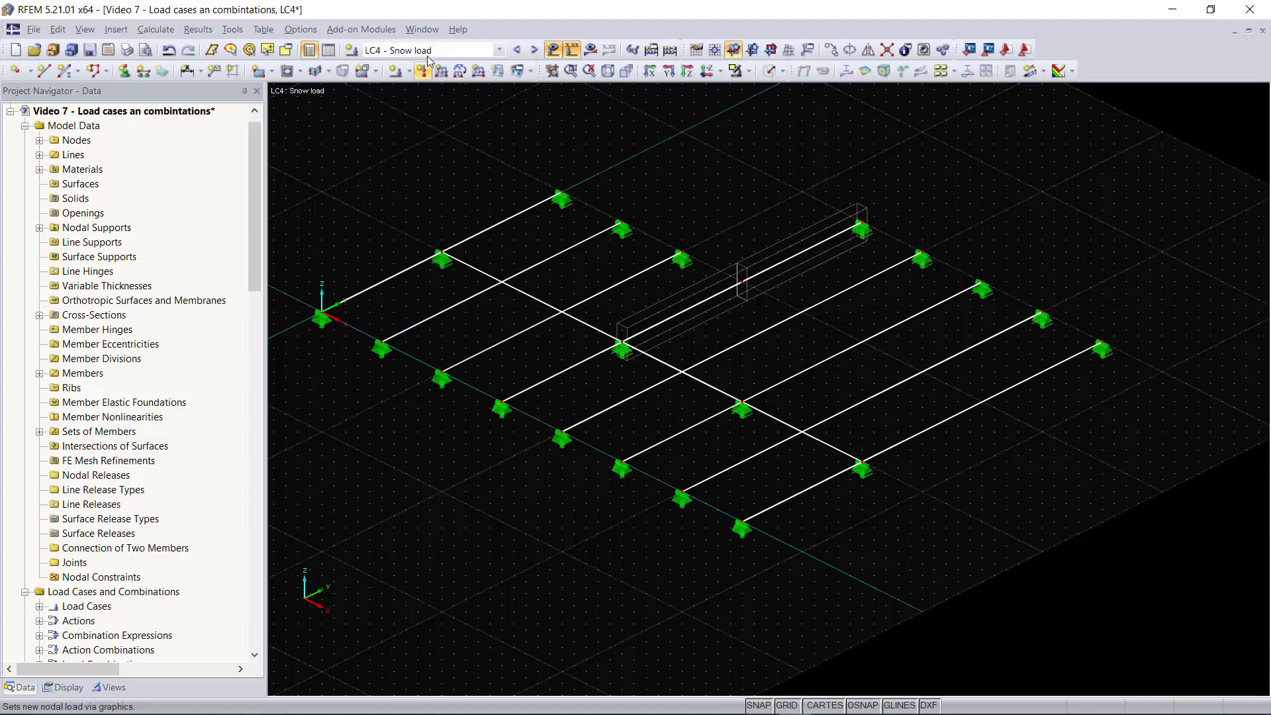
- Cycle through the load cases with the toolbar arrows, ending on LC2 - Live load
left_click(518, 49)
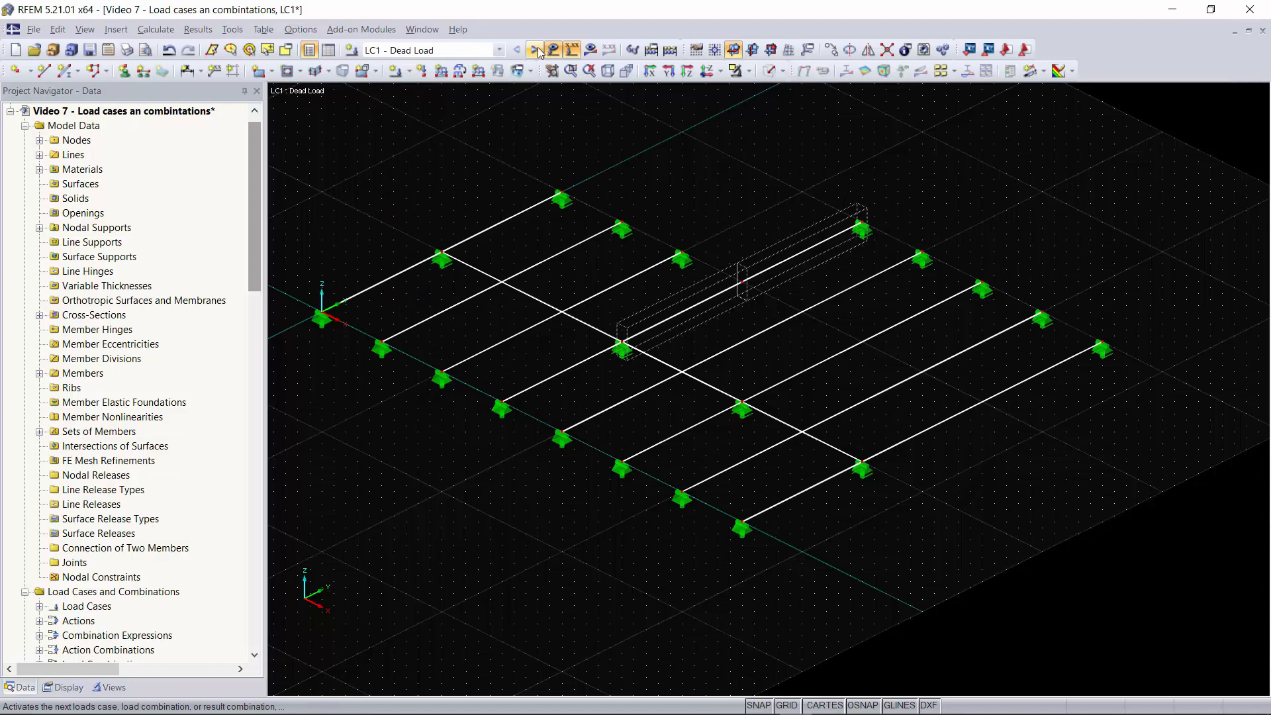
left_click(536, 49)
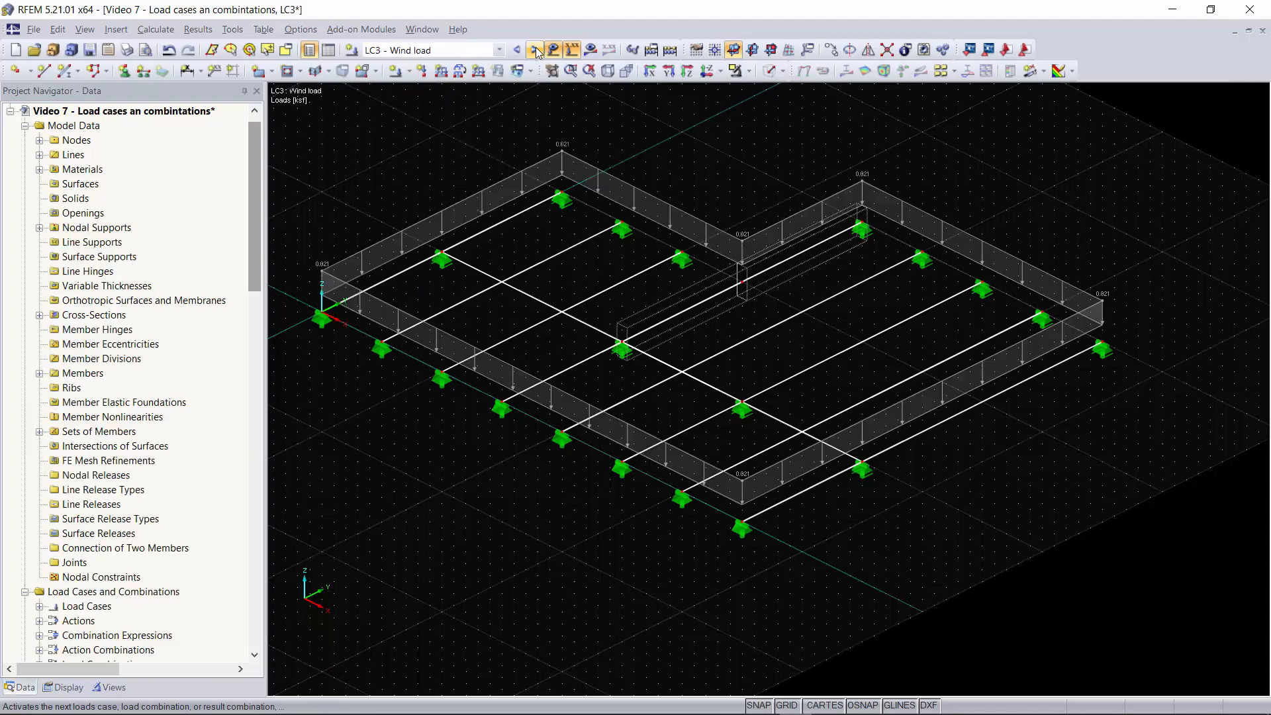
left_click(533, 49)
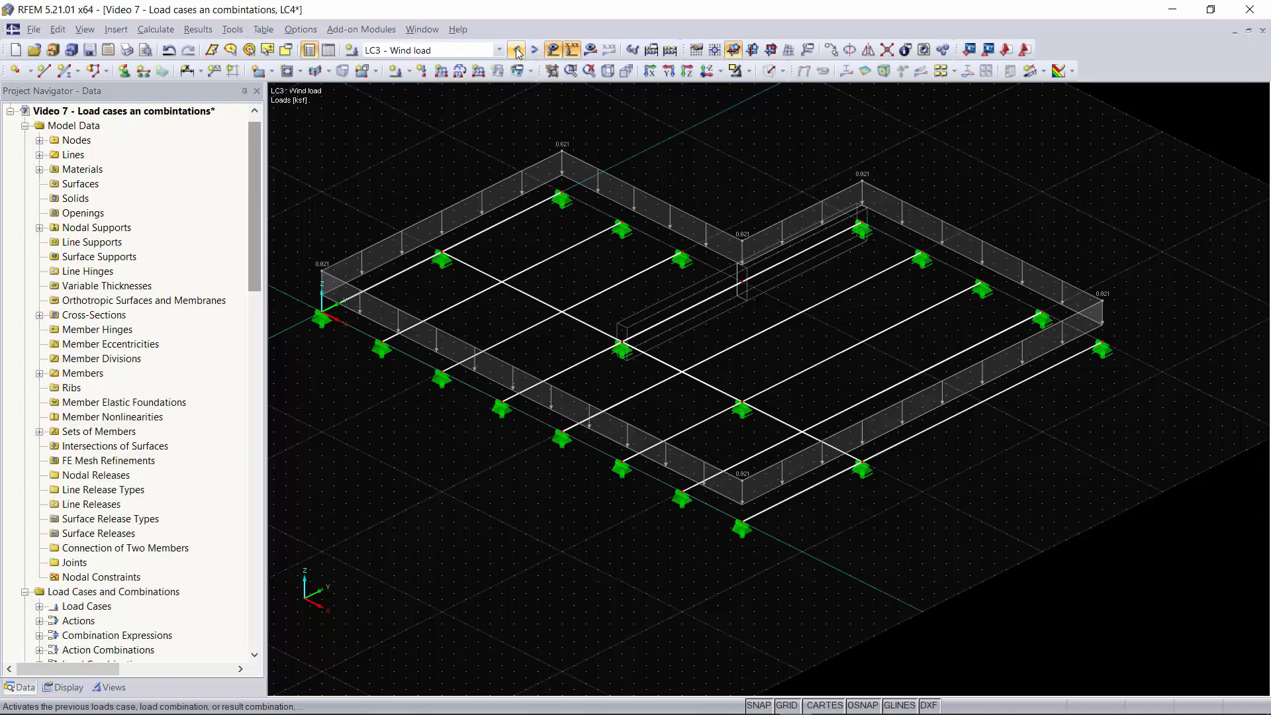
left_click(515, 49)
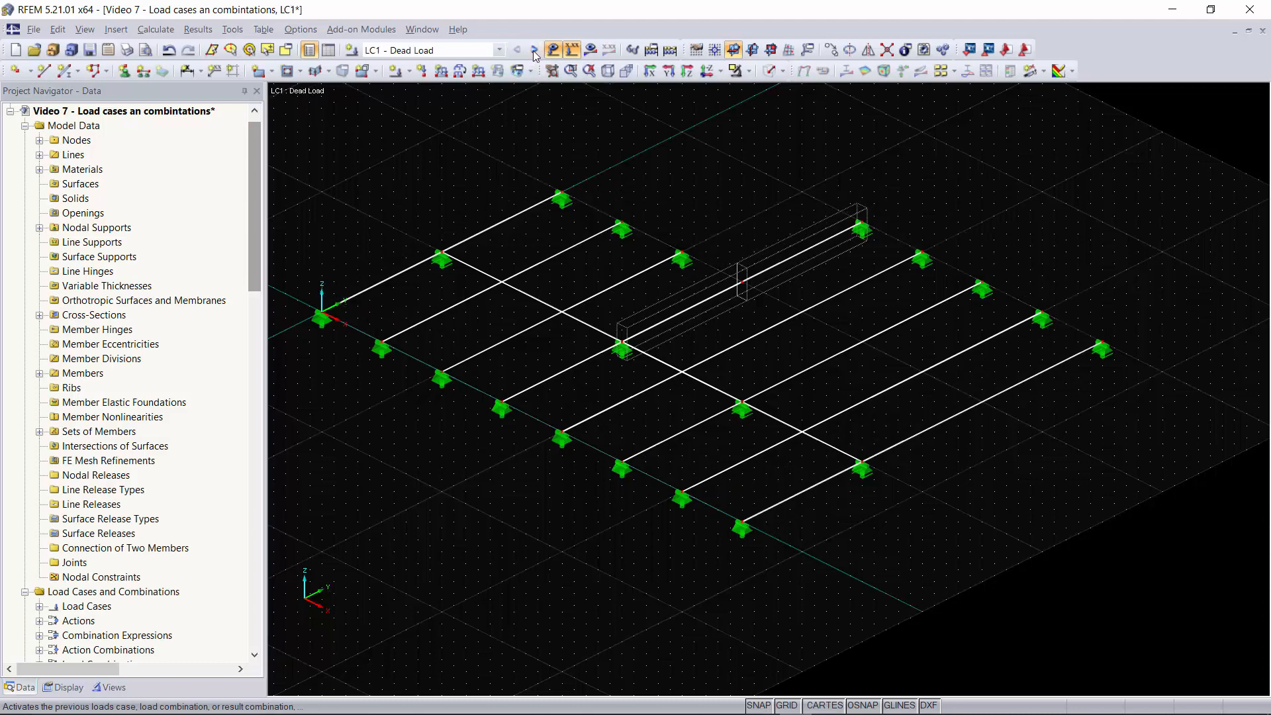
left_click(500, 49)
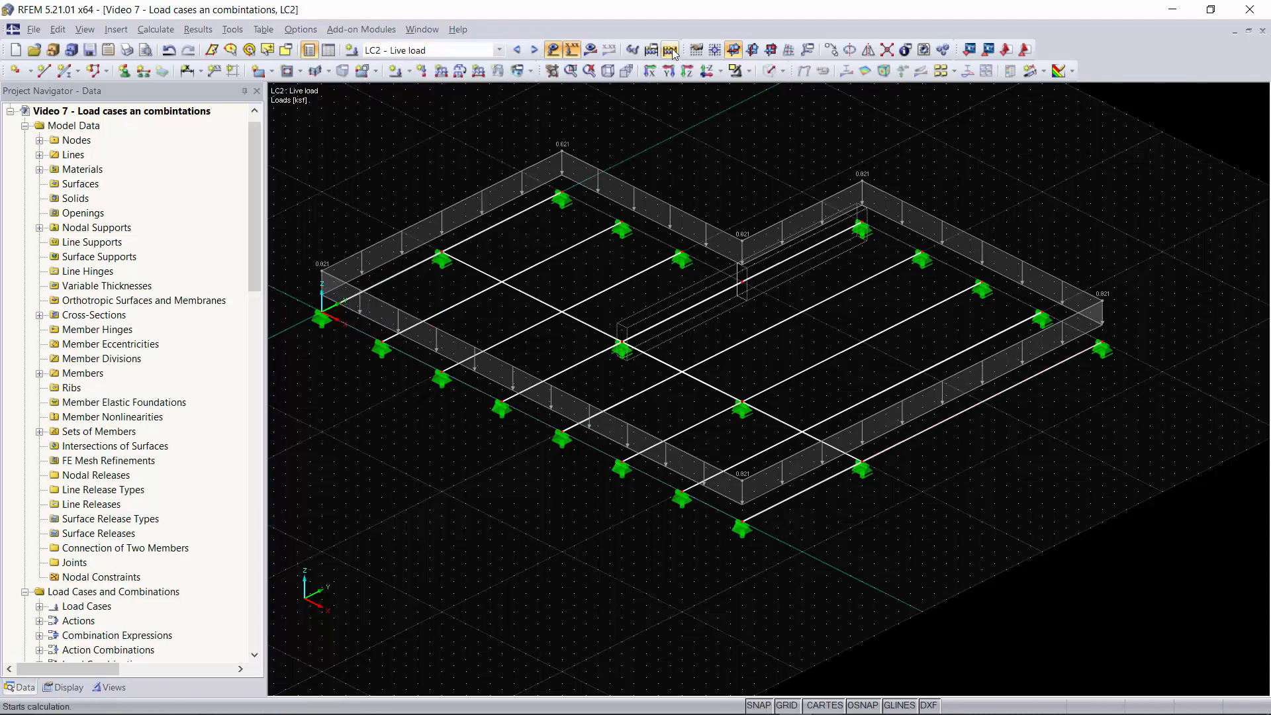
- Calculate All and show member internal forces My for LC2 Live load
left_click(669, 49)
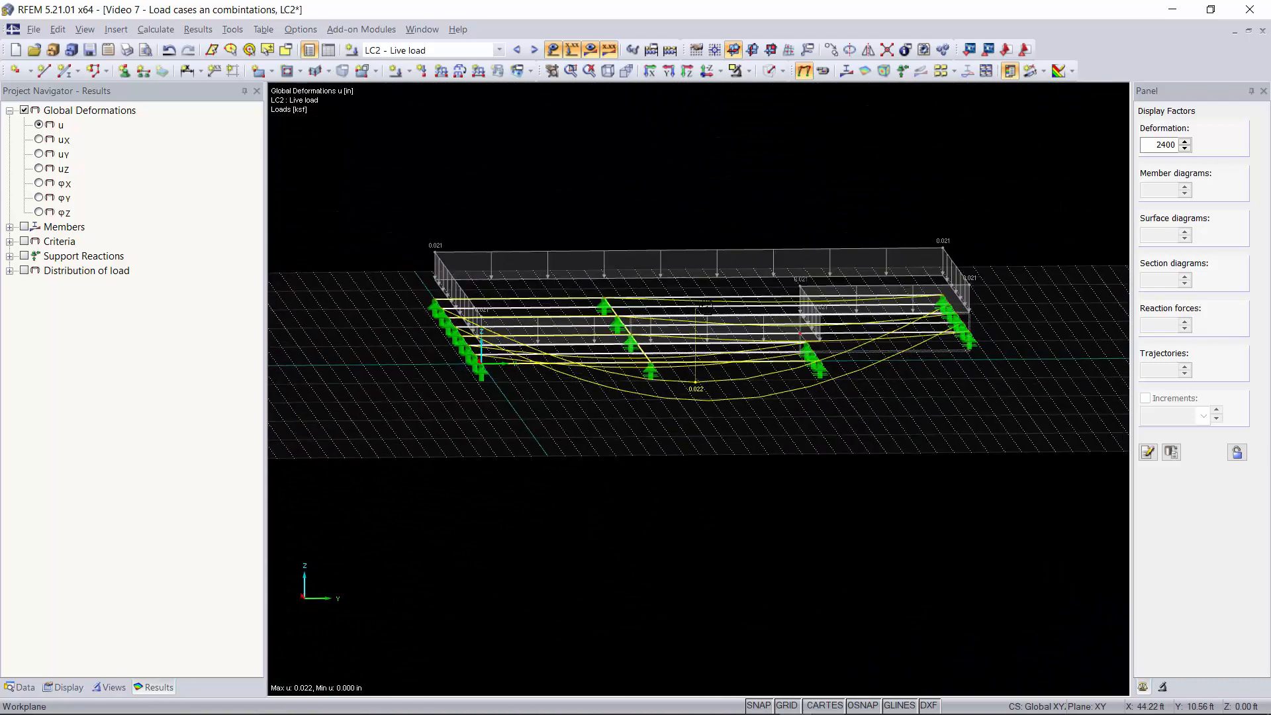
left_click(52, 415)
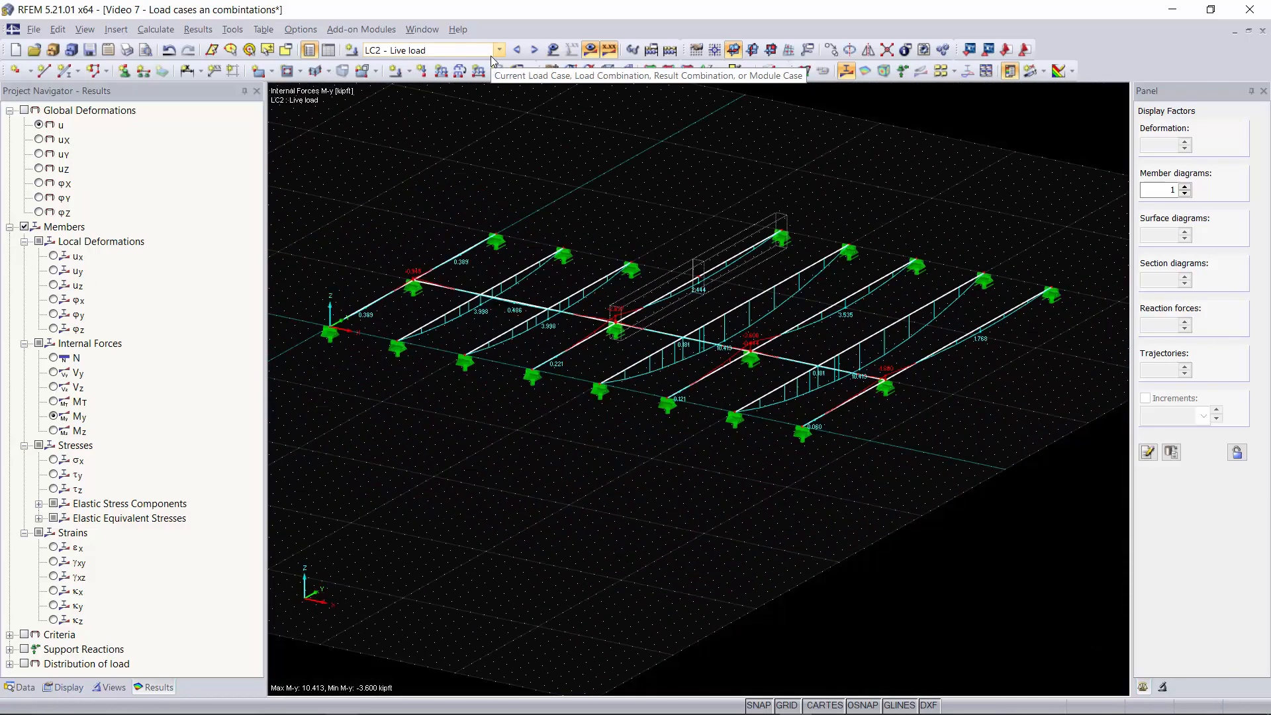
mouse_move(564, 162)
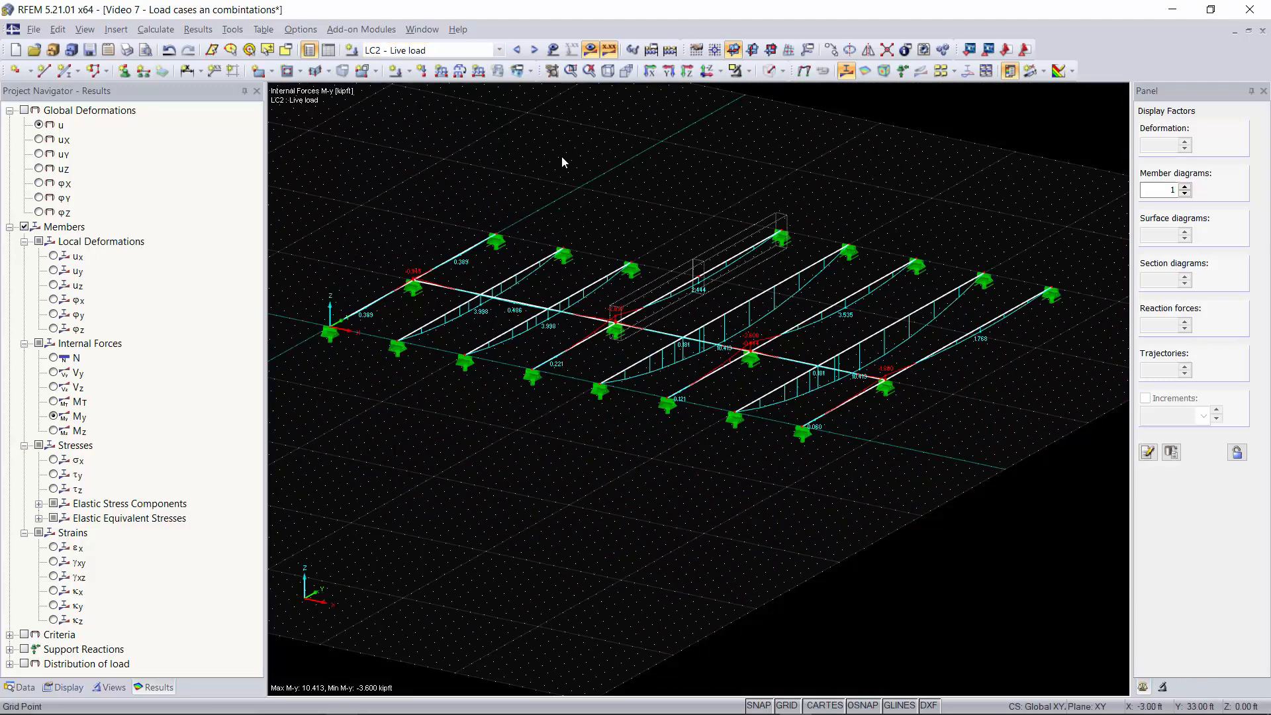
mouse_move(732, 198)
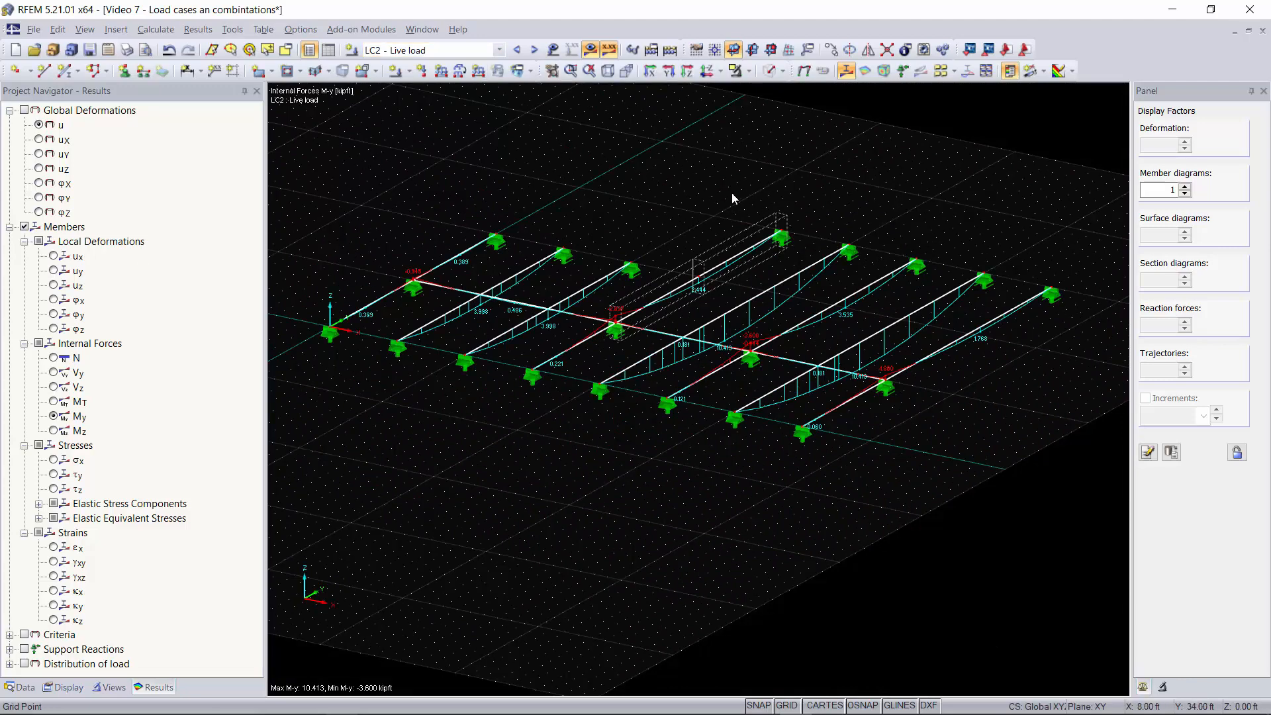
mouse_move(766, 237)
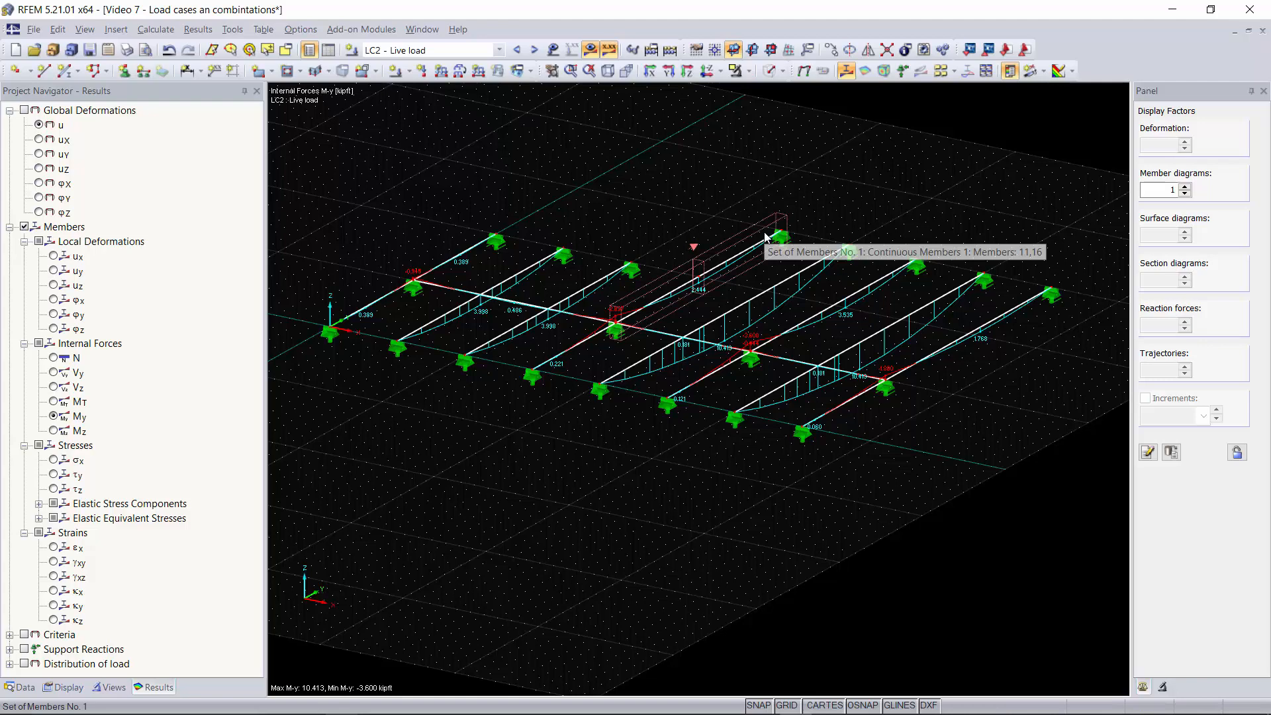
mouse_move(63, 283)
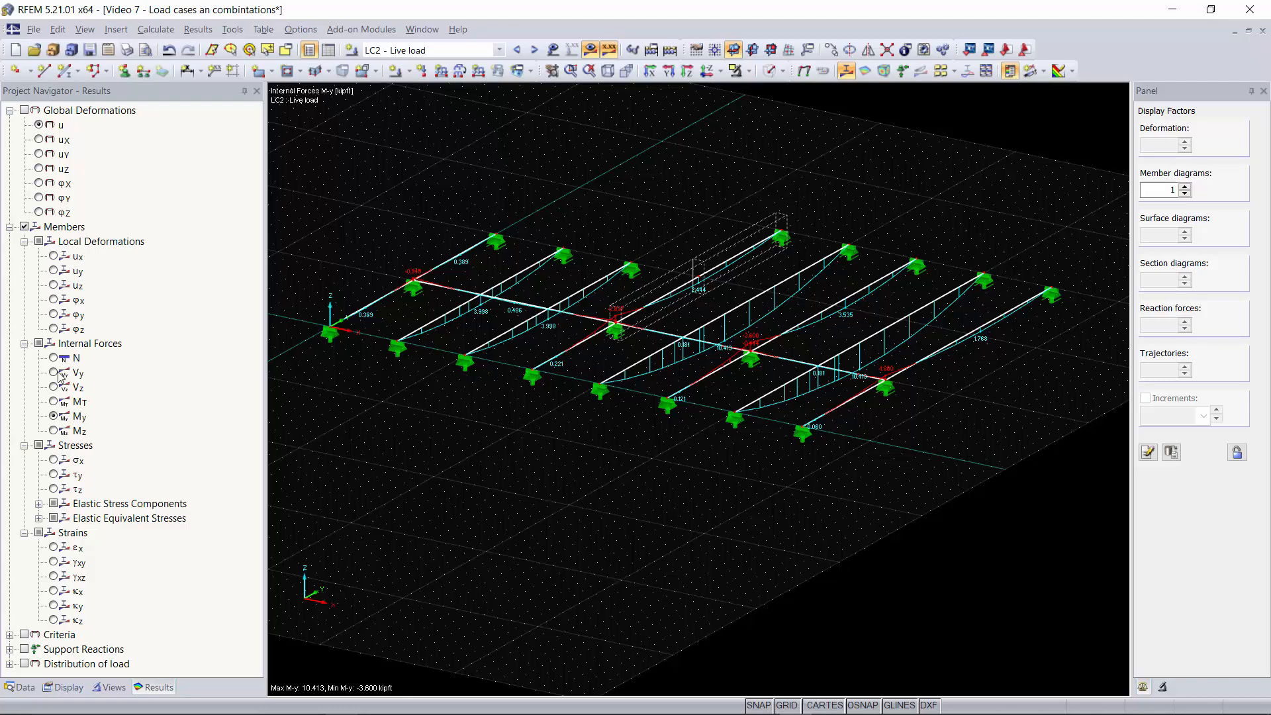
- Show global deformations with factor 2400 and step through load combinations to CO7 1.2D + L + W + 0.5S
left_click(50, 125)
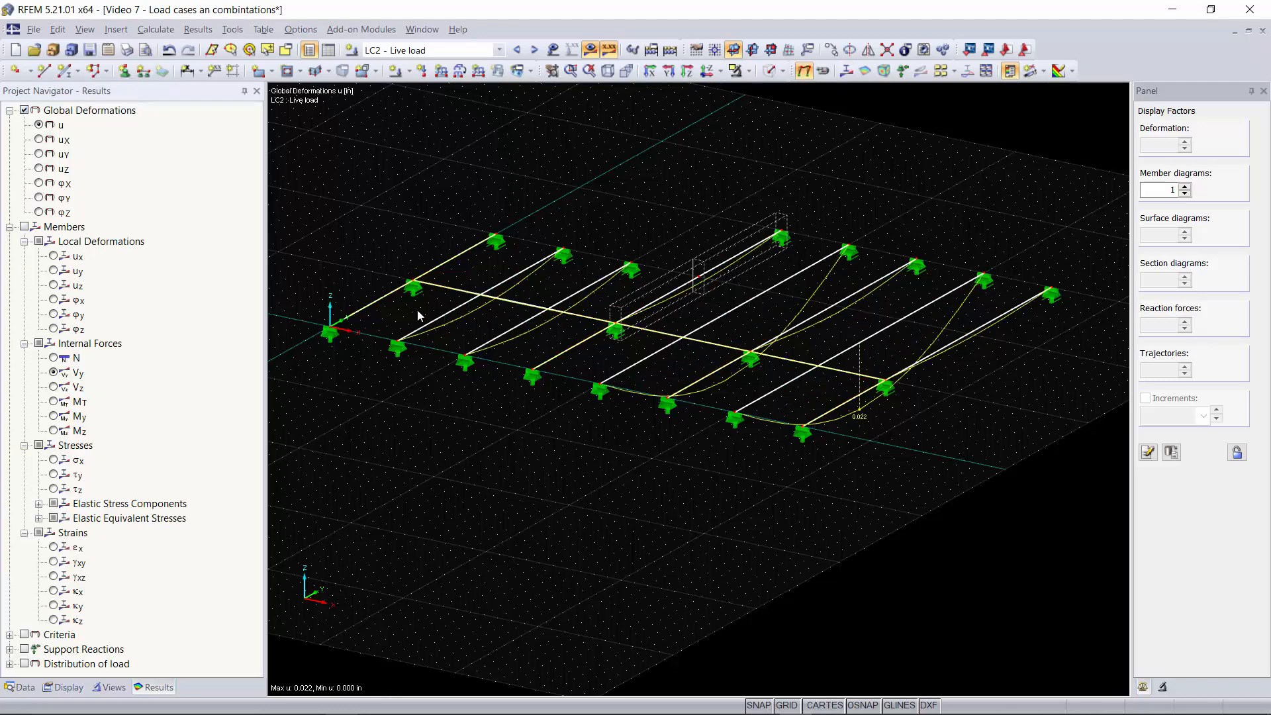
type("2400")
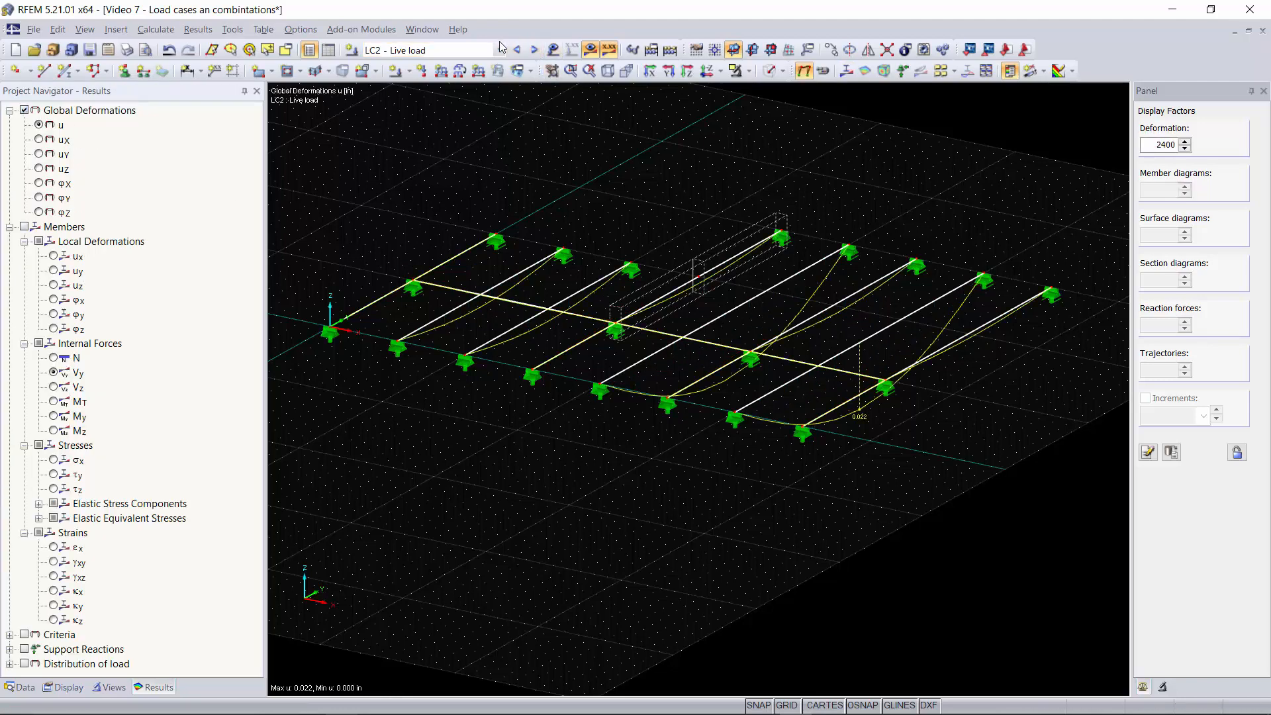
left_click(533, 49)
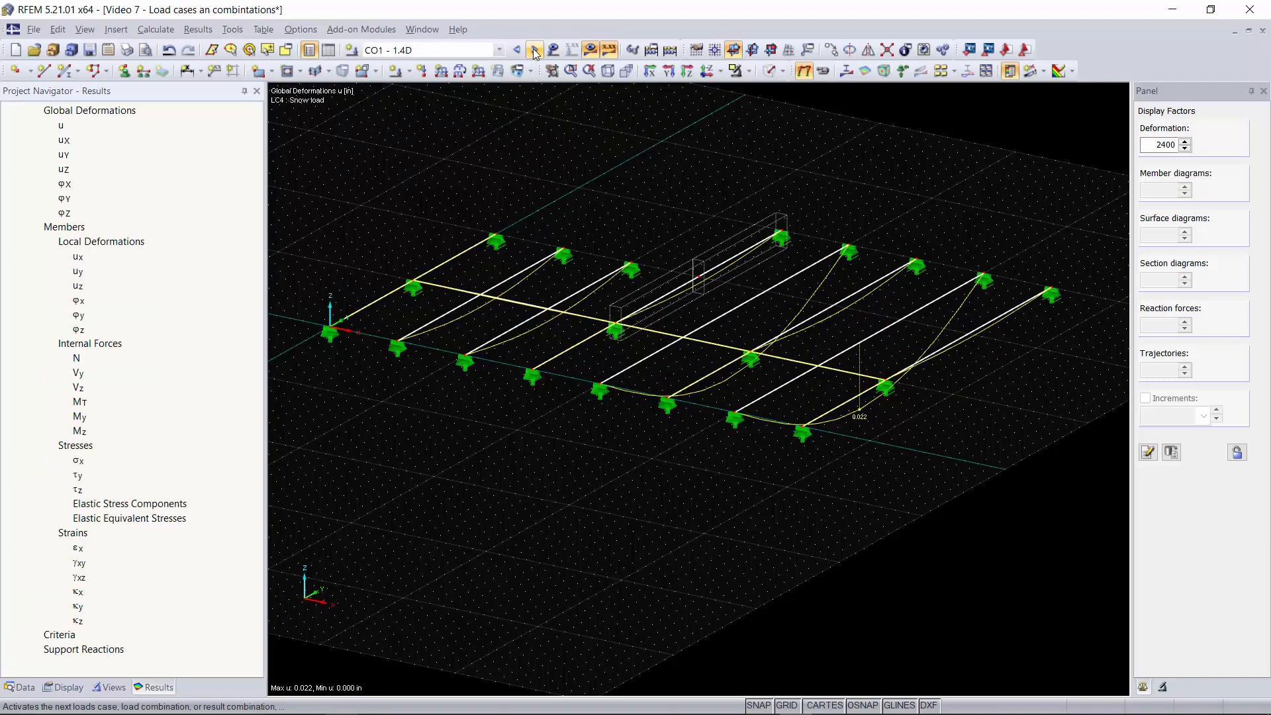
left_click(533, 49)
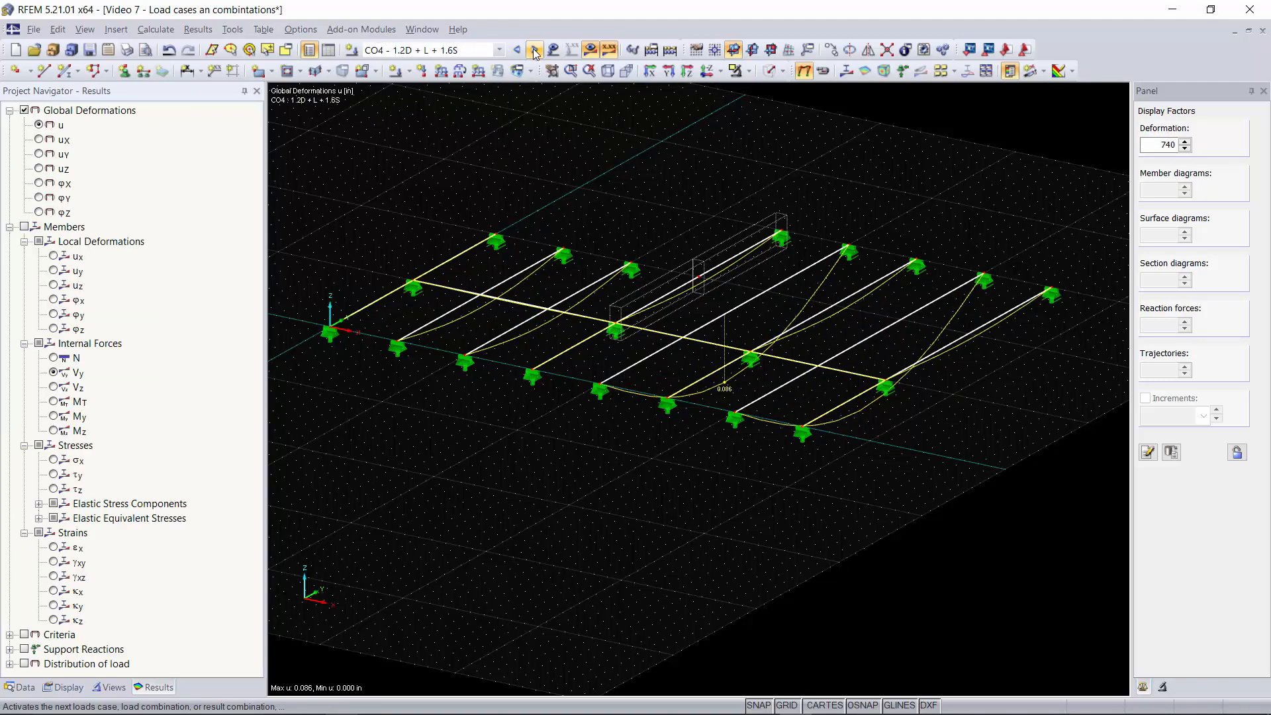
left_click(516, 49)
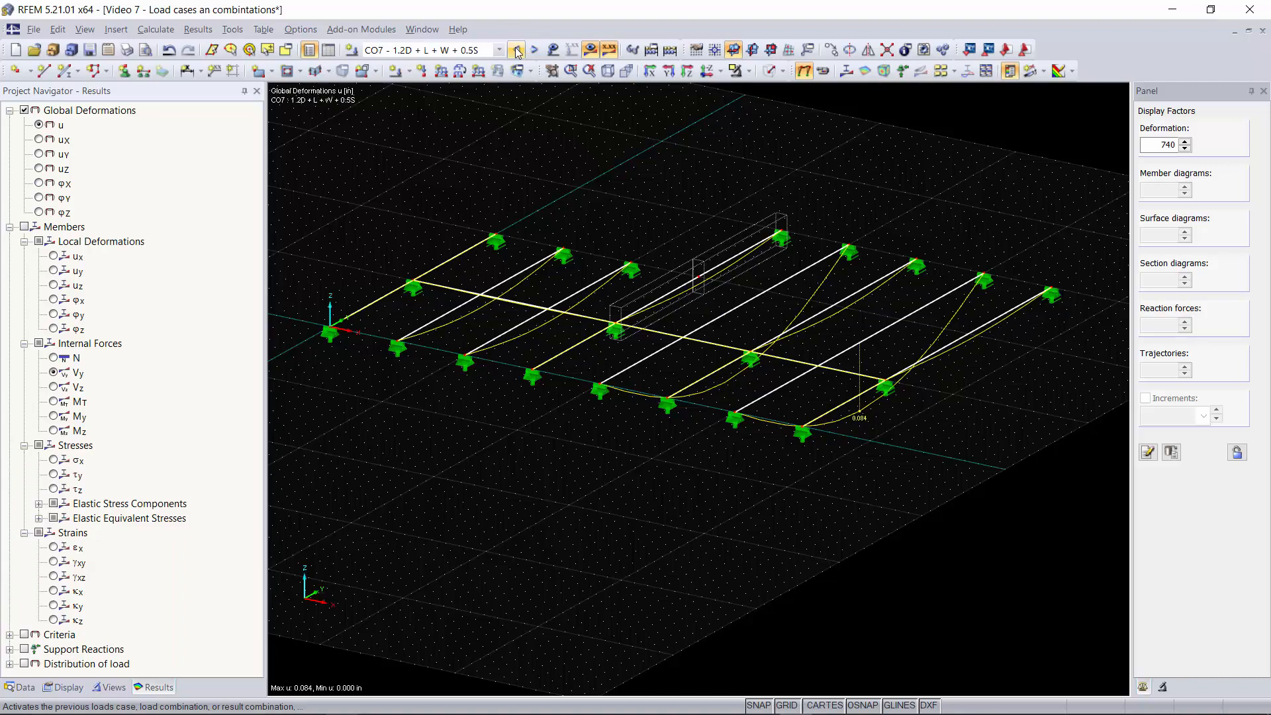
left_click(499, 49)
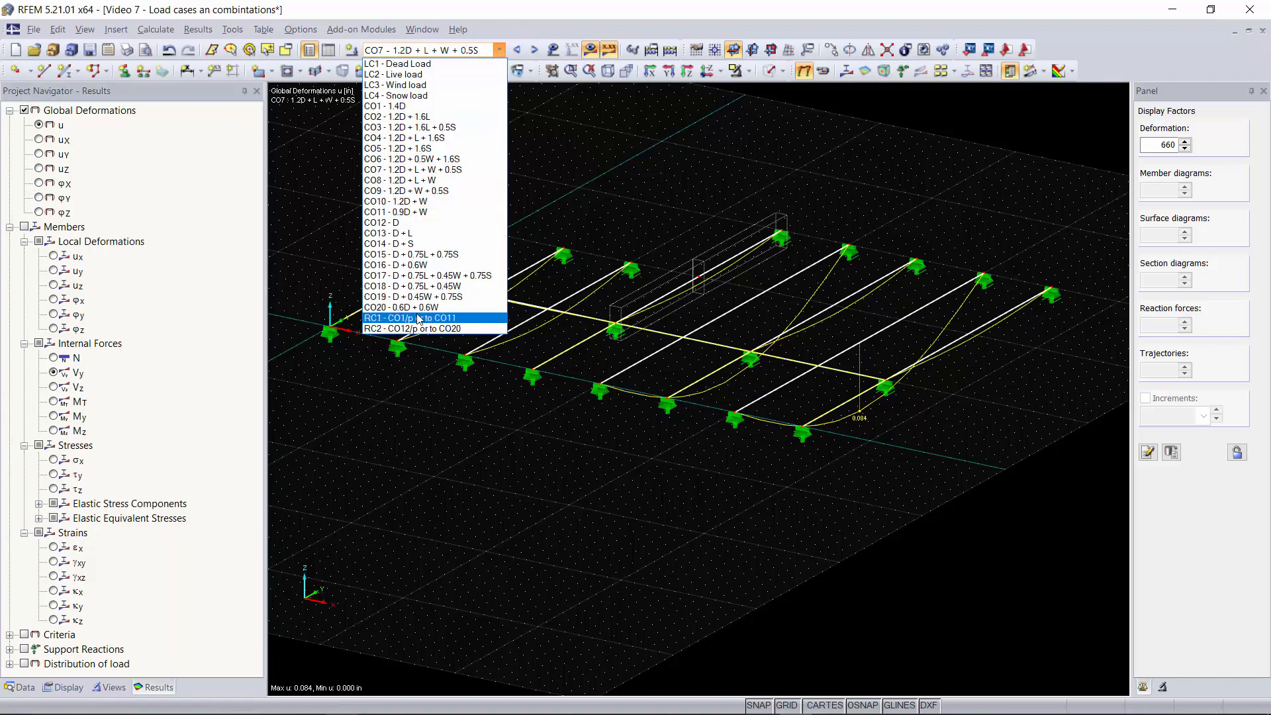
- Display RC1's deformation envelope as max values (max u 0.032 in)
left_click(413, 318)
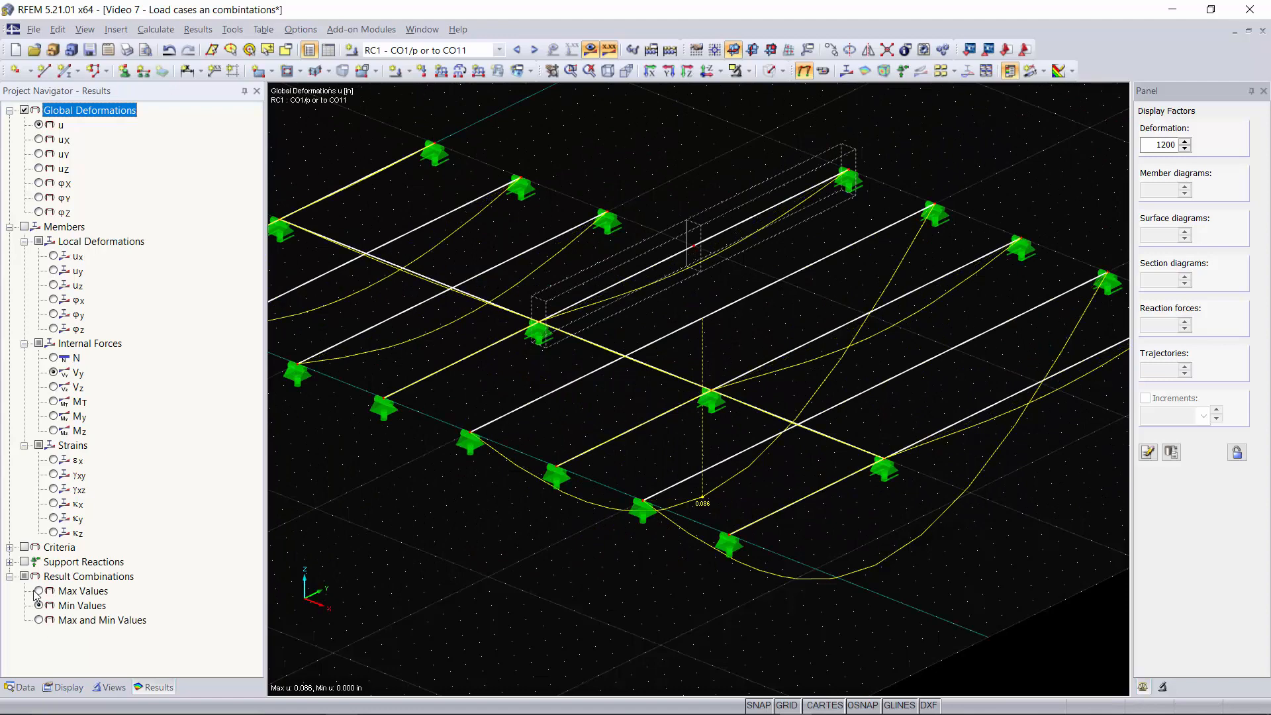
left_click(37, 605)
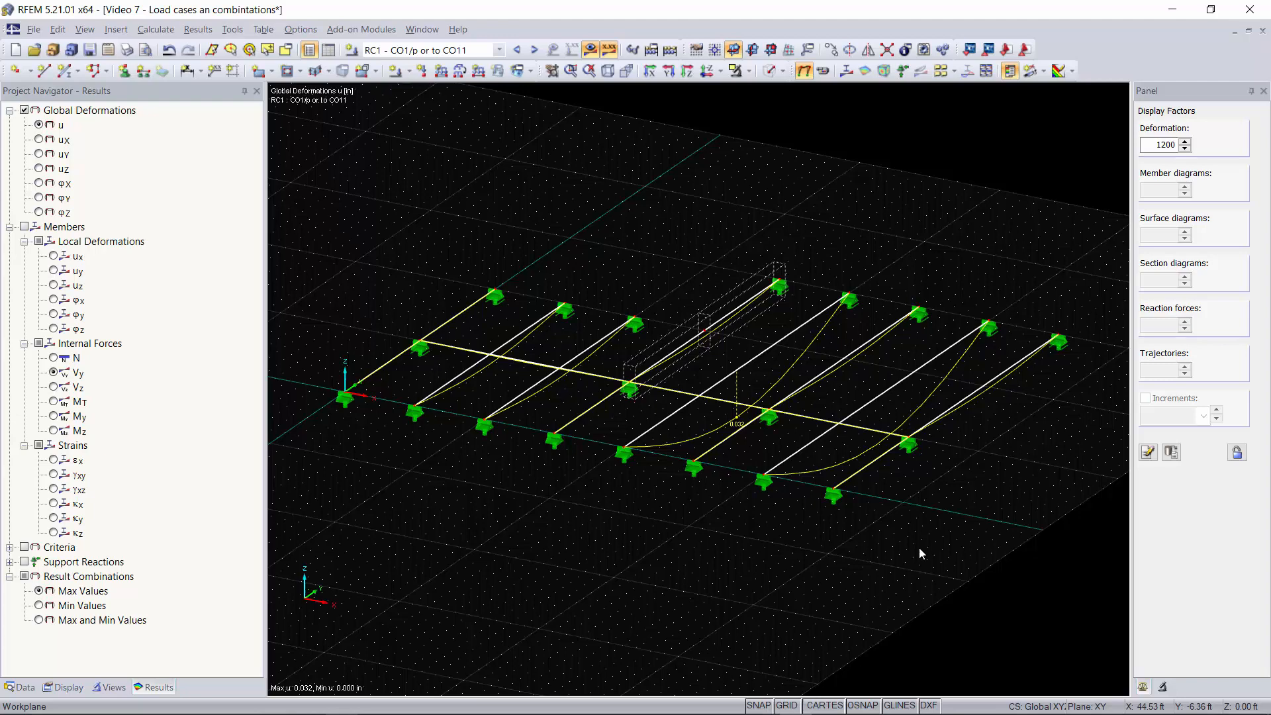
mouse_move(940, 535)
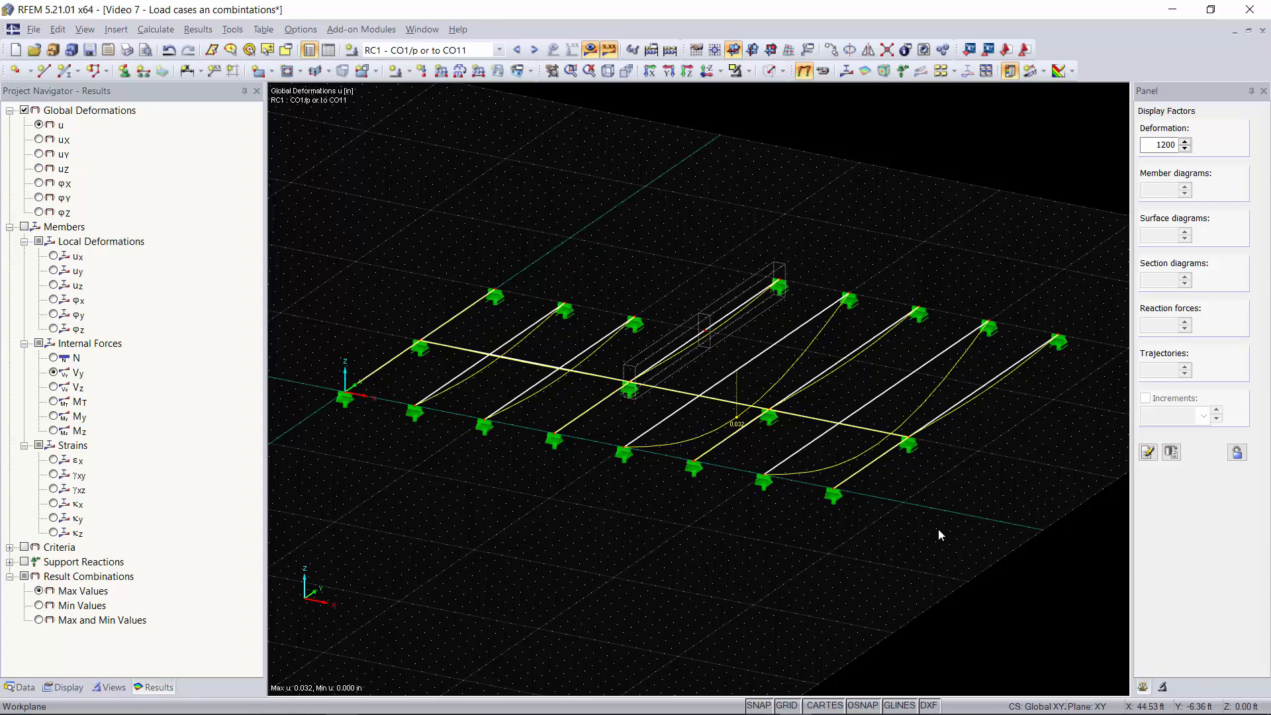